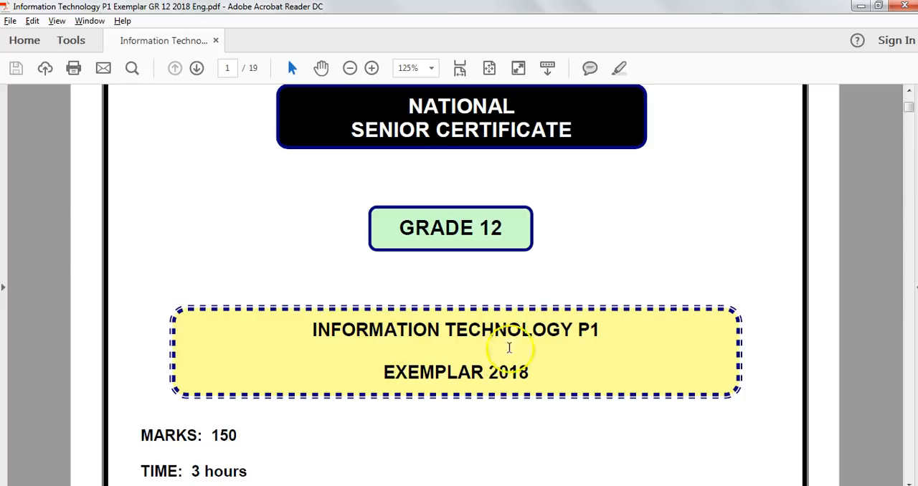
{"action": "mouse_move", "coordinate": [486, 463]}
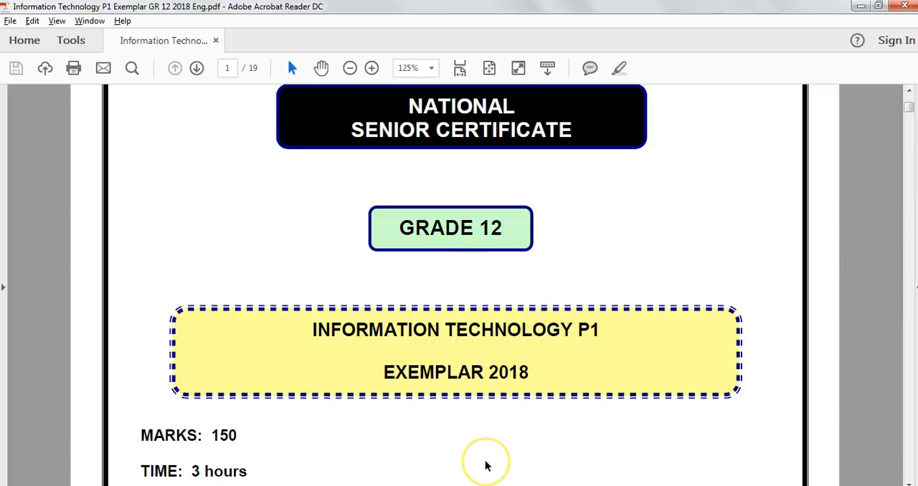
{"action": "mouse_move", "coordinate": [58, 462]}
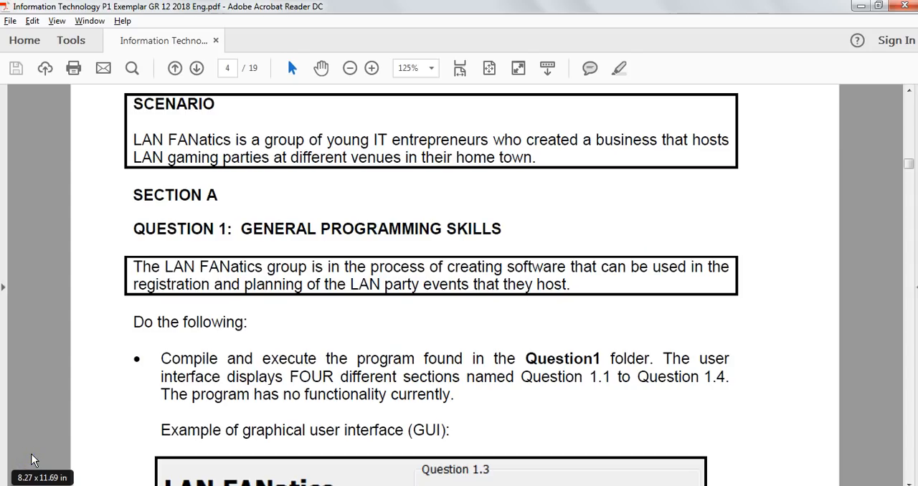
{"action": "mouse_move", "coordinate": [58, 429]}
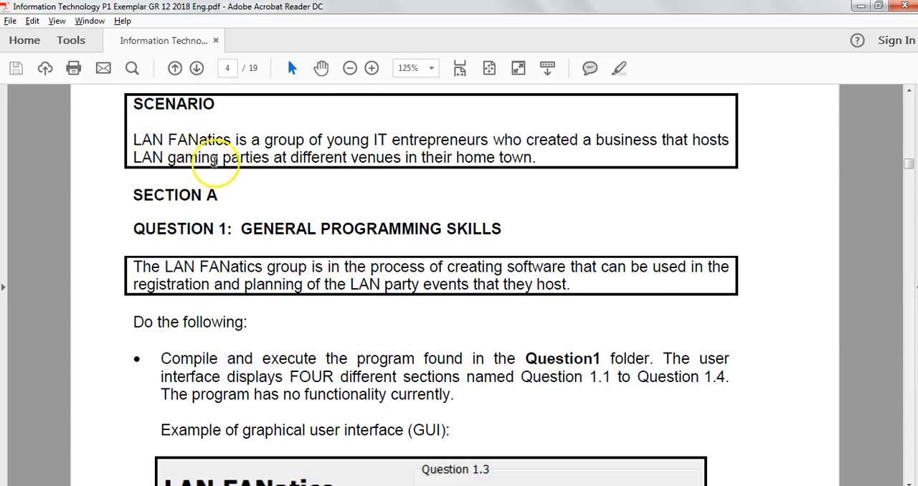
{"action": "mouse_move", "coordinate": [312, 290]}
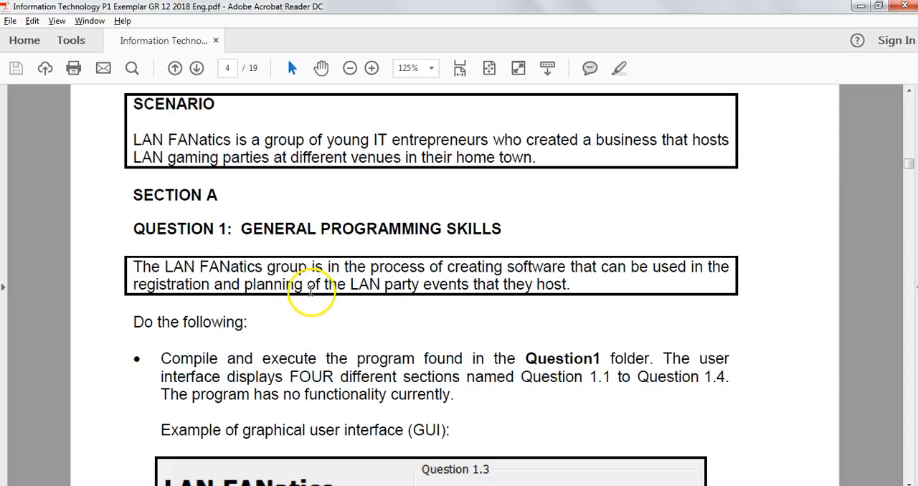
- Scroll the exam PDF from page 1 to page 4, showing Question 1's example GUI
{"action": "scroll", "scroll_direction": "down", "scroll_amount": 3}
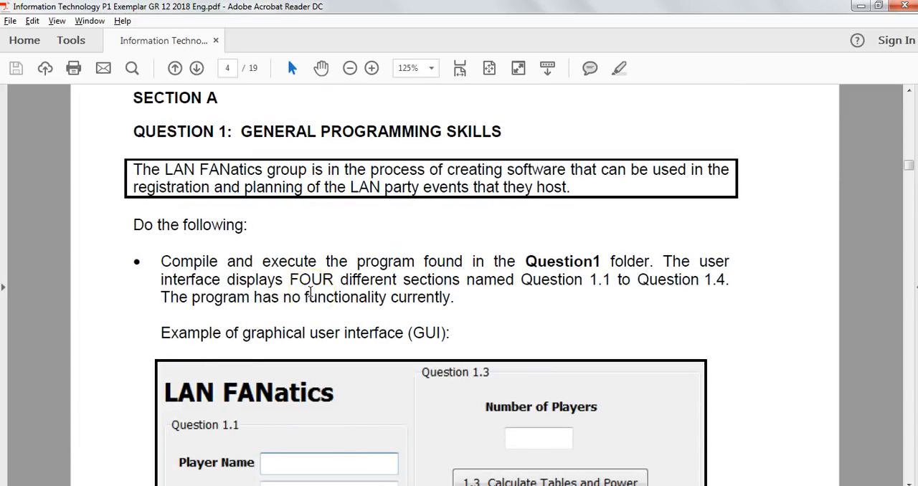
{"action": "scroll", "scroll_direction": "down", "scroll_amount": 3}
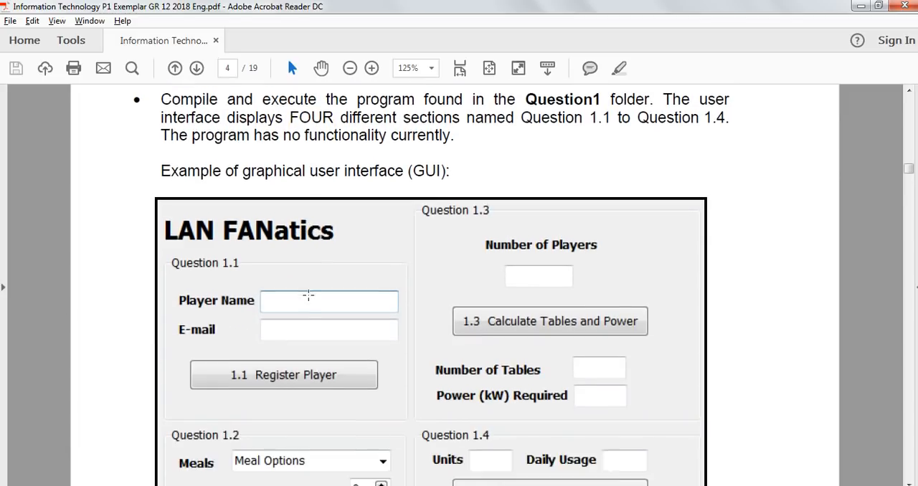
{"action": "scroll", "scroll_direction": "up", "scroll_amount": 3}
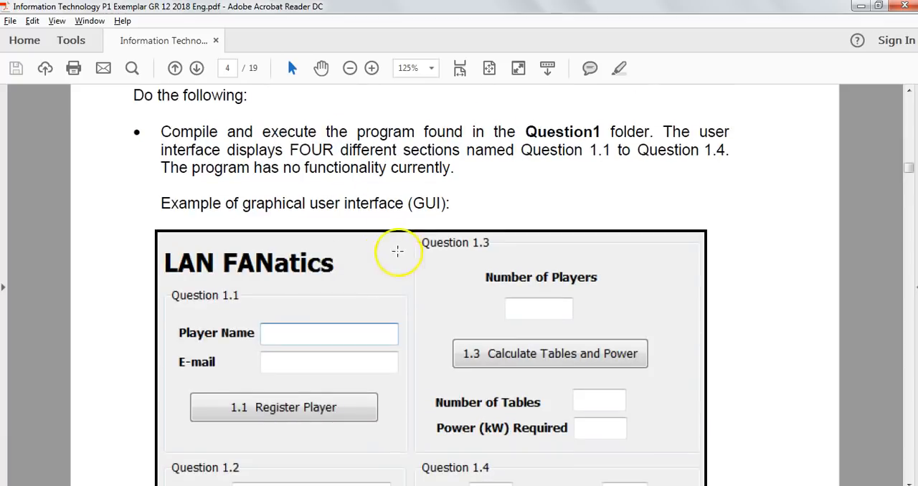
{"action": "scroll", "scroll_direction": "down", "scroll_amount": 3}
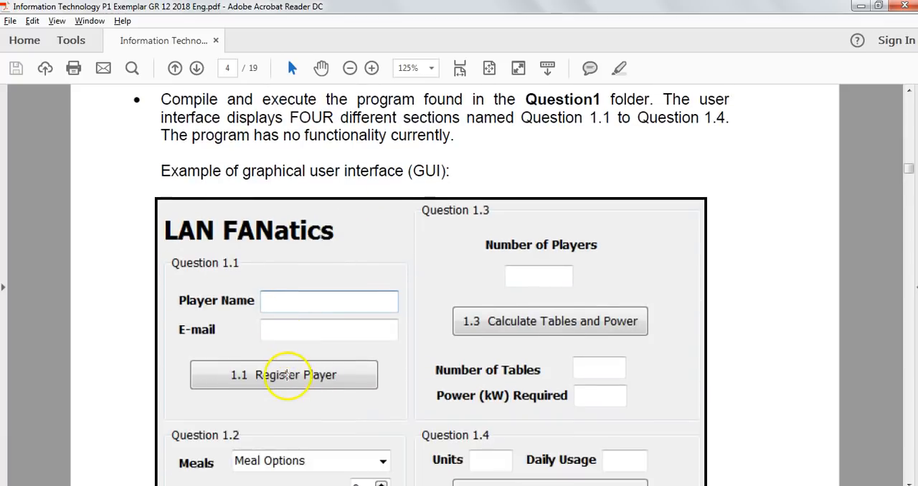
{"action": "scroll", "scroll_direction": "down", "scroll_amount": 3}
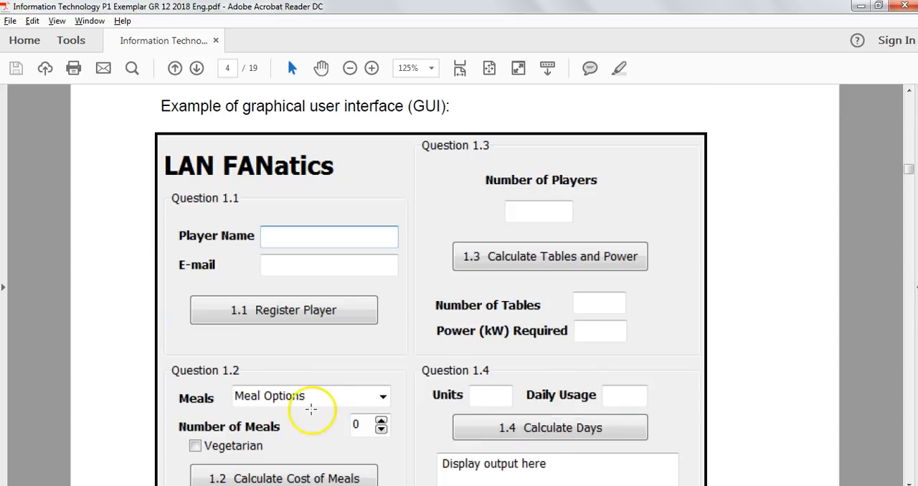
- Scroll to page 5 to read the 1.1 Register Player button requirements
{"action": "scroll", "scroll_direction": "down", "scroll_amount": 3}
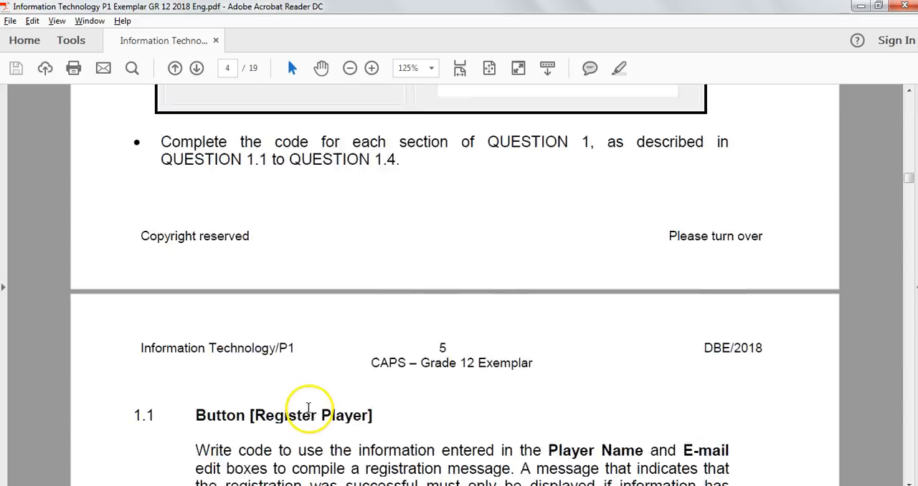
{"action": "scroll", "scroll_direction": "down", "scroll_amount": 3}
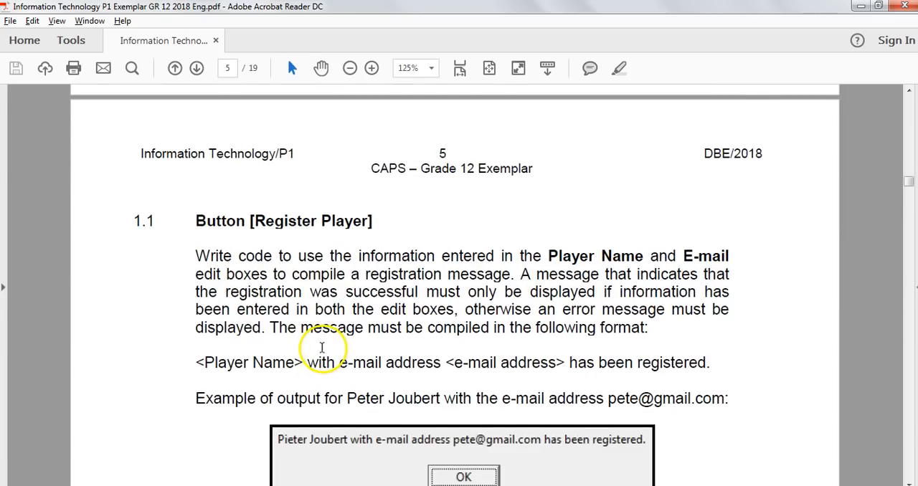
{"action": "scroll", "scroll_direction": "up", "scroll_amount": 3}
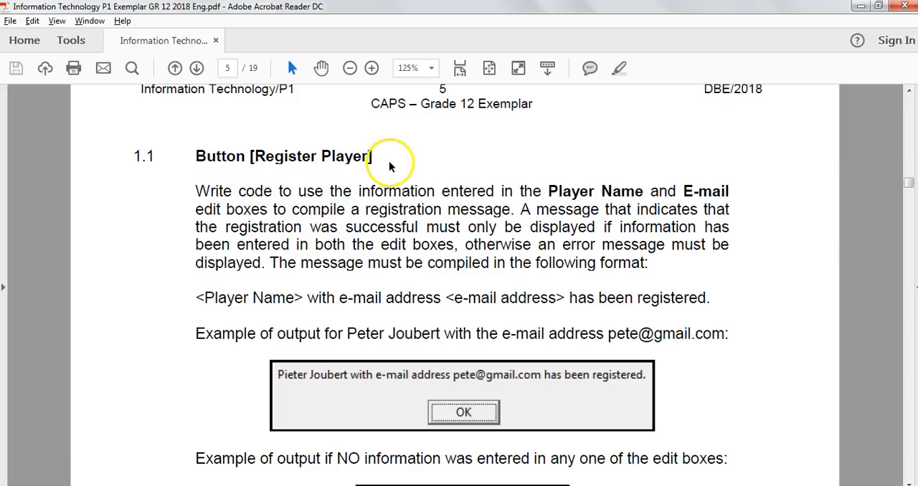
{"action": "mouse_move", "coordinate": [510, 195]}
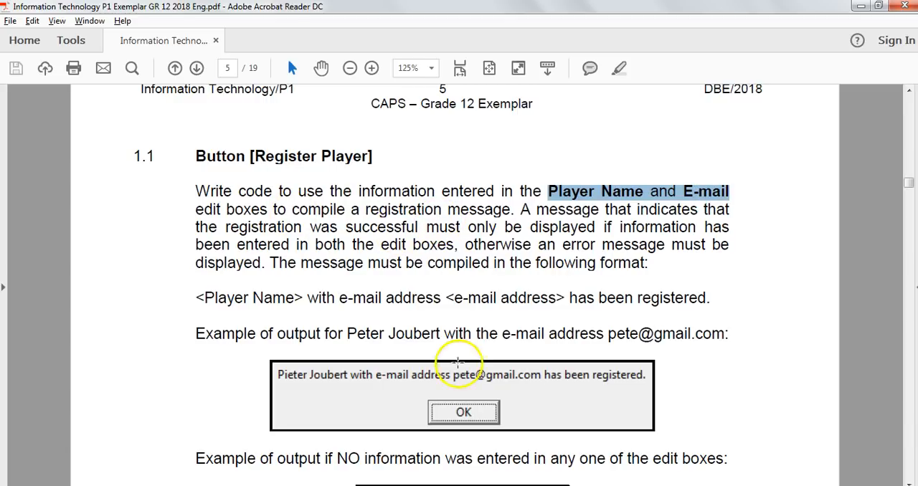
{"action": "mouse_move", "coordinate": [534, 344]}
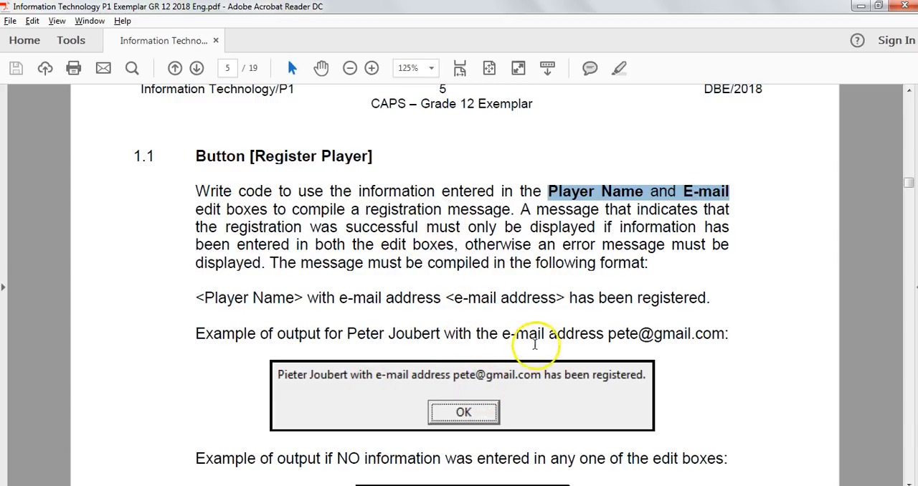
{"action": "mouse_move", "coordinate": [534, 248]}
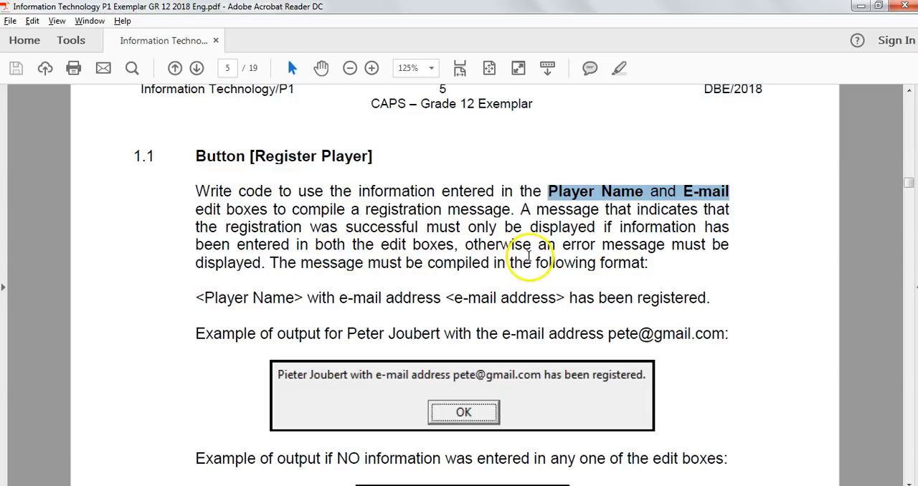
{"action": "mouse_move", "coordinate": [226, 250]}
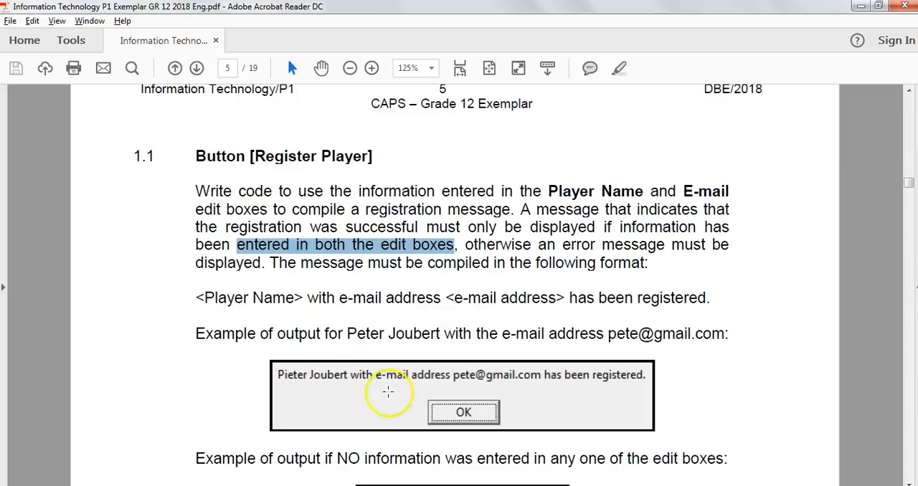
{"action": "scroll", "scroll_direction": "down", "scroll_amount": 3}
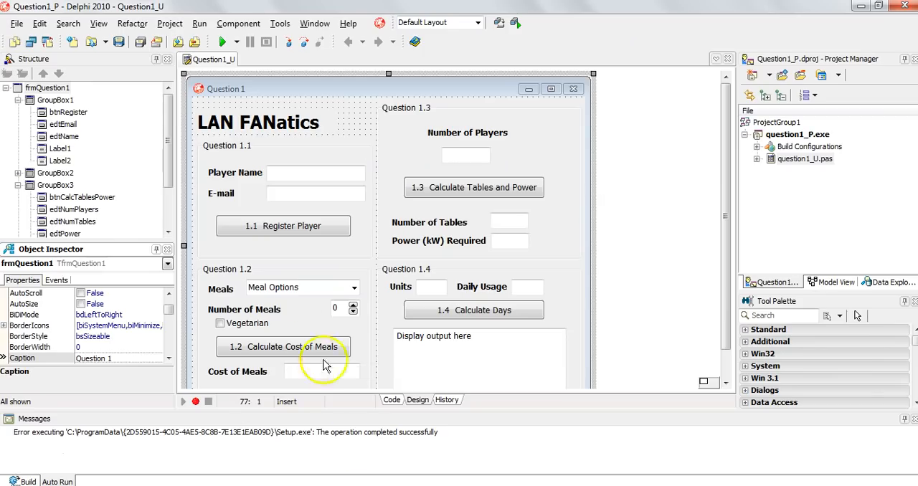
{"action": "mouse_move", "coordinate": [344, 235]}
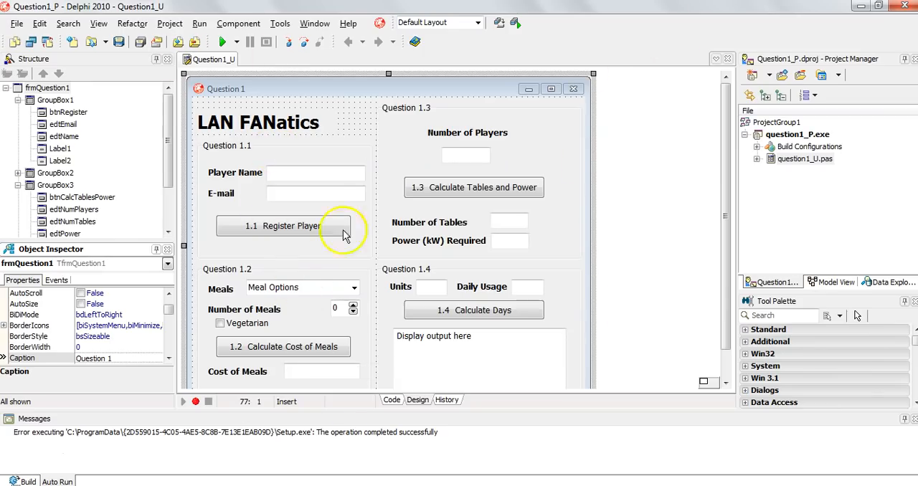
{"action": "mouse_move", "coordinate": [280, 180]}
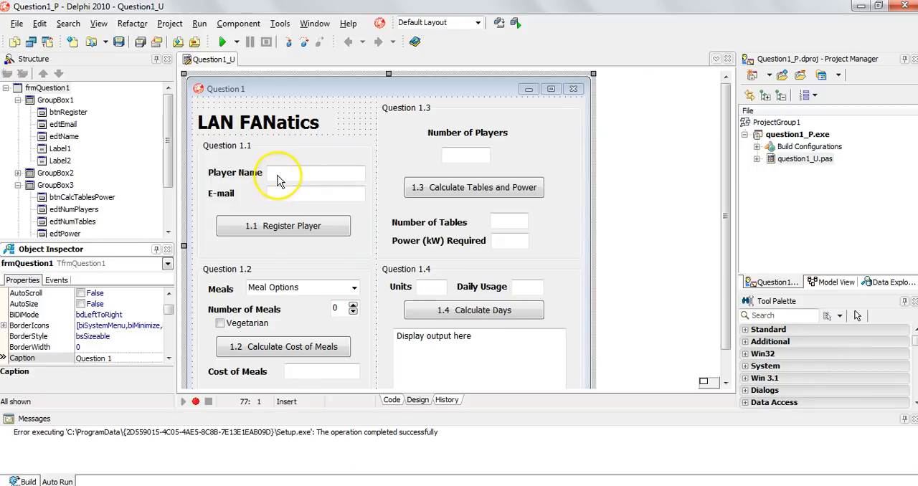
- Double-click the 1.1 Register Player button to open the btnRegisterClick procedure
{"action": "left_click", "coordinate": [391, 400]}
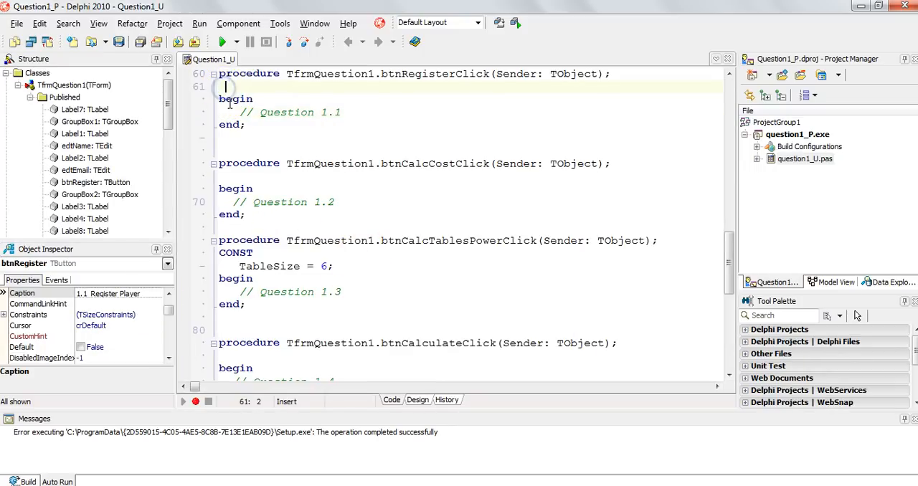
- Declare local variables sEmail, sName: string in btnRegisterClick
{"action": "type", "text": "var"}
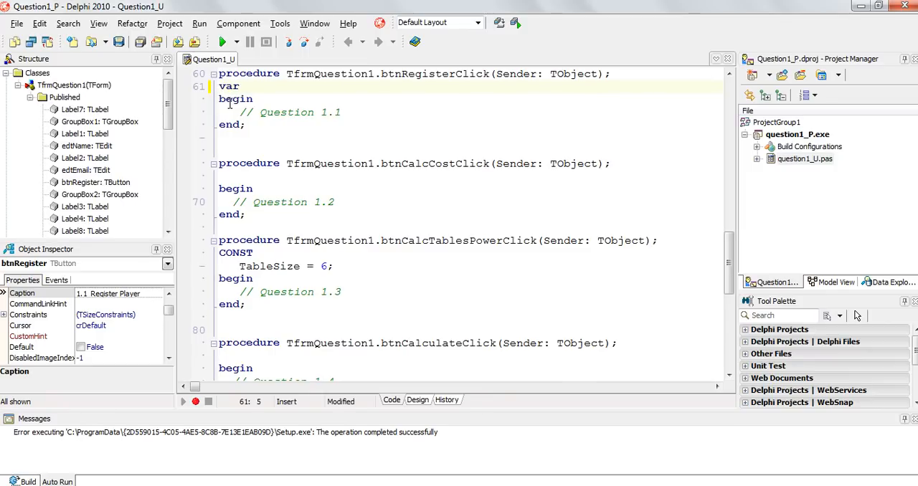
{"action": "left_click", "coordinate": [418, 400]}
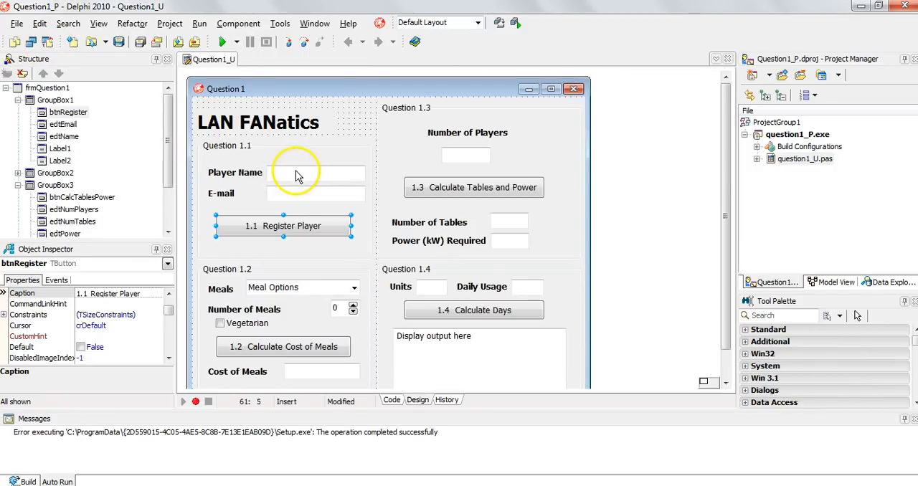
{"action": "left_click", "coordinate": [392, 399]}
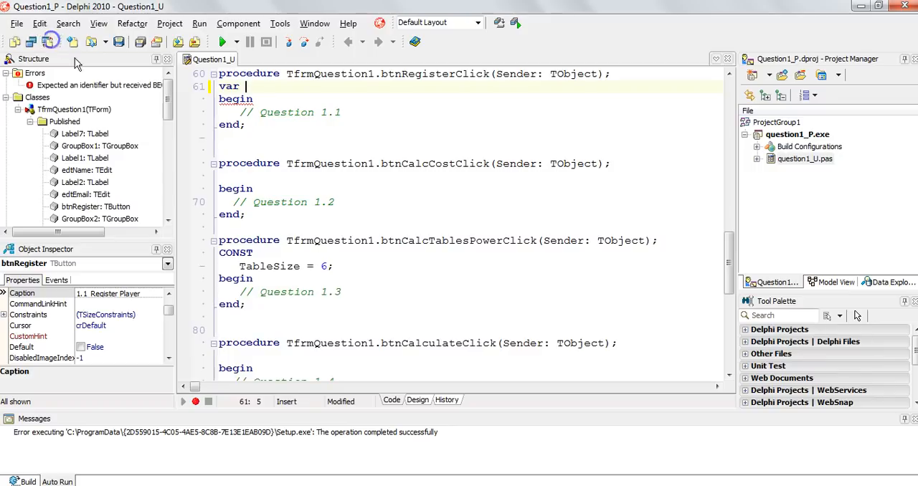
{"action": "type", "text": "s"}
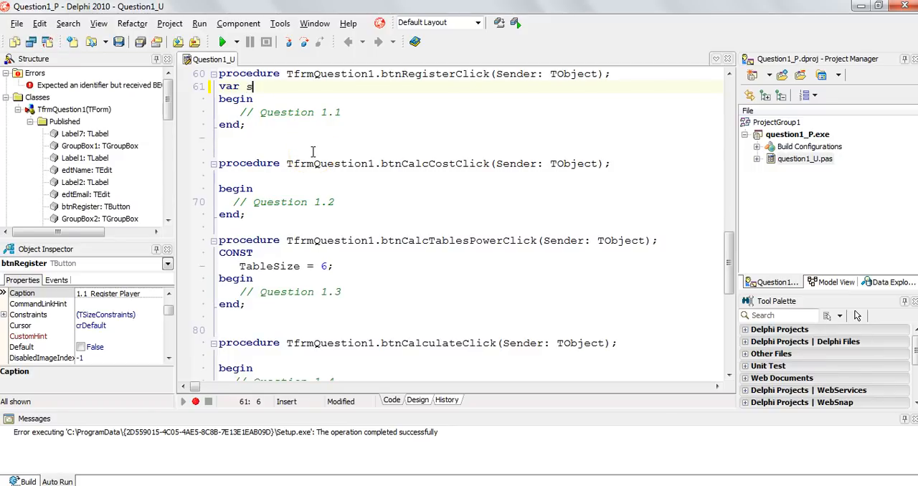
{"action": "type", "text": "Email, sNa"}
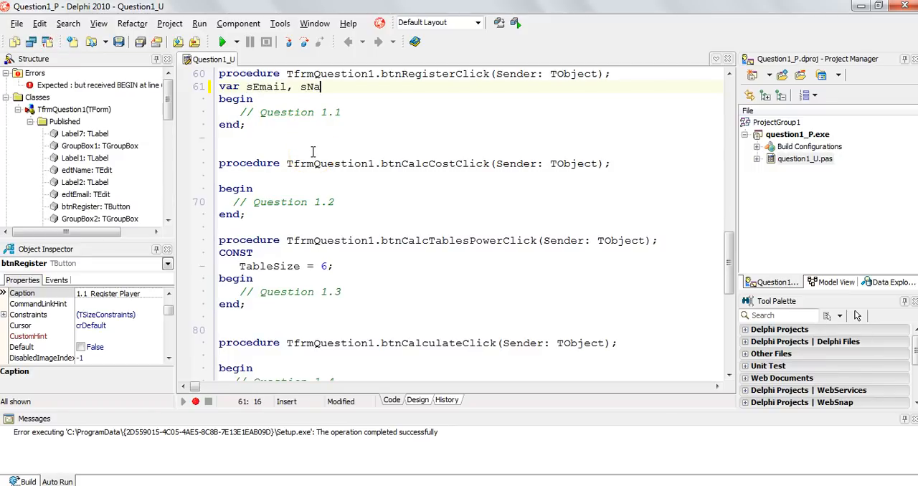
{"action": "type", "text": "me : string ;"}
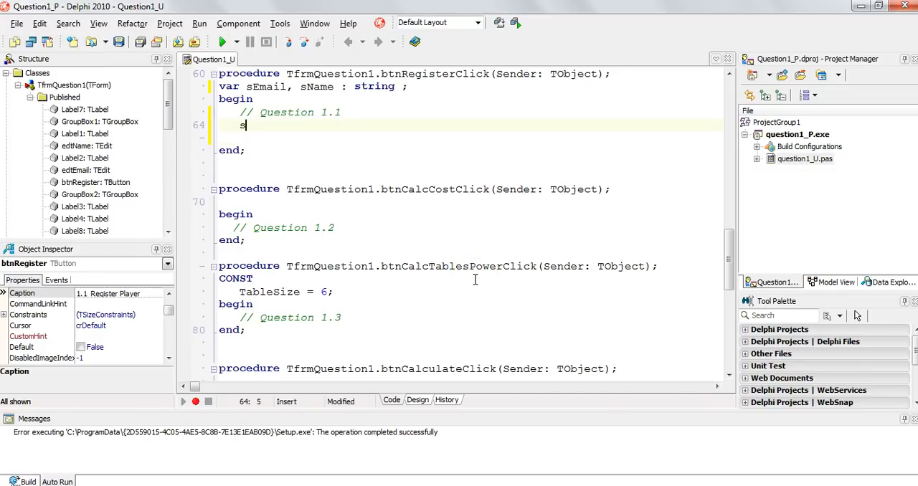
- Assign edtEmail.Text to sEmail and edtName.Text to sName
{"action": "type", "text": "Email := ed"}
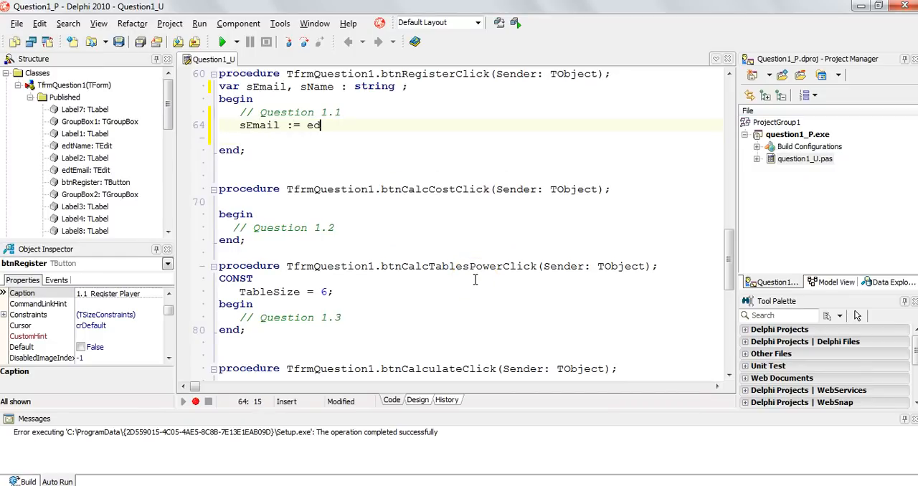
{"action": "type", "text": "tEmail.Text"}
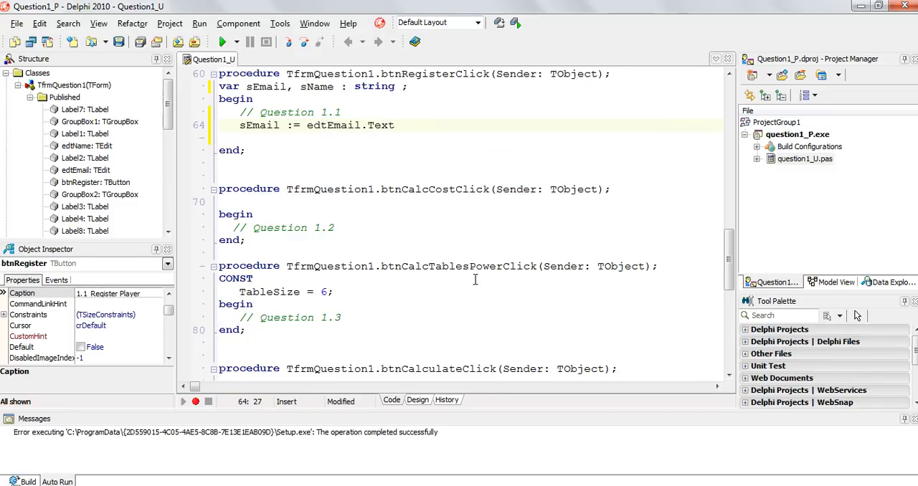
{"action": "type", "text": ";"}
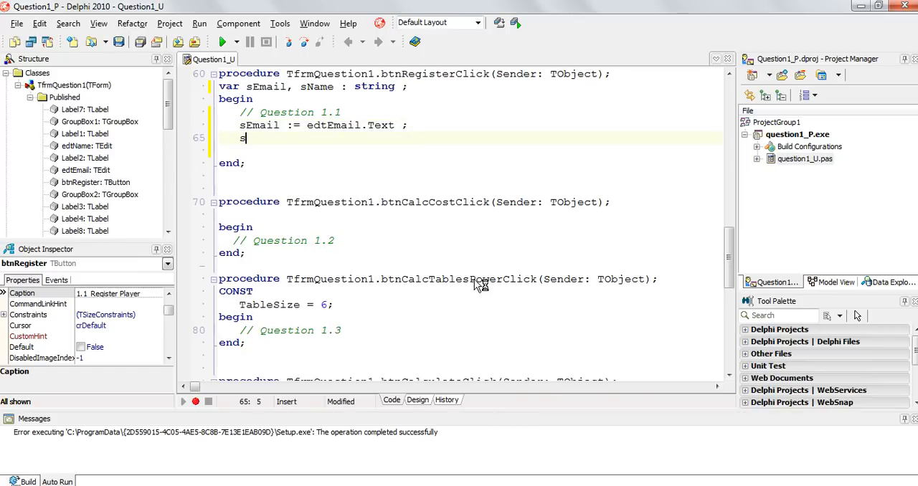
{"action": "type", "text": "Name := edtName.Text ;"}
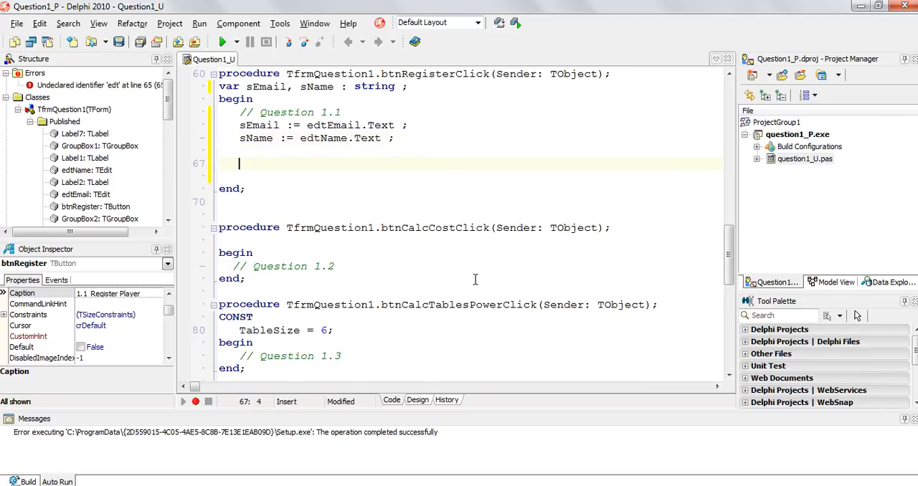
- Start an if statement checking sEmail against an empty string
{"action": "type", "text": "i"}
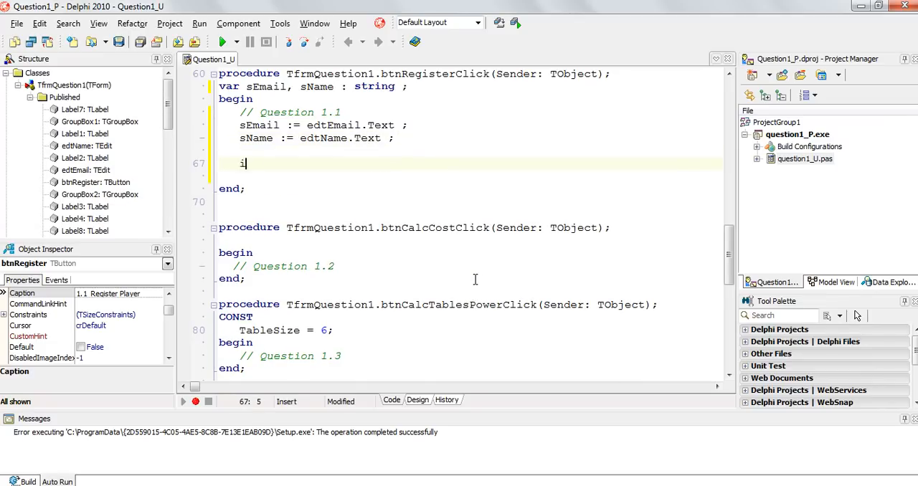
{"action": "type", "text": "f True then"}
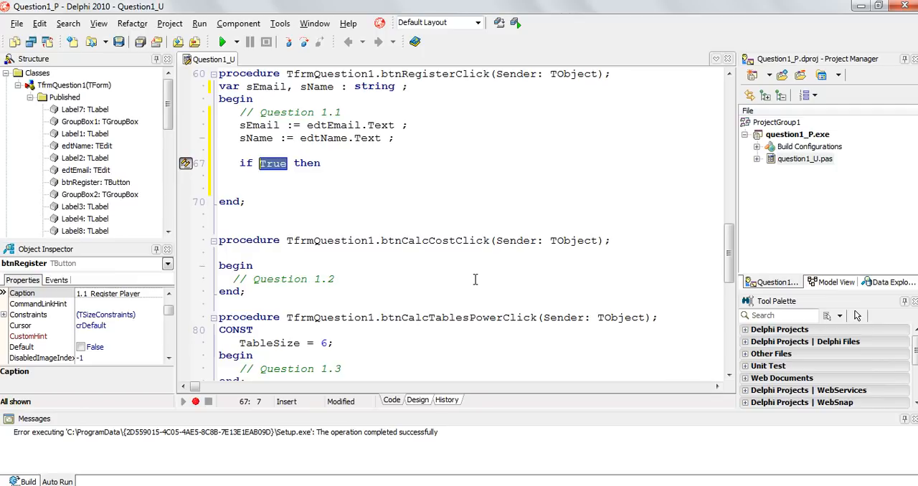
{"action": "type", "text": "lengt"}
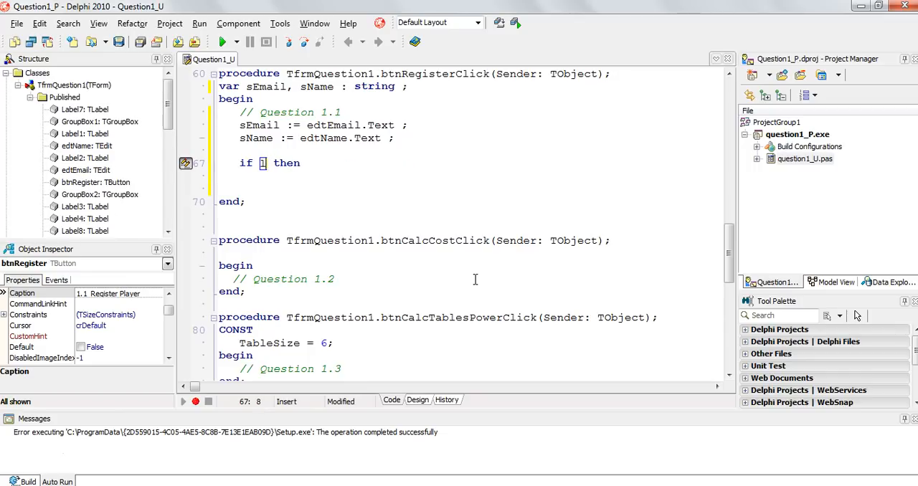
{"action": "type", "text": "sEmail"}
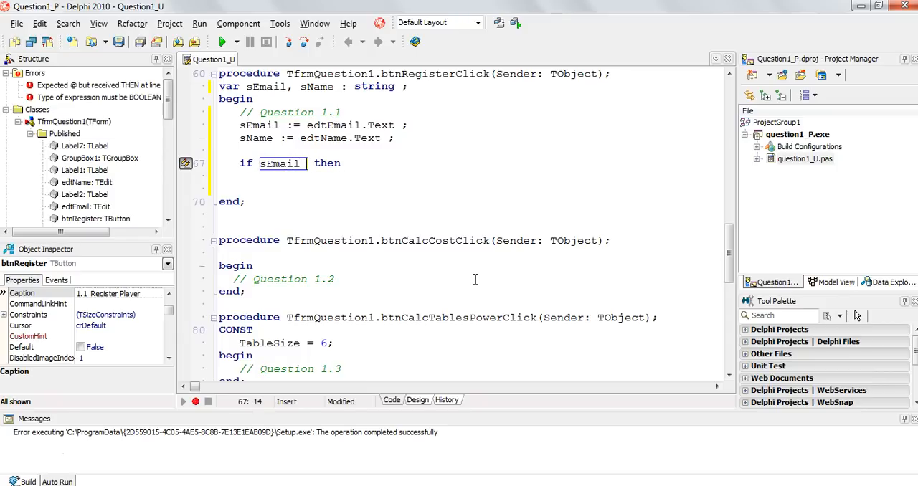
{"action": "type", "text": "="}
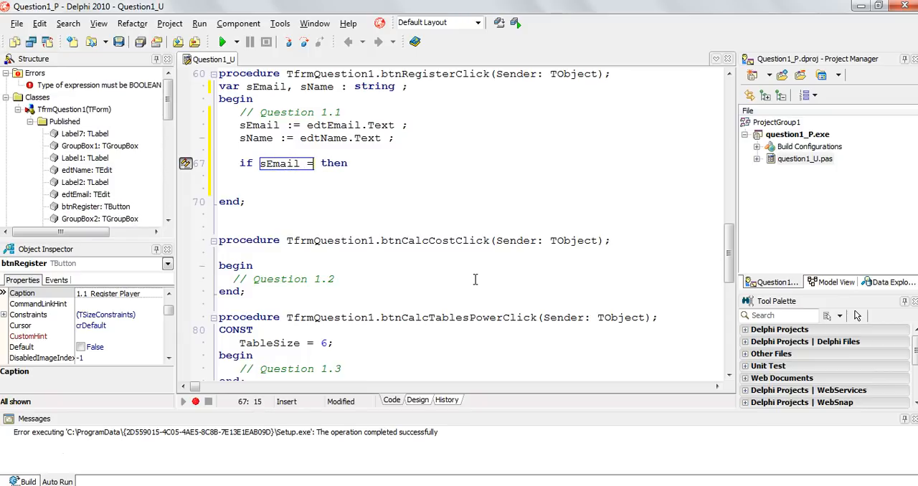
{"action": "type", "text": "'')"}
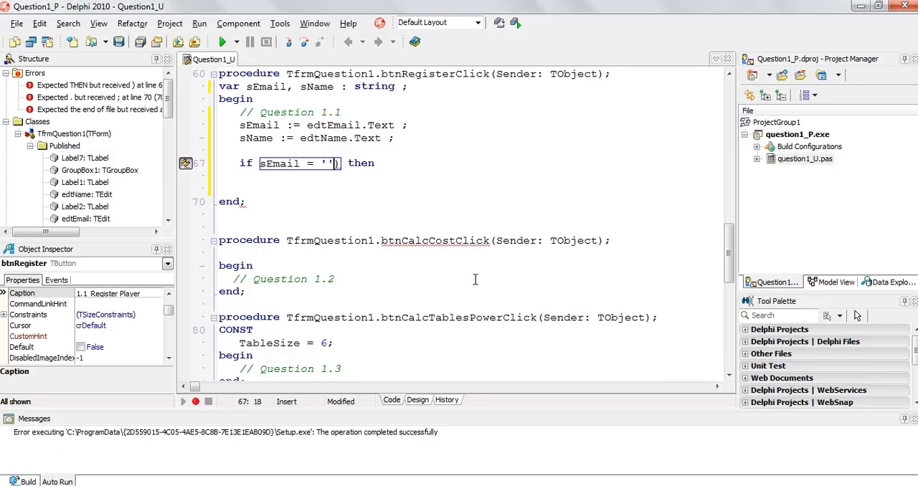
{"action": "type", "text": "("}
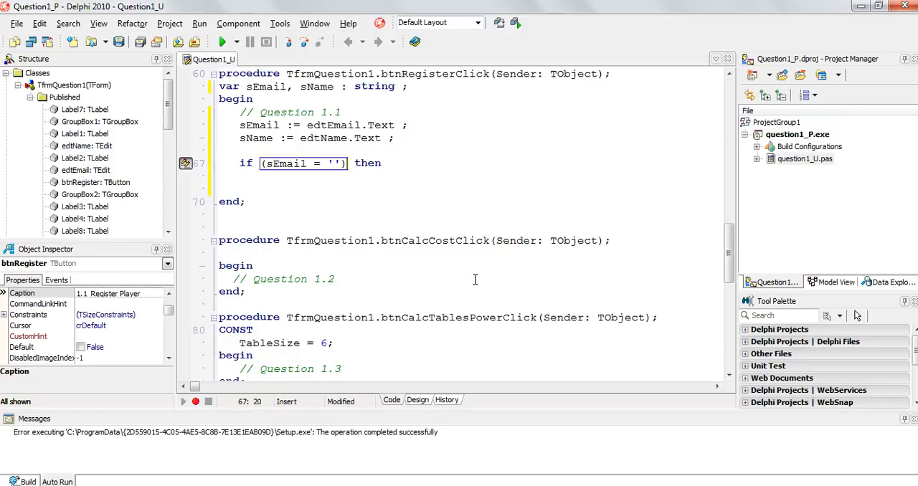
{"action": "type", "text": "AND C"}
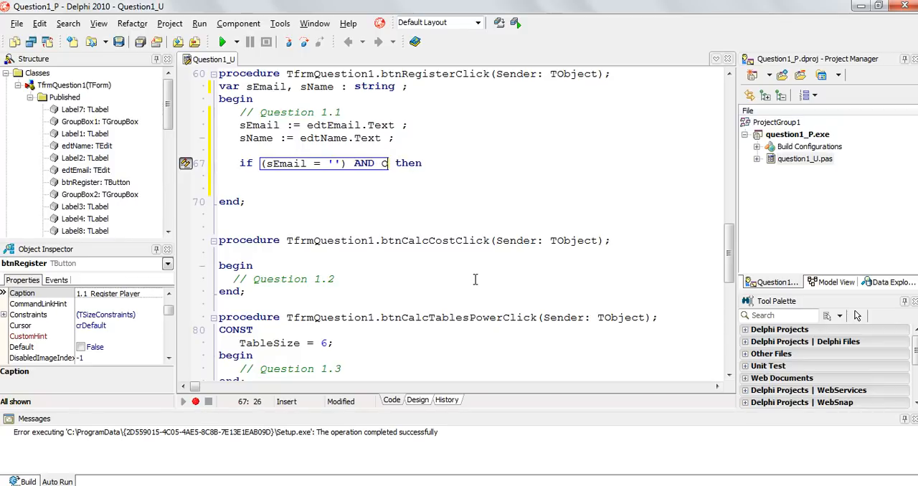
{"action": "key", "text": "Backspace"}
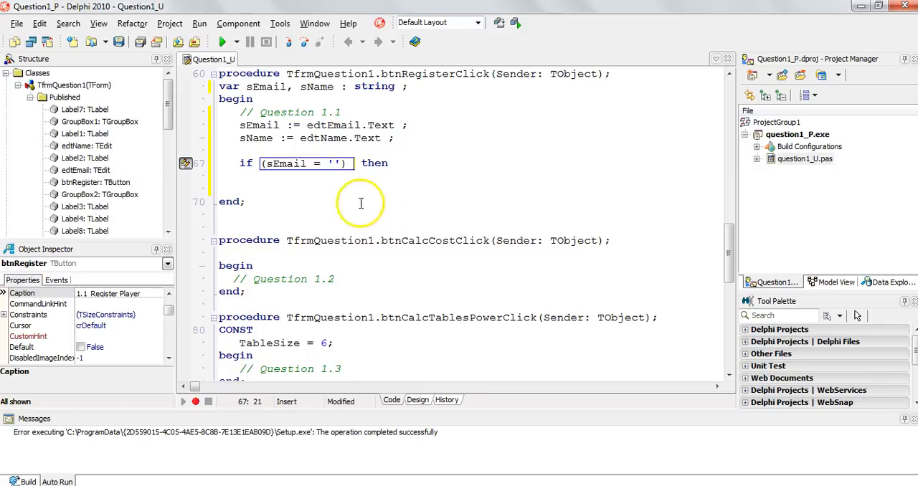
- Complete the condition as (sEmail <> '') AND (sName <> '')
{"action": "left_click", "coordinate": [317, 164]}
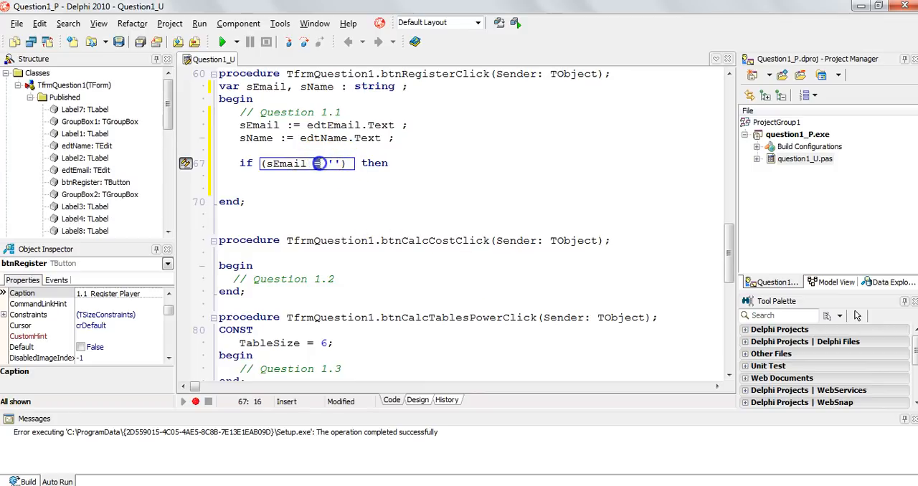
{"action": "type", "text": "<>"}
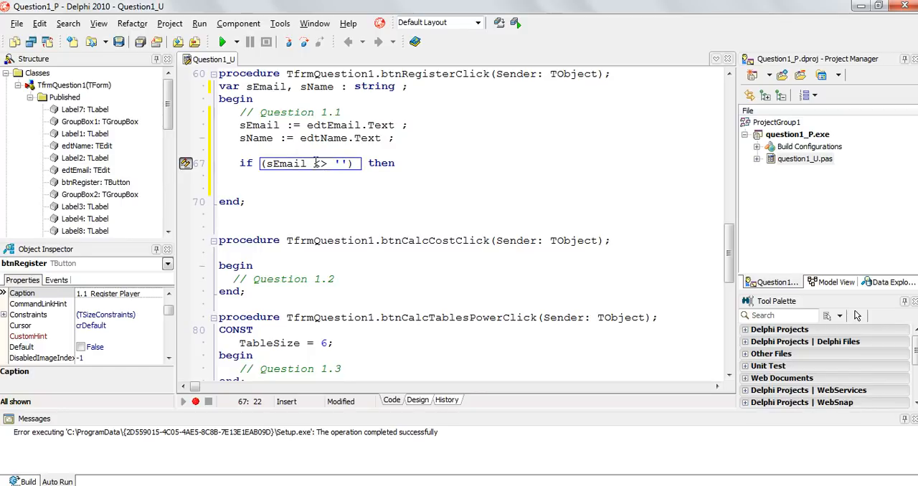
{"action": "type", "text": "AND s"}
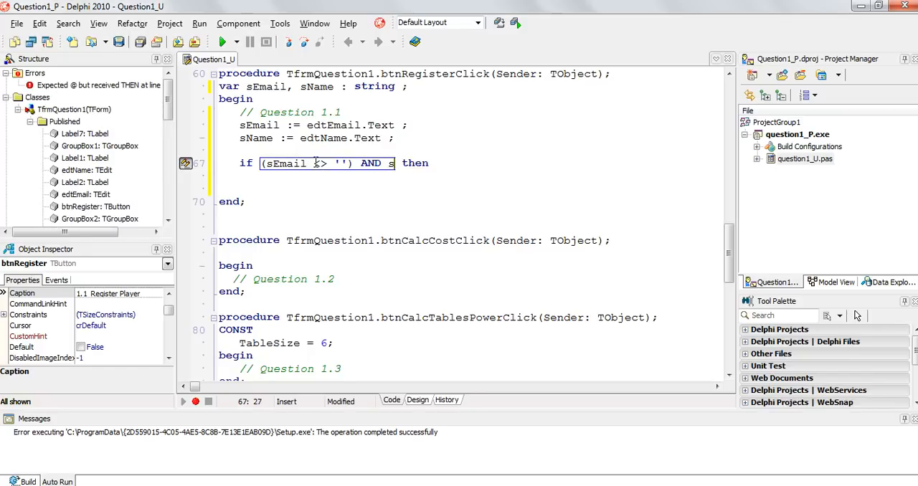
{"action": "type", "text": "Name <>"}
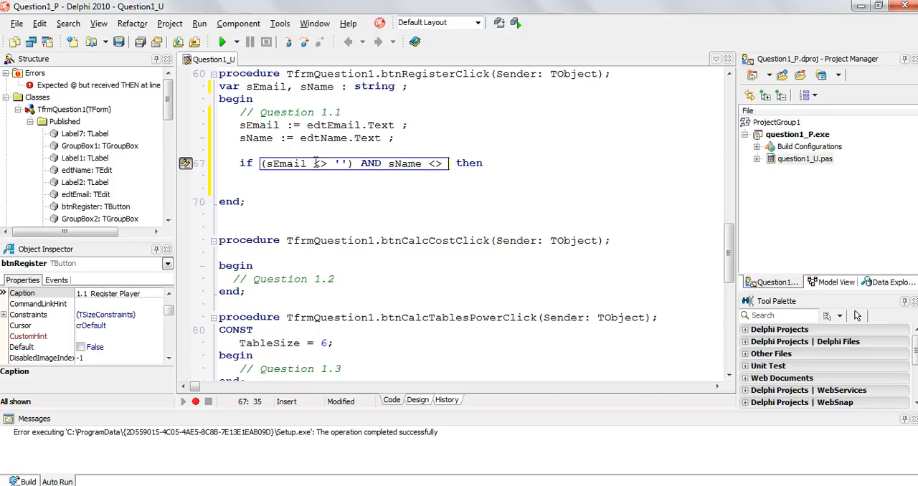
{"action": "type", "text": "'')"}
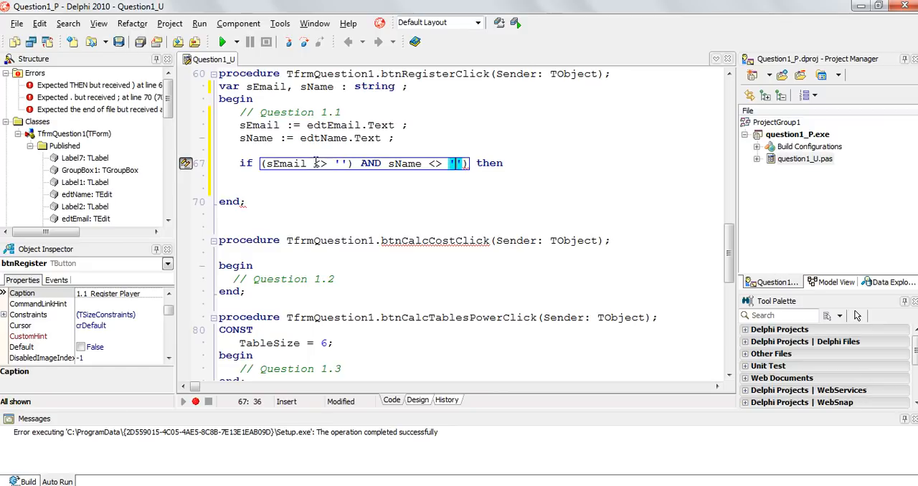
{"action": "left_click", "coordinate": [392, 164]}
{"action": "type", "text": "("}
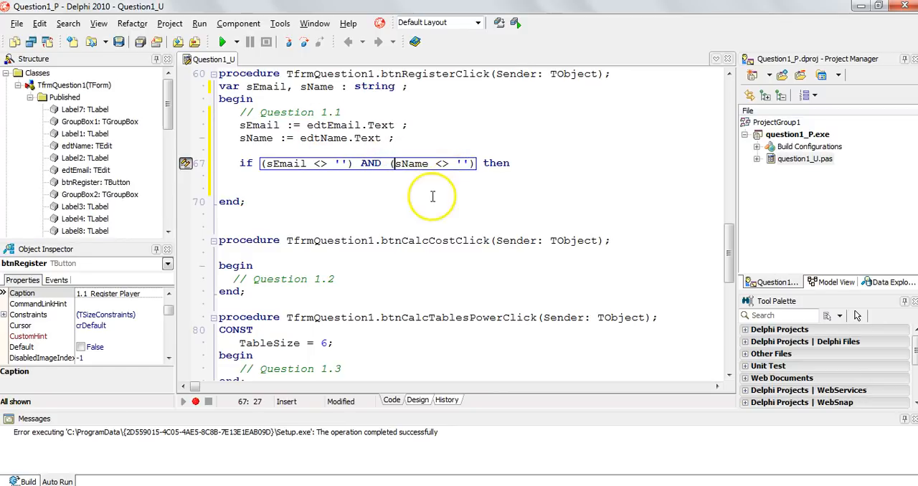
{"action": "mouse_move", "coordinate": [286, 166]}
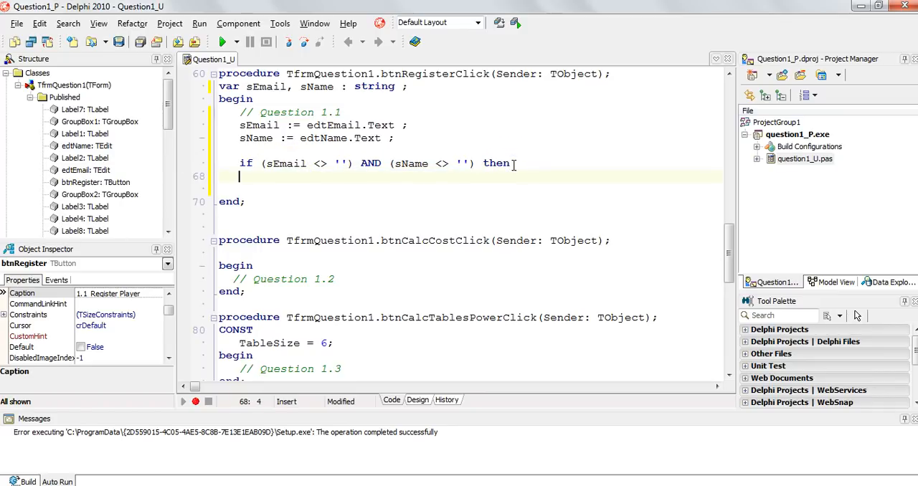
{"action": "type", "text": "showmes"}
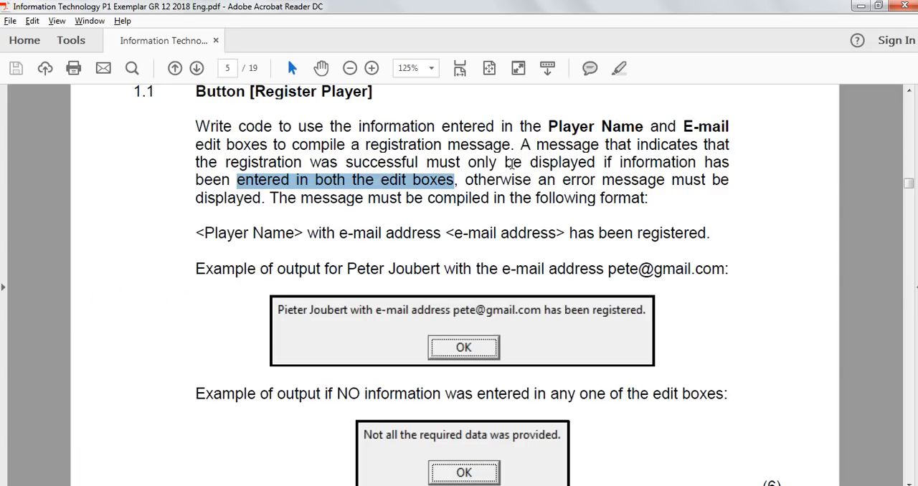
{"action": "mouse_move", "coordinate": [286, 274]}
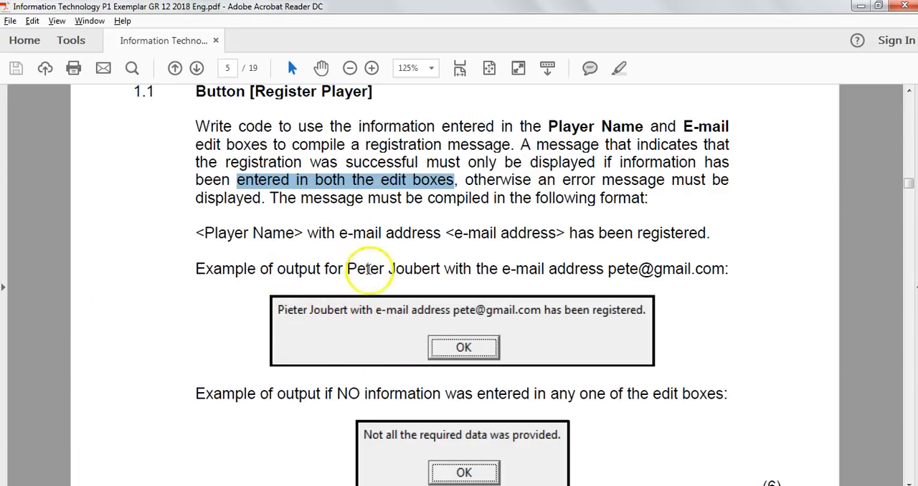
{"action": "mouse_move", "coordinate": [574, 233]}
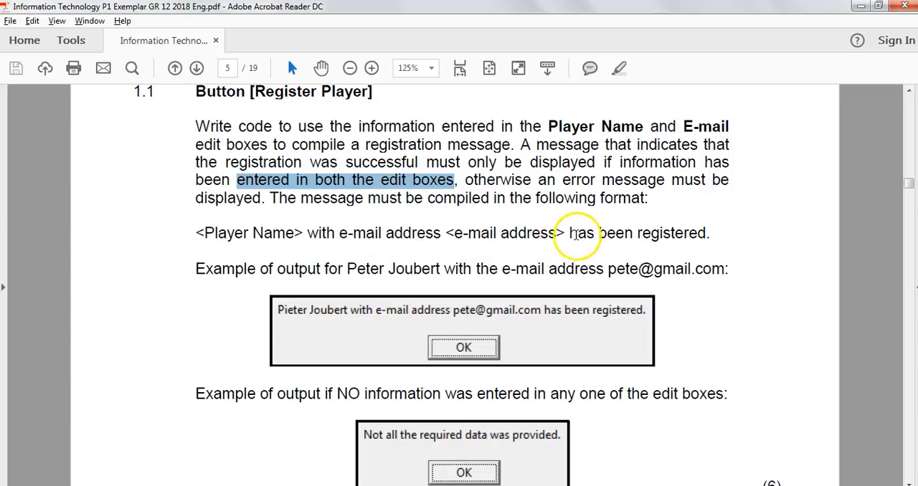
- Select the '<Player Name> with e-mail address…' message format line in the PDF
{"action": "triple_click", "coordinate": [452, 233]}
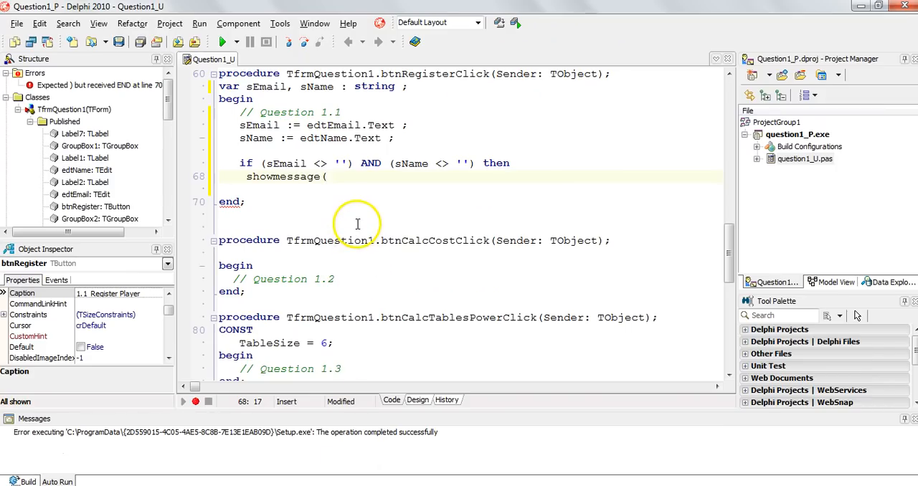
- Build showmessage(sName + ' with e-mail address ' + sEmail + ' has been registered')
{"action": "left_click", "coordinate": [333, 177]}
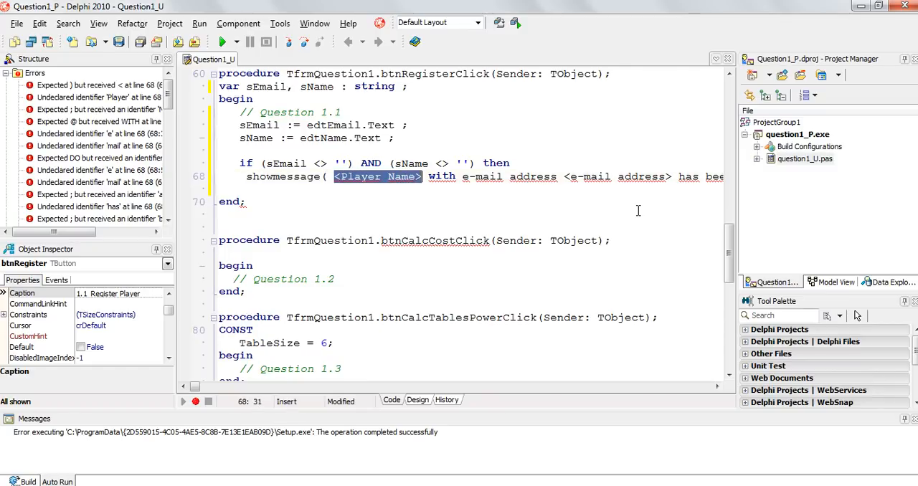
{"action": "type", "text": "sName"}
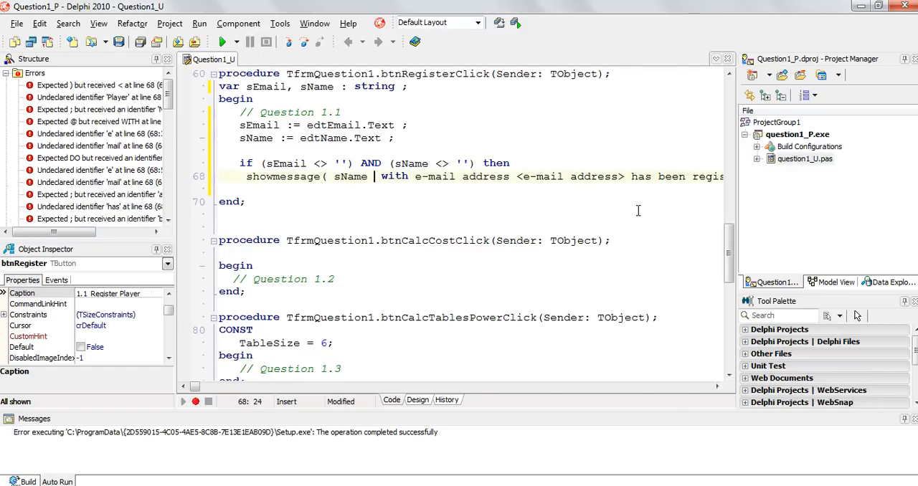
{"action": "type", "text": "+ '"}
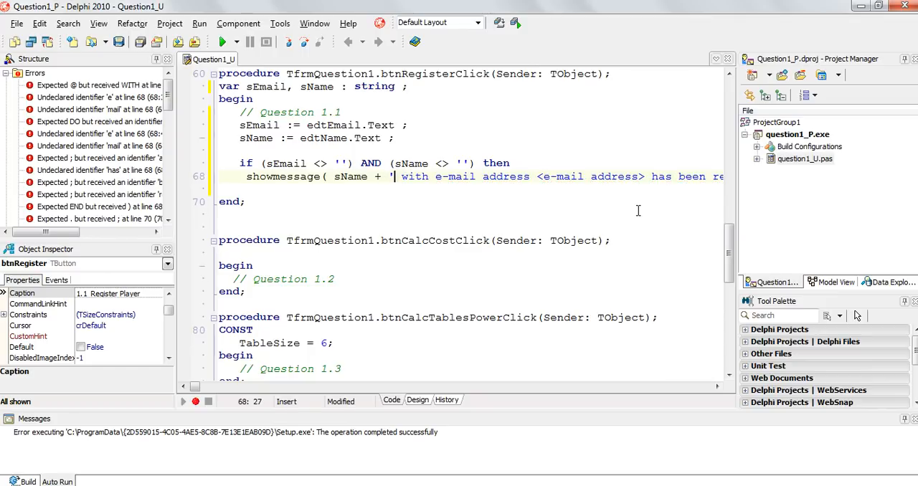
{"action": "type", "text": "with e-mail address"}
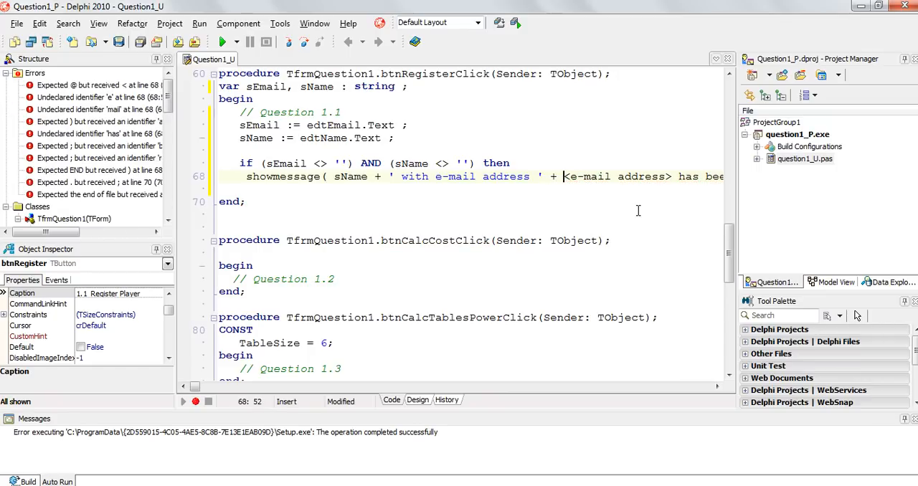
{"action": "double_click", "coordinate": [617, 176]}
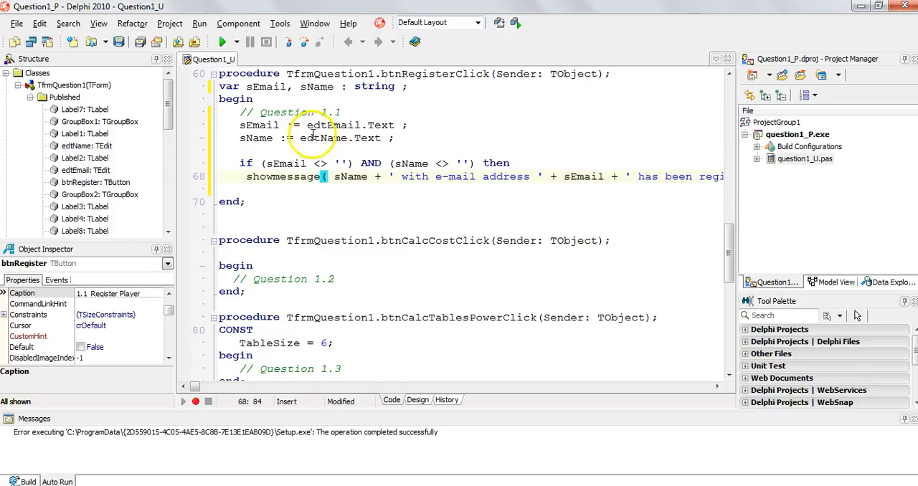
{"action": "double_click", "coordinate": [280, 163]}
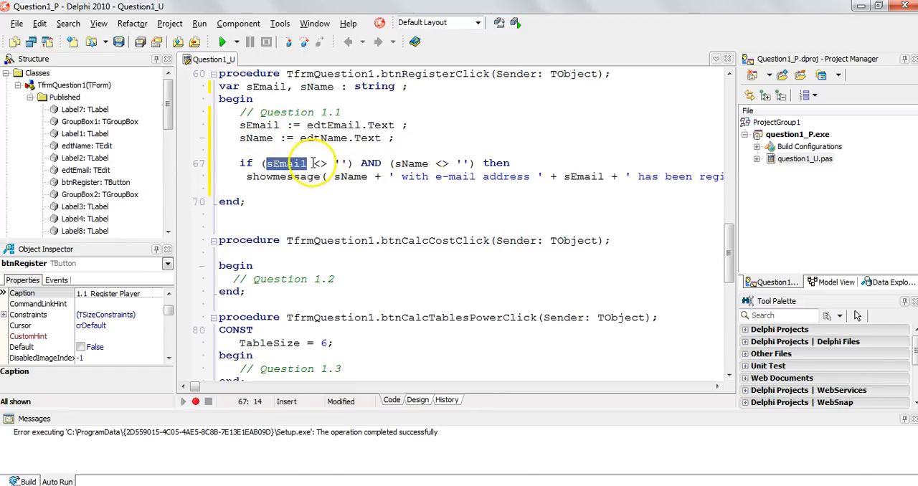
{"action": "mouse_move", "coordinate": [560, 214]}
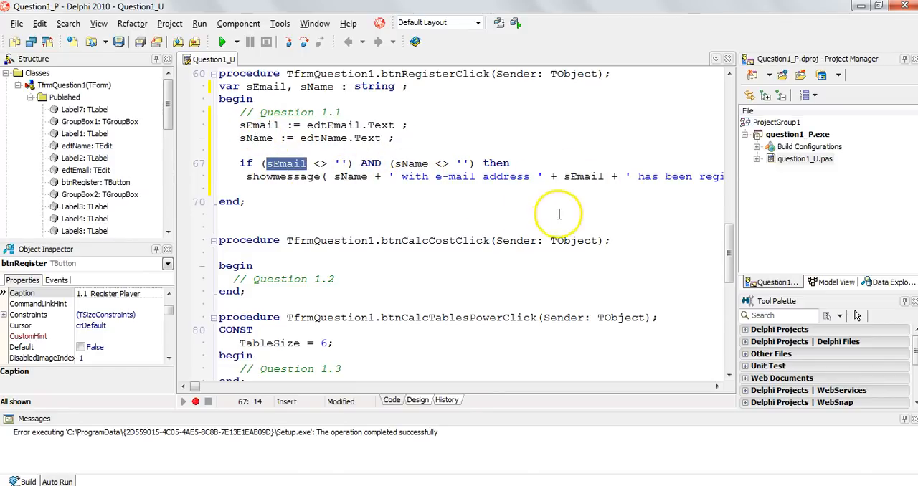
- Add an else branch after the registration message
{"action": "left_click", "coordinate": [450, 177]}
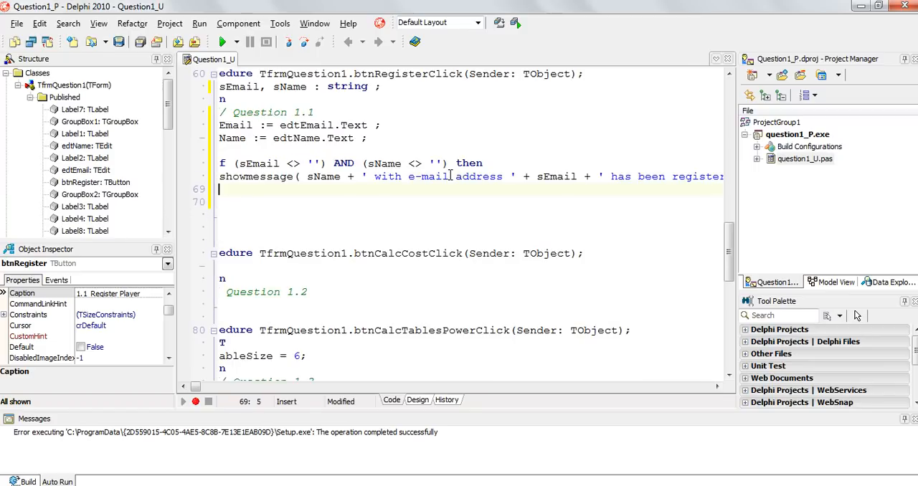
{"action": "type", "text": "els"}
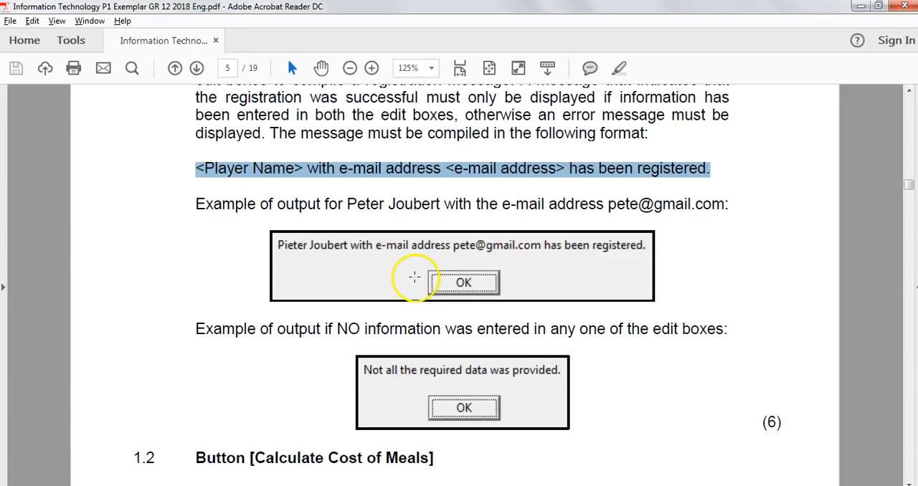
{"action": "scroll", "scroll_direction": "down", "scroll_amount": 3}
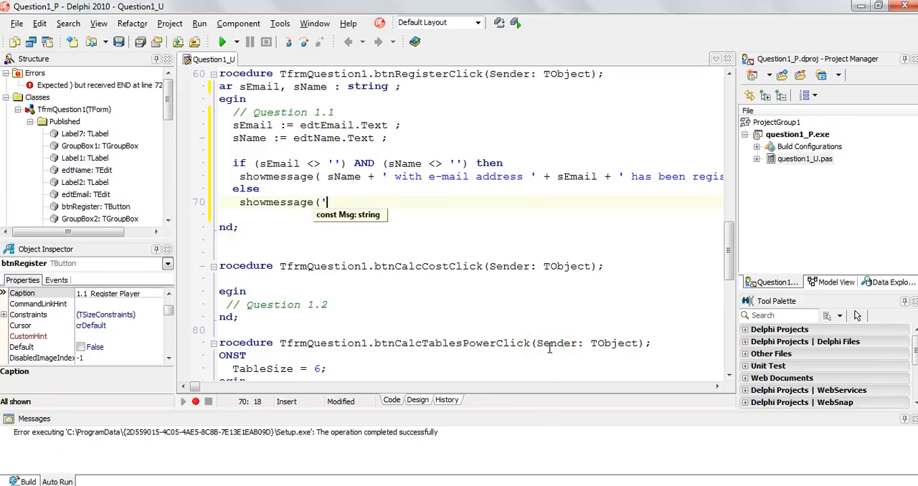
- Type the else message 'Not all the data was provided.' into showmessage
{"action": "type", "text": "Not all the dat"}
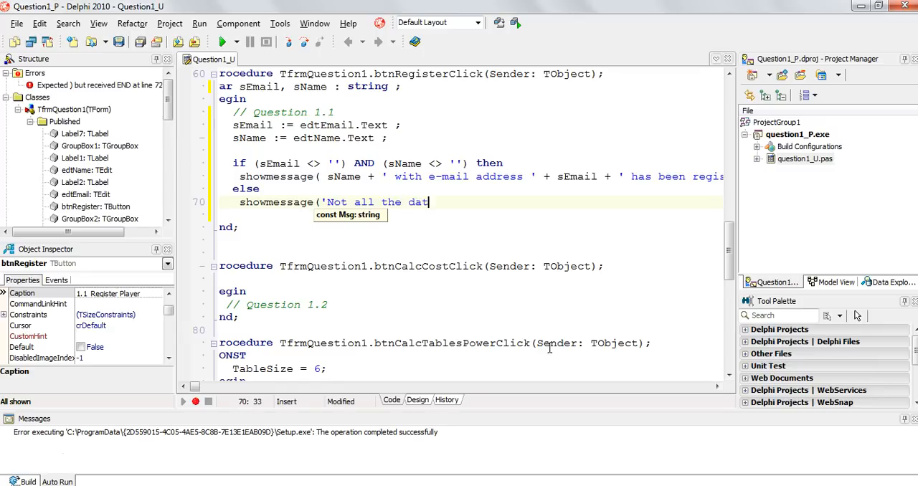
{"action": "type", "text": "a was provide"}
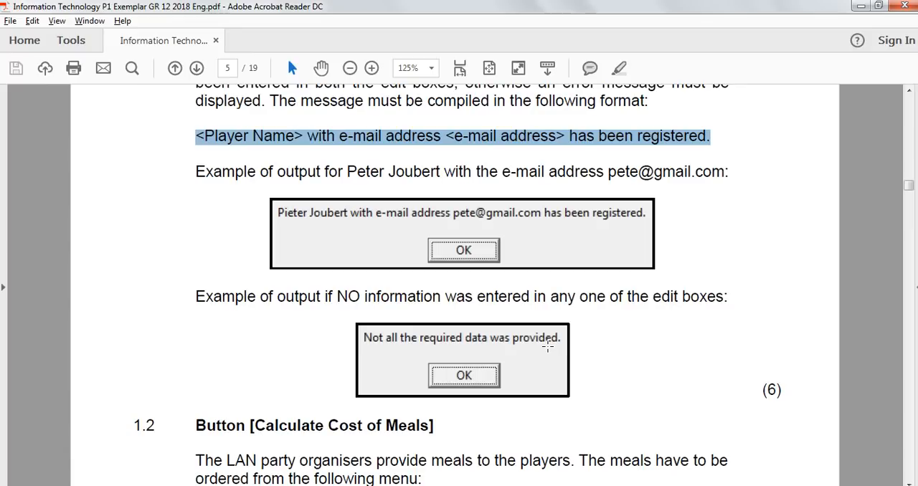
{"action": "mouse_move", "coordinate": [525, 350]}
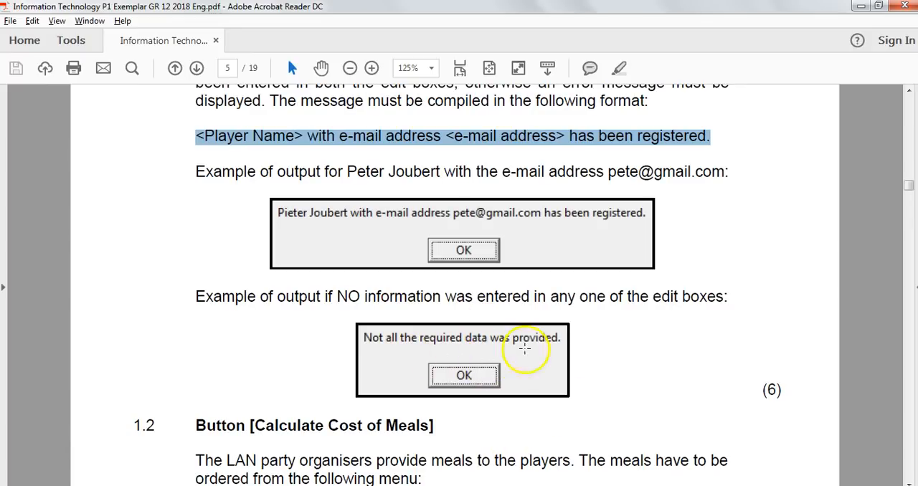
{"action": "mouse_move", "coordinate": [462, 249]}
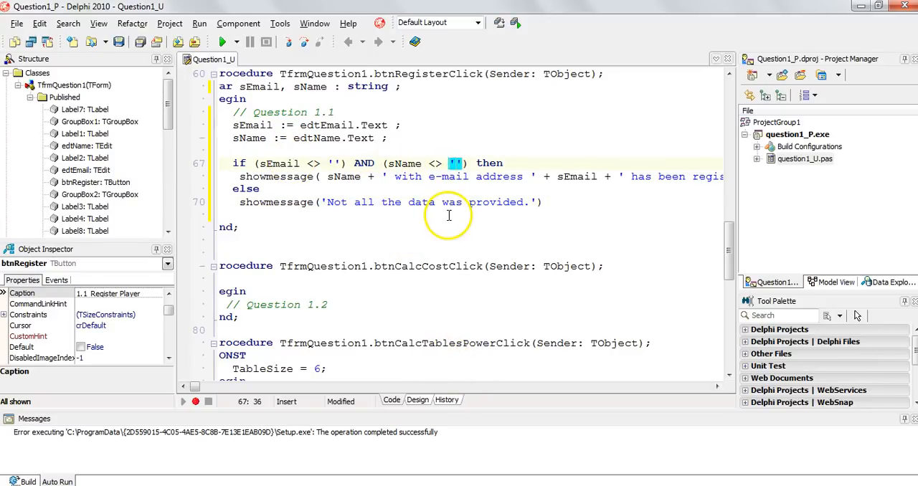
{"action": "mouse_move", "coordinate": [479, 179]}
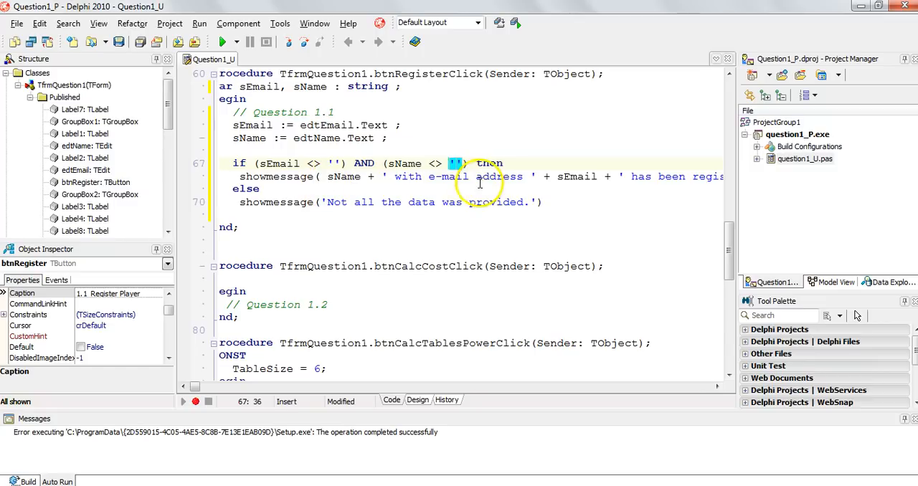
{"action": "mouse_move", "coordinate": [302, 203]}
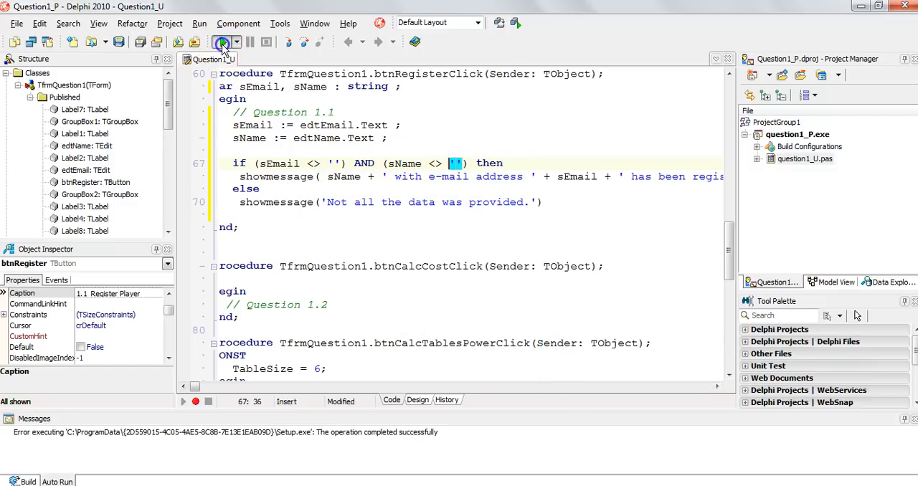
- Run the project and register with both fields empty, getting the error message
{"action": "left_click", "coordinate": [222, 41]}
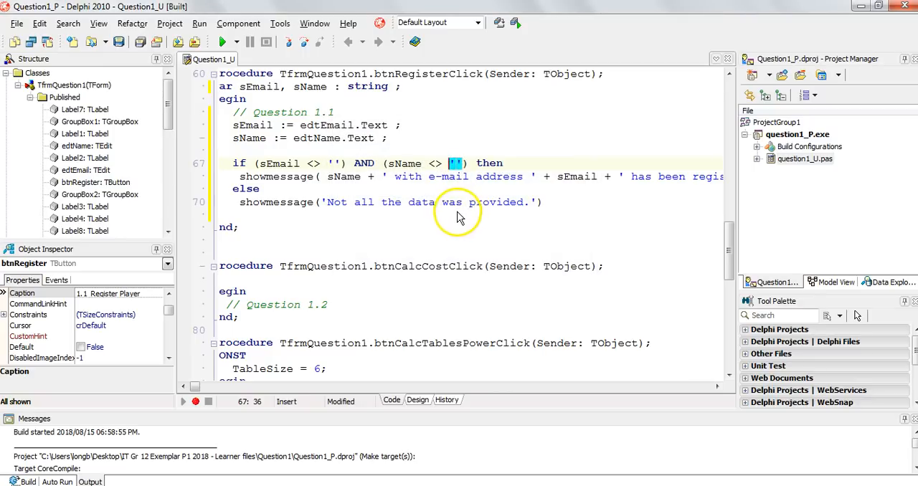
{"action": "left_click", "coordinate": [223, 41]}
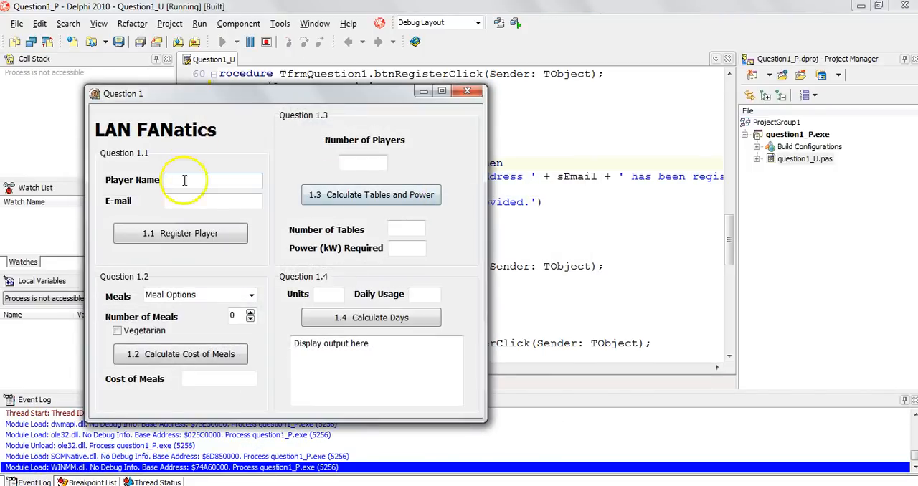
{"action": "left_click", "coordinate": [180, 233]}
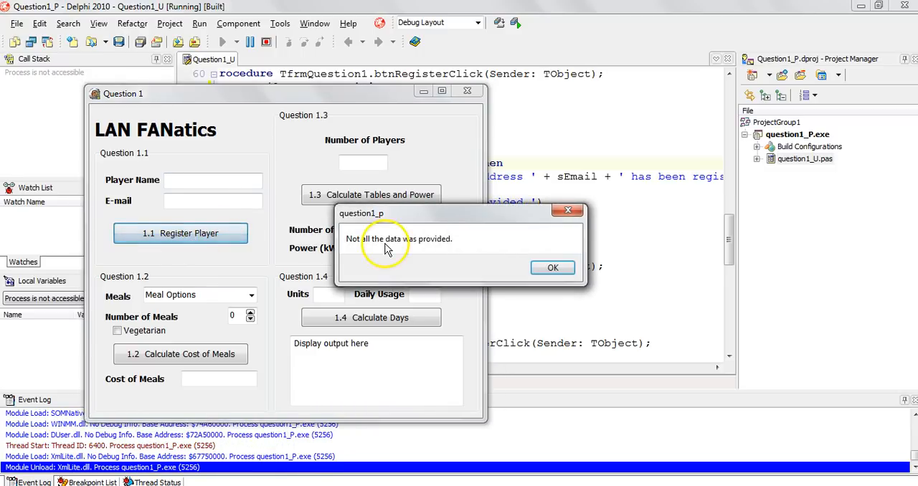
{"action": "left_click", "coordinate": [552, 268]}
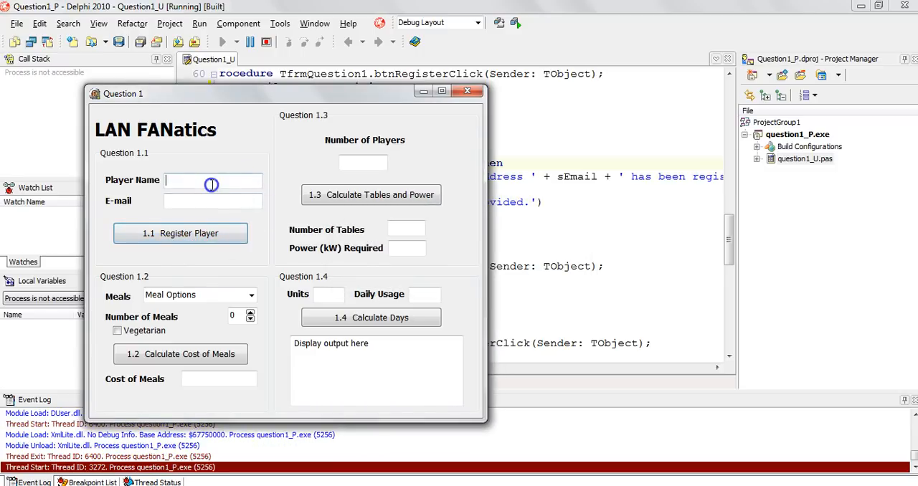
- Register with only a name, then with name and e-mail, closing each message
{"action": "type", "text": "fsdfasd"}
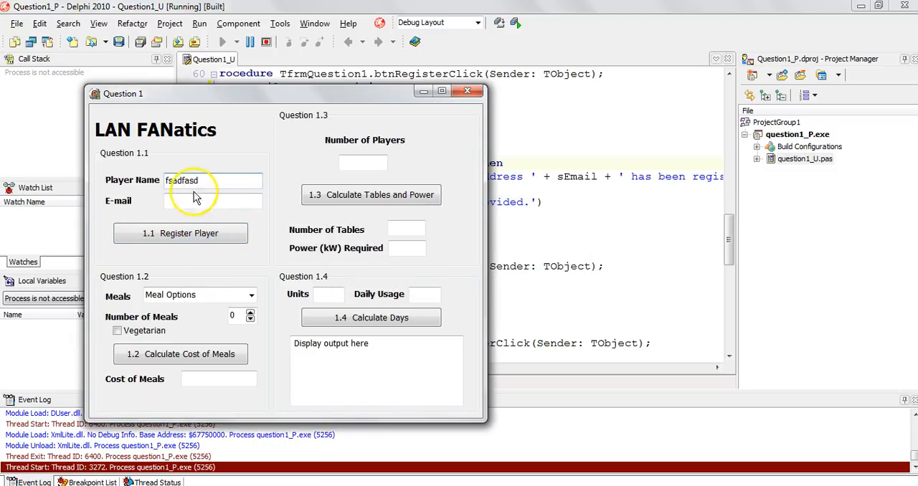
{"action": "left_click", "coordinate": [180, 233]}
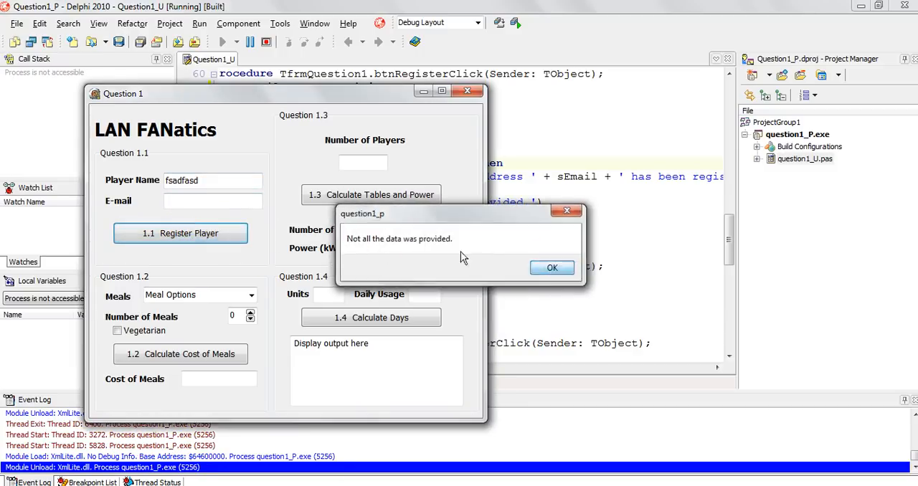
{"action": "left_click", "coordinate": [552, 267]}
{"action": "type", "text": "dfsfdsfd"}
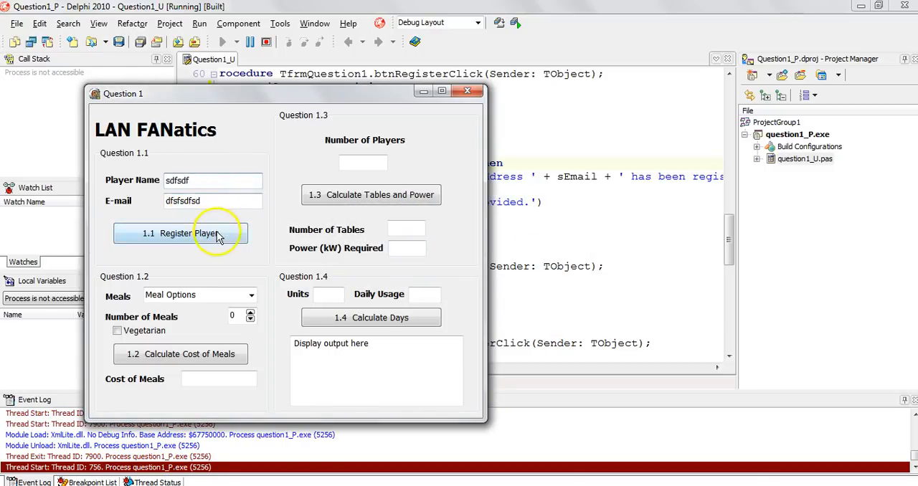
{"action": "left_click", "coordinate": [180, 233]}
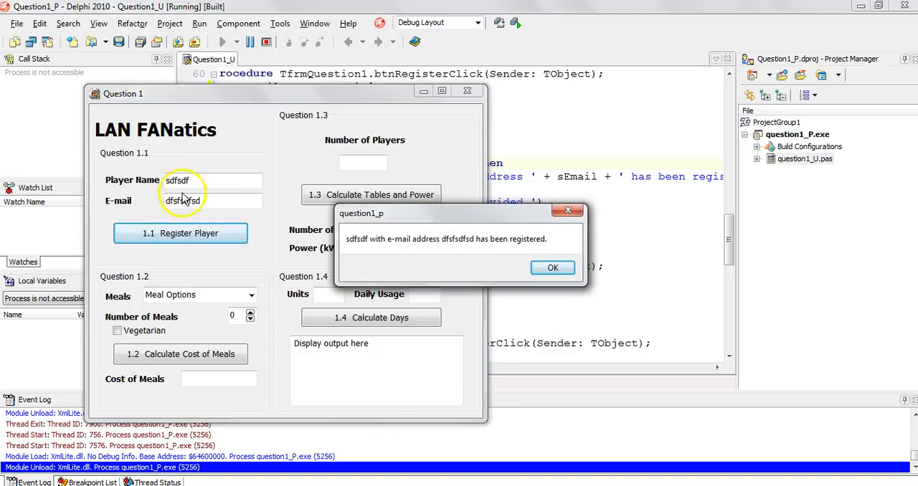
{"action": "left_click", "coordinate": [552, 267]}
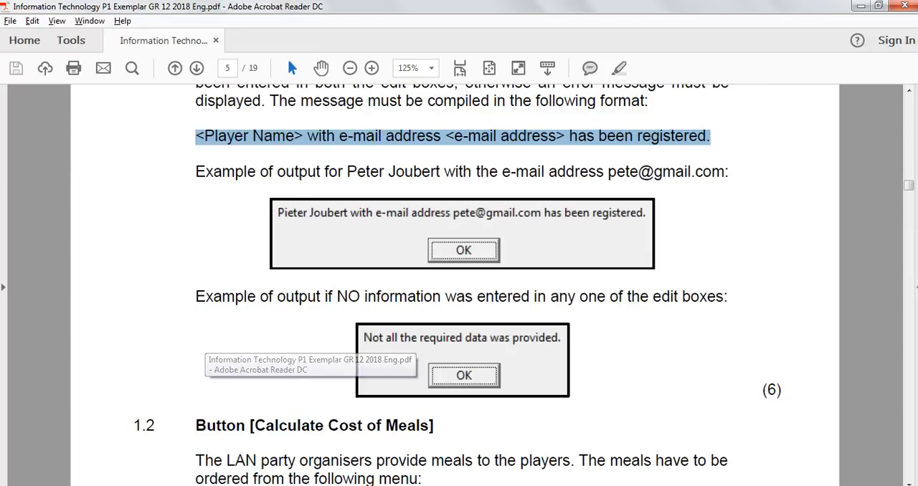
- Scroll the exam PDF down to section 1.2 Calculate Cost of Meals
{"action": "scroll", "scroll_direction": "down", "scroll_amount": 3}
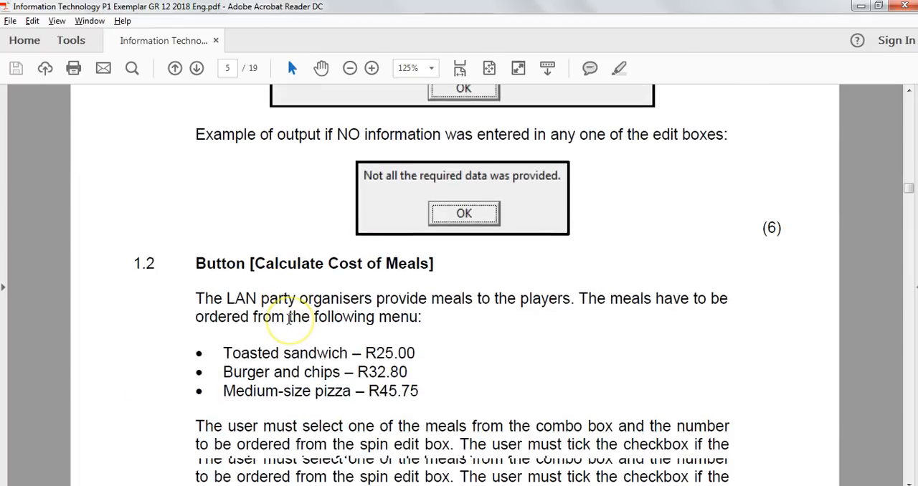
{"action": "scroll", "scroll_direction": "down", "scroll_amount": 3}
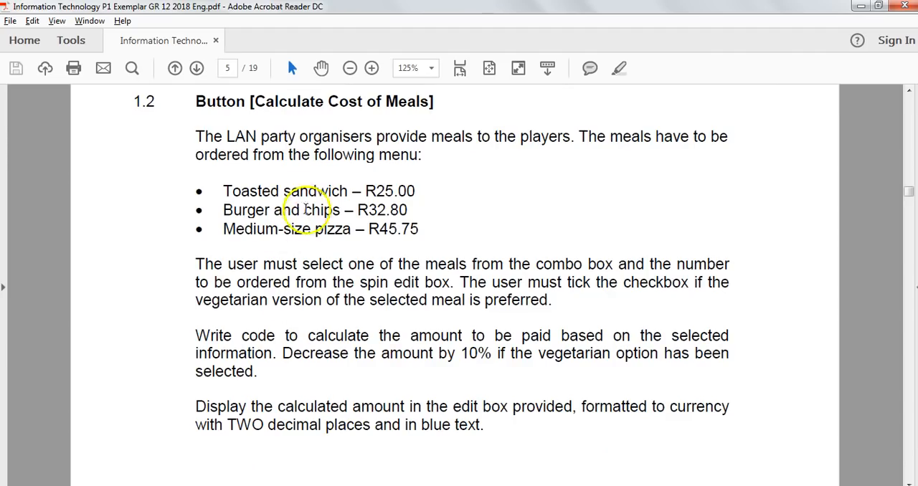
{"action": "mouse_move", "coordinate": [450, 142]}
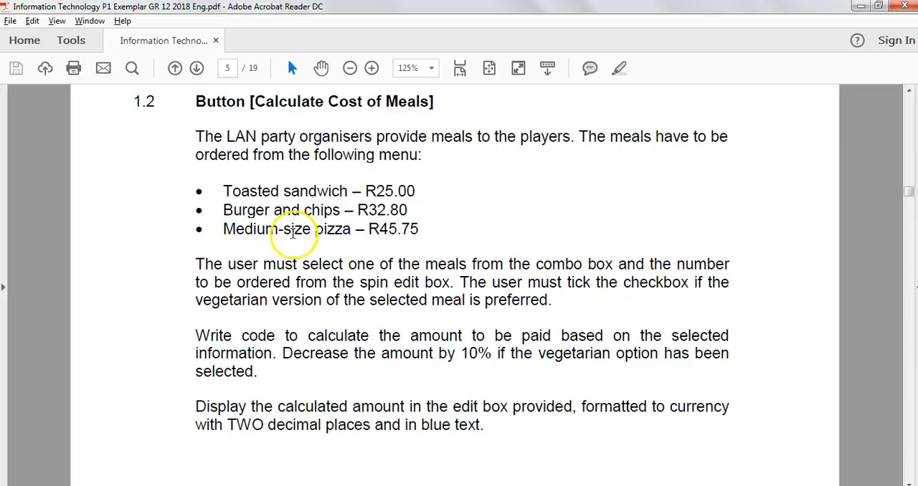
{"action": "mouse_move", "coordinate": [385, 274]}
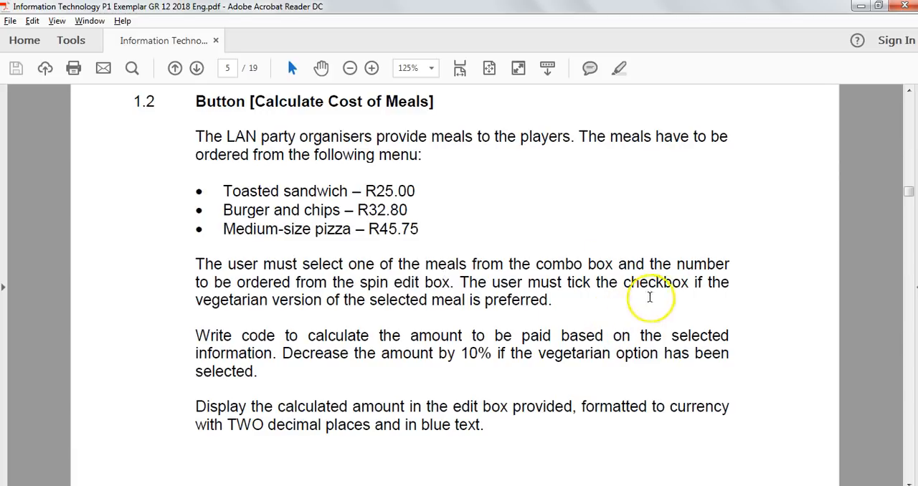
{"action": "mouse_move", "coordinate": [402, 293]}
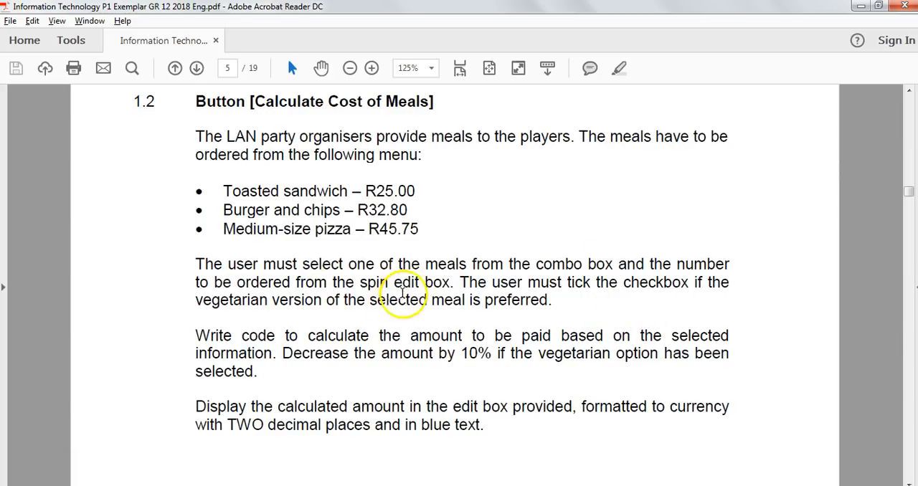
{"action": "mouse_move", "coordinate": [684, 289]}
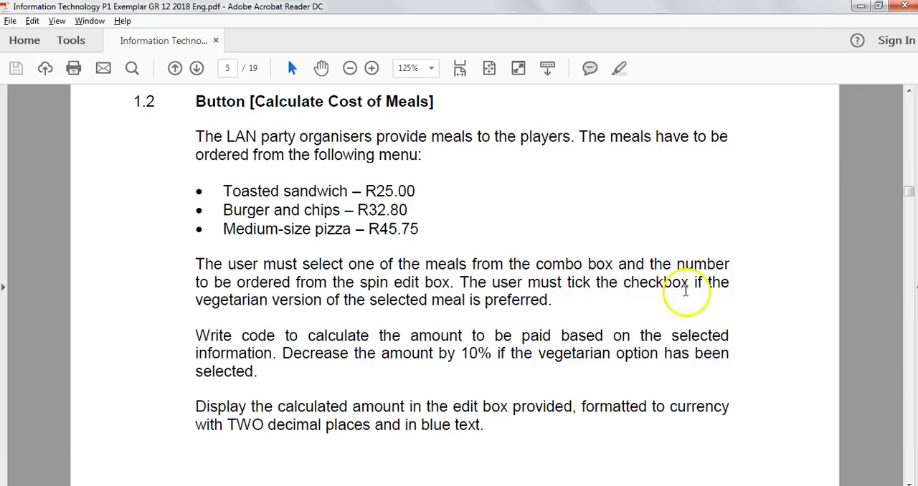
{"action": "mouse_move", "coordinate": [272, 300]}
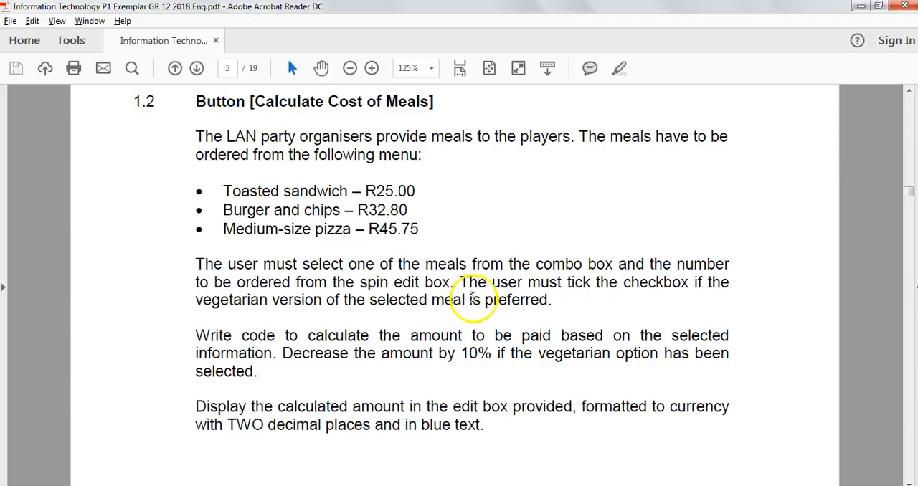
{"action": "mouse_move", "coordinate": [269, 210]}
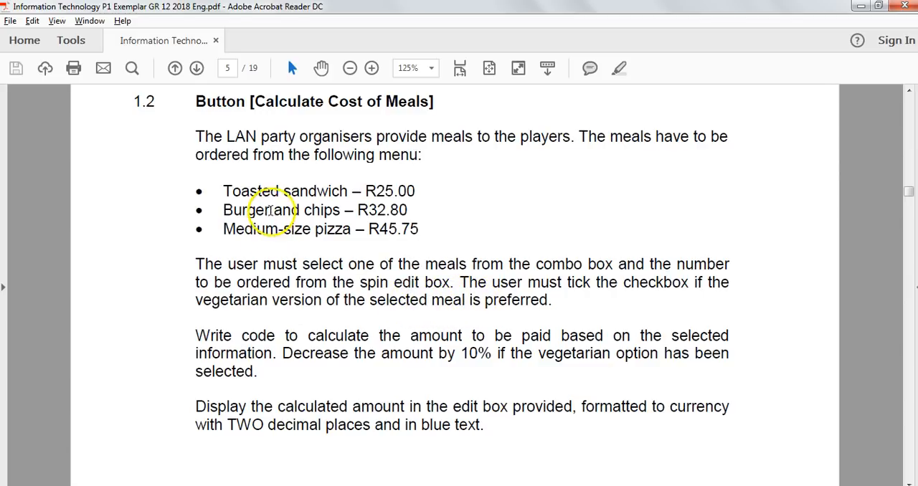
{"action": "mouse_move", "coordinate": [502, 335]}
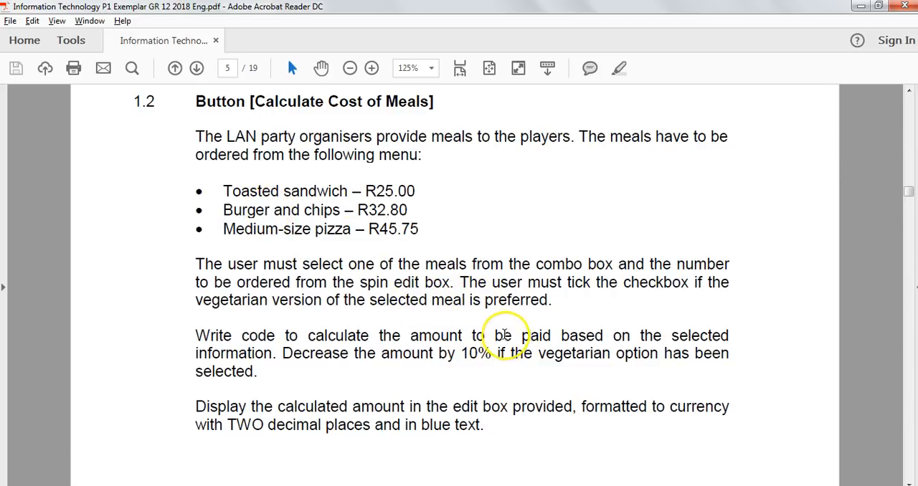
{"action": "mouse_move", "coordinate": [534, 335]}
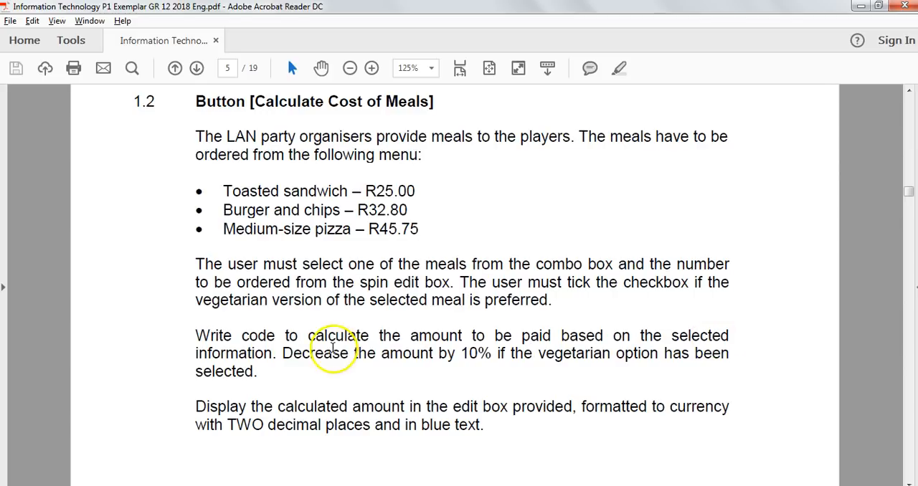
{"action": "mouse_move", "coordinate": [441, 328]}
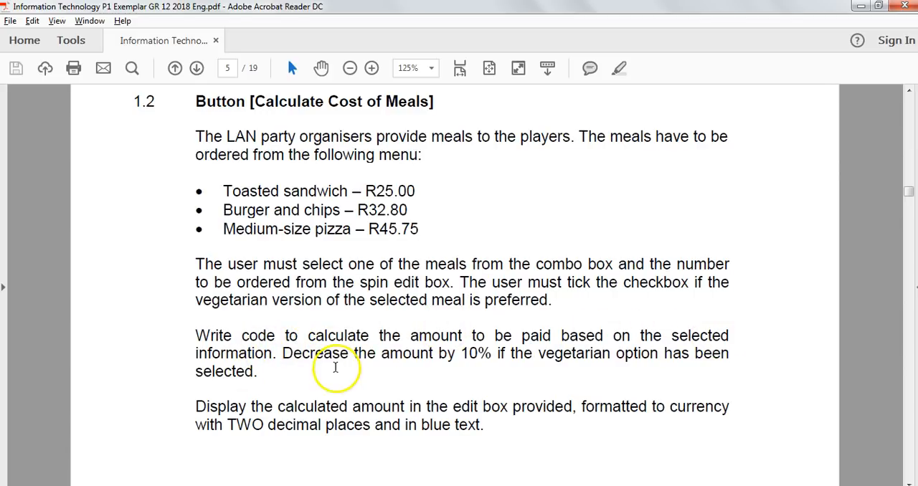
{"action": "mouse_move", "coordinate": [651, 356]}
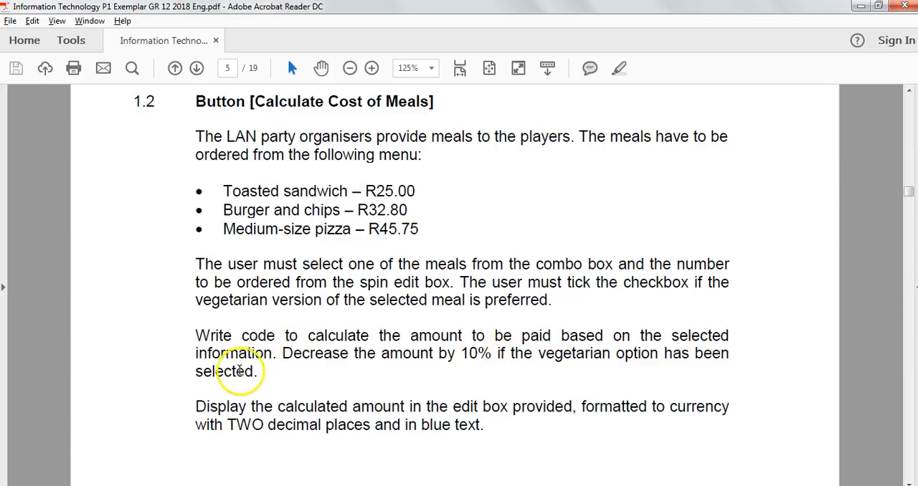
{"action": "mouse_move", "coordinate": [407, 407]}
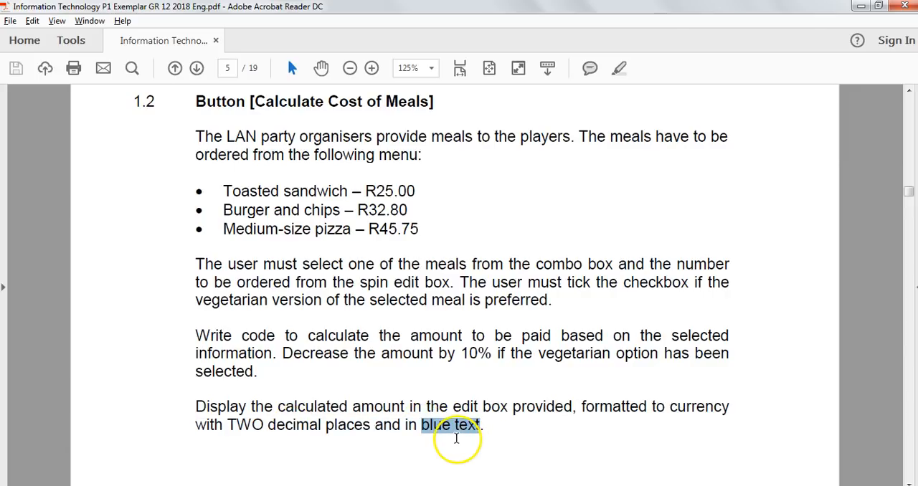
{"action": "mouse_move", "coordinate": [364, 290]}
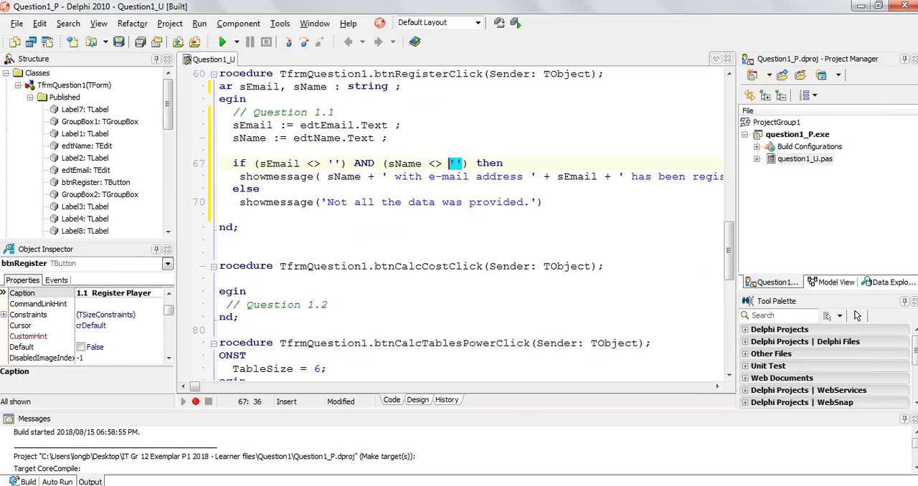
{"action": "left_click", "coordinate": [418, 400]}
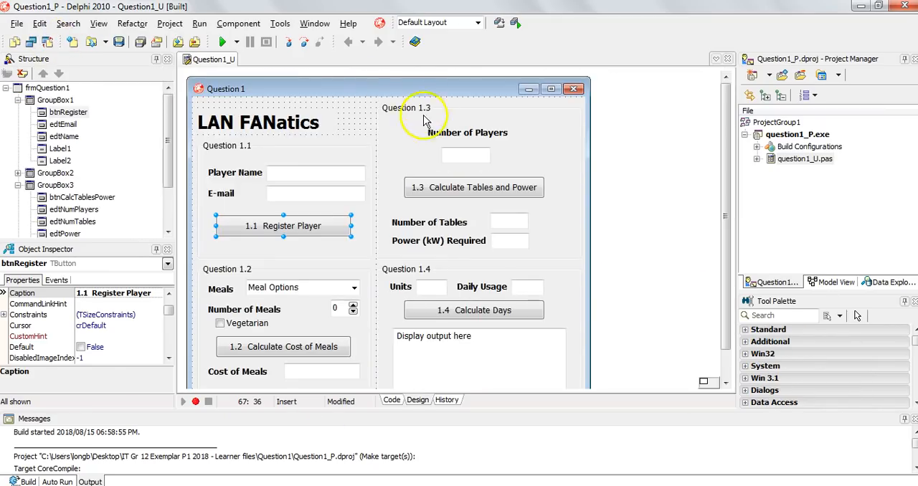
{"action": "scroll", "scroll_direction": "down", "scroll_amount": 3}
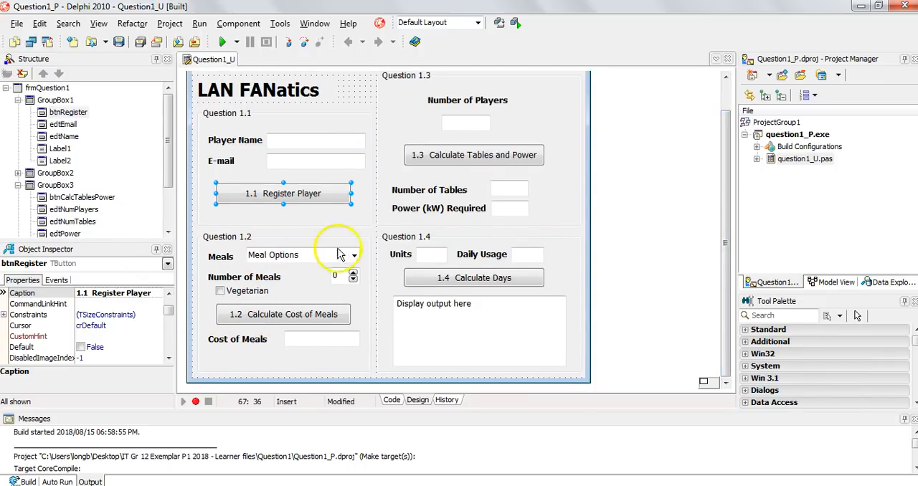
{"action": "mouse_move", "coordinate": [231, 297]}
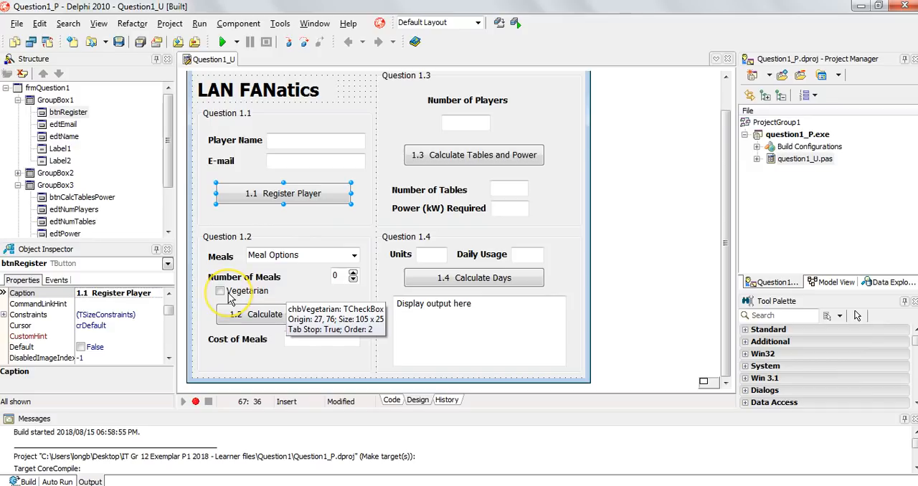
{"action": "mouse_move", "coordinate": [276, 255]}
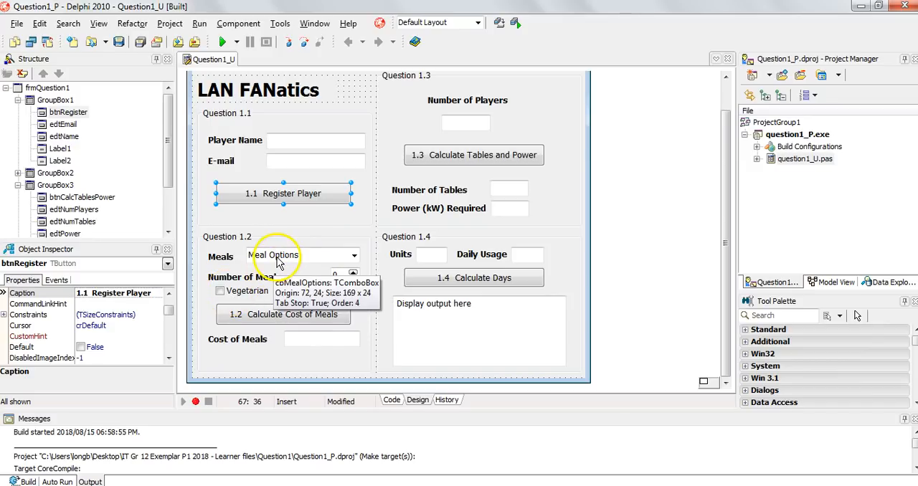
{"action": "mouse_move", "coordinate": [244, 297]}
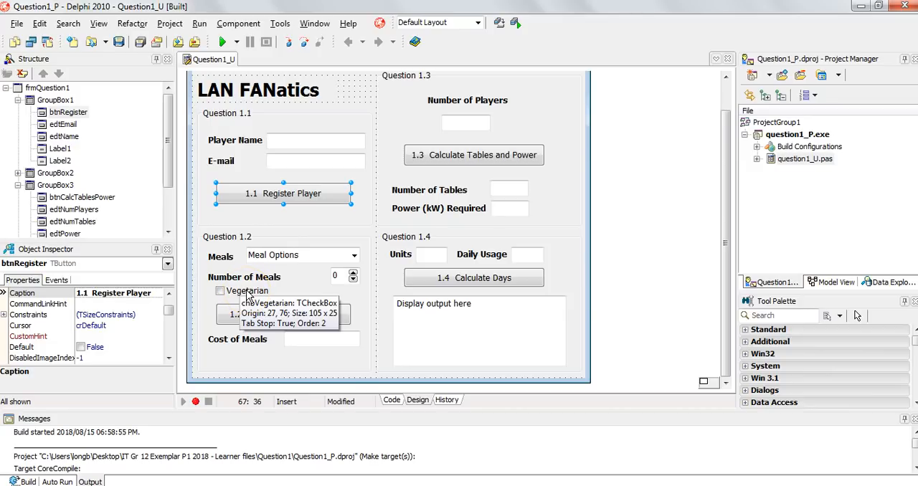
{"action": "mouse_move", "coordinate": [302, 256]}
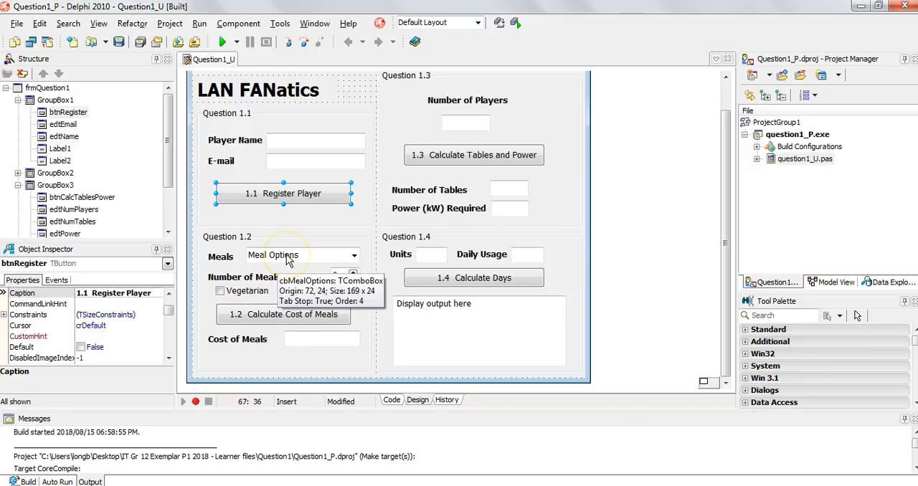
{"action": "left_click", "coordinate": [294, 256]}
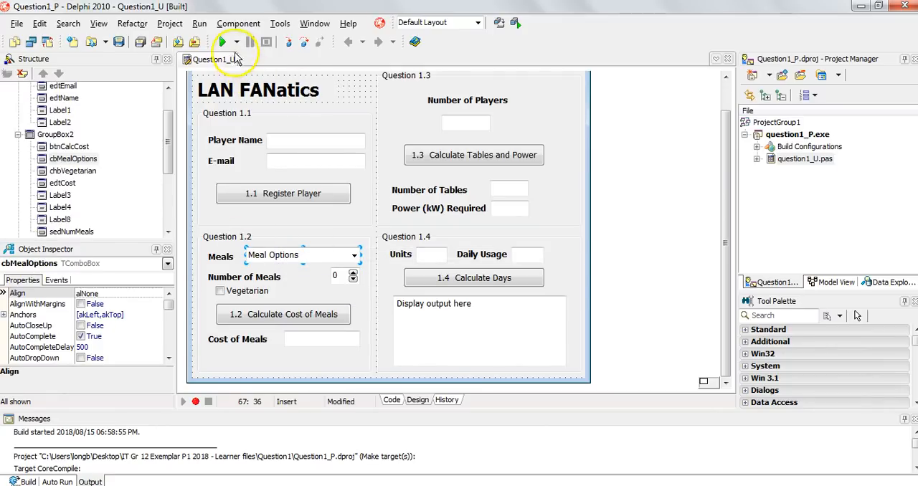
- Run the Question 1 program and pick Burger and Chips from the Meals list
{"action": "left_click", "coordinate": [221, 41]}
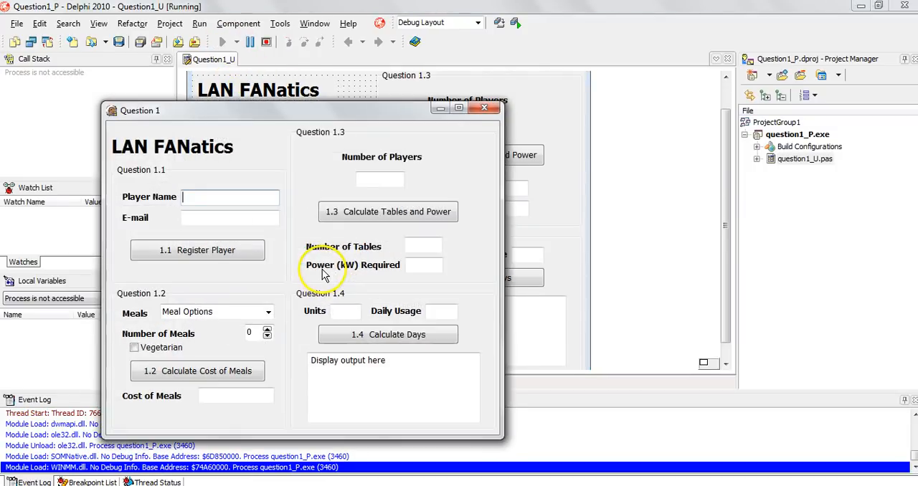
{"action": "left_click", "coordinate": [268, 312]}
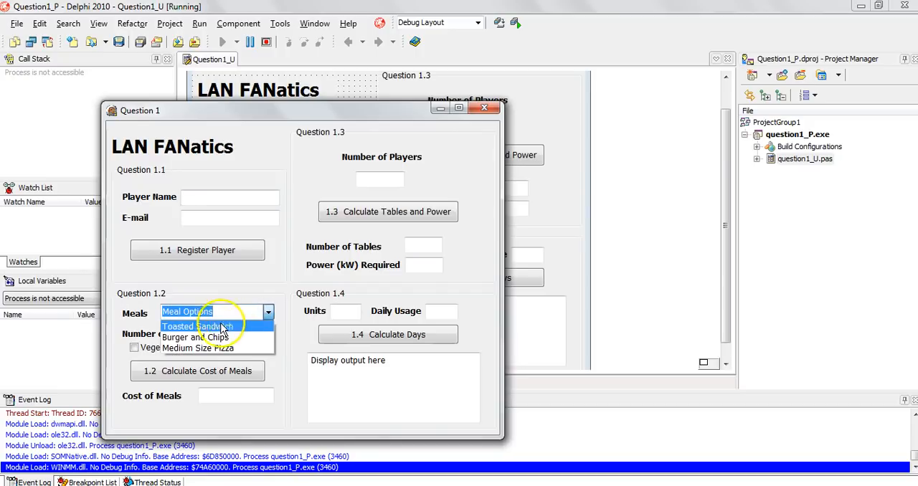
{"action": "mouse_move", "coordinate": [195, 337]}
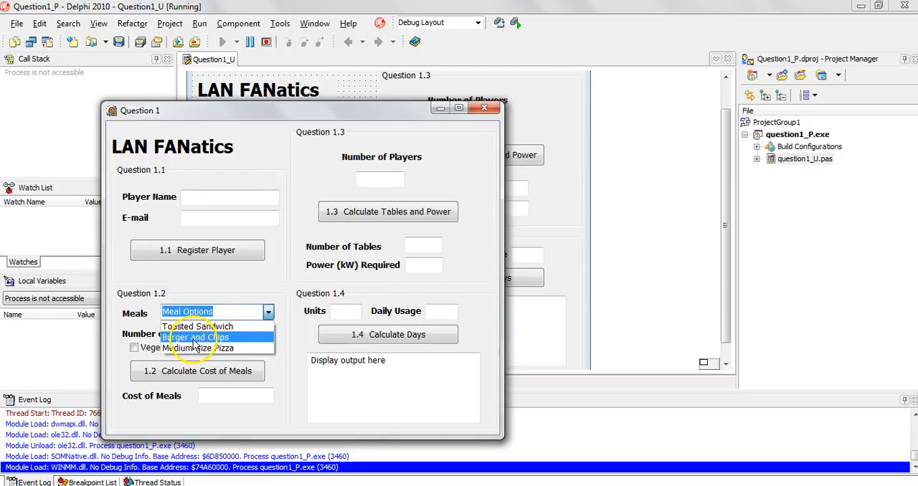
{"action": "left_click", "coordinate": [268, 311]}
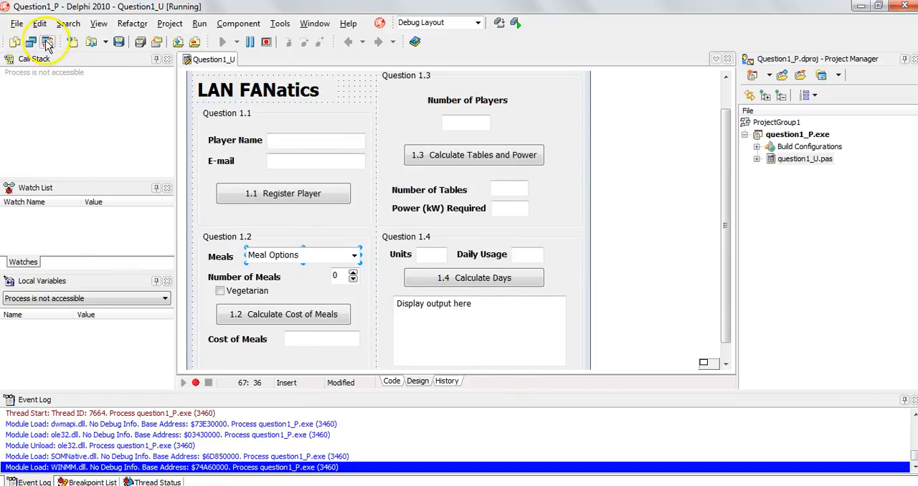
{"action": "mouse_move", "coordinate": [345, 279]}
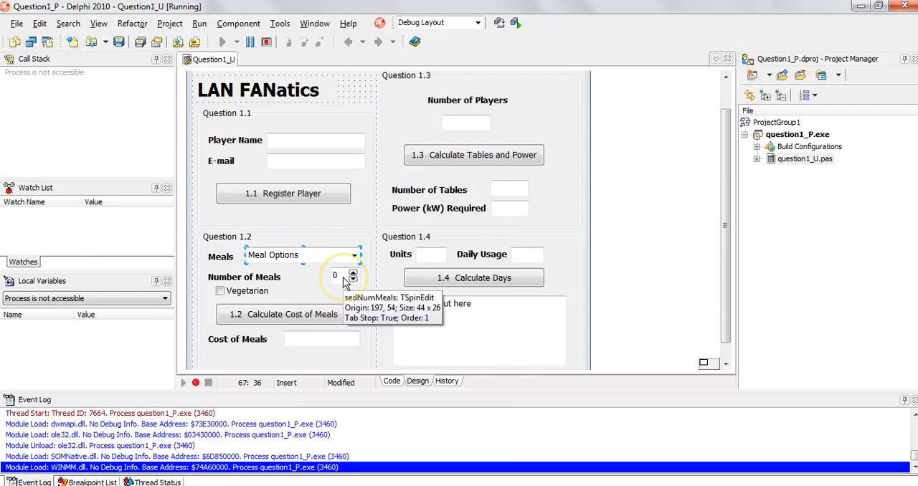
{"action": "mouse_move", "coordinate": [326, 255]}
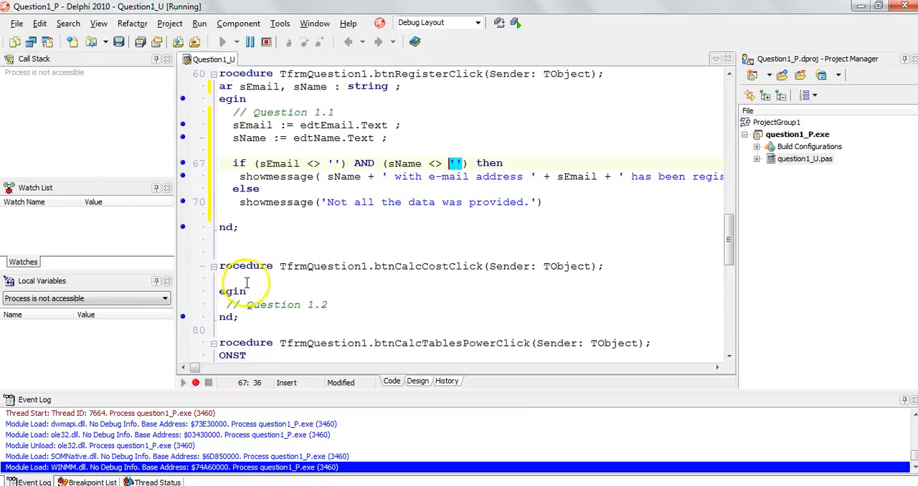
- Declare 'var iNumMeals : integer;' in btnCalcCostClick
{"action": "left_click", "coordinate": [230, 279]}
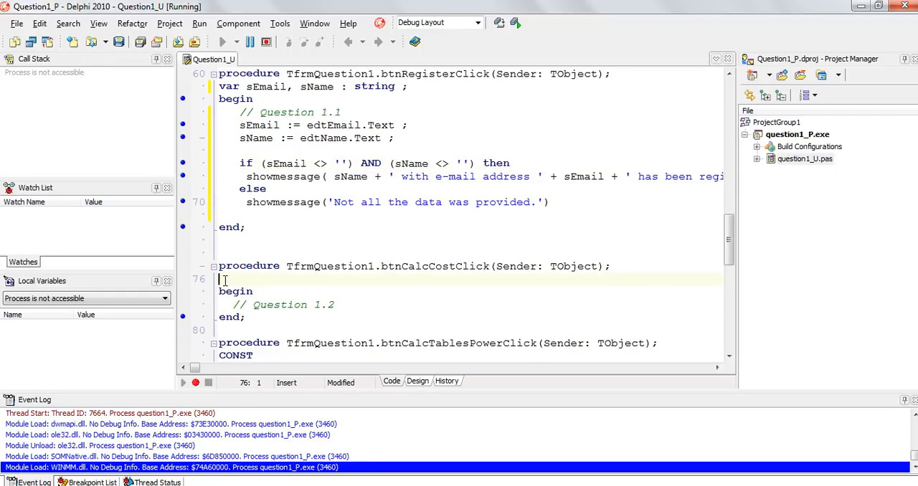
{"action": "type", "text": "var"}
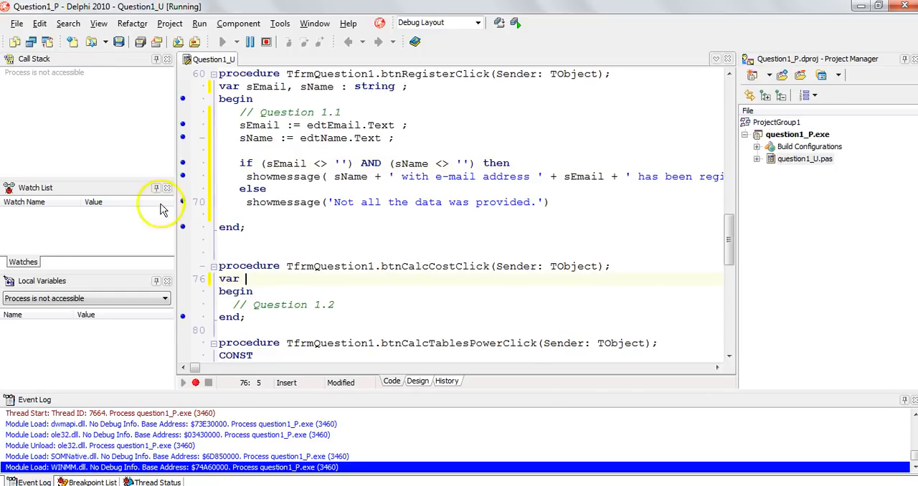
{"action": "left_click", "coordinate": [418, 381]}
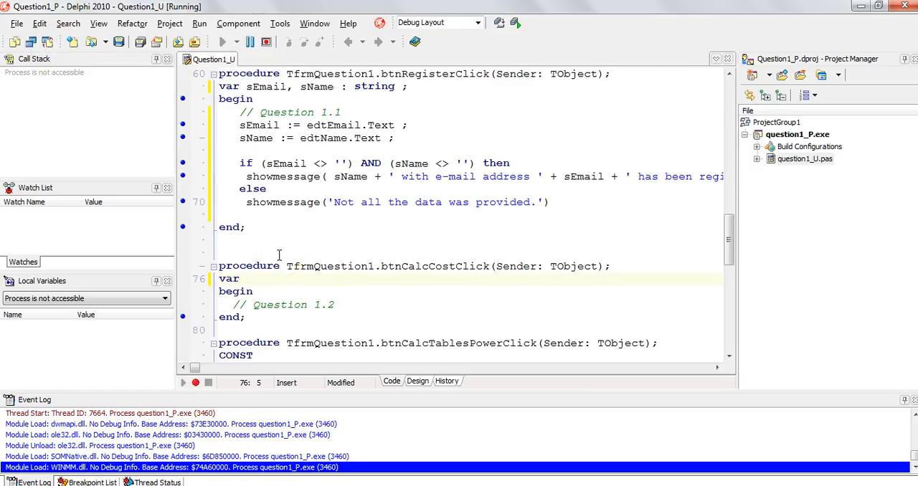
{"action": "type", "text": "i"}
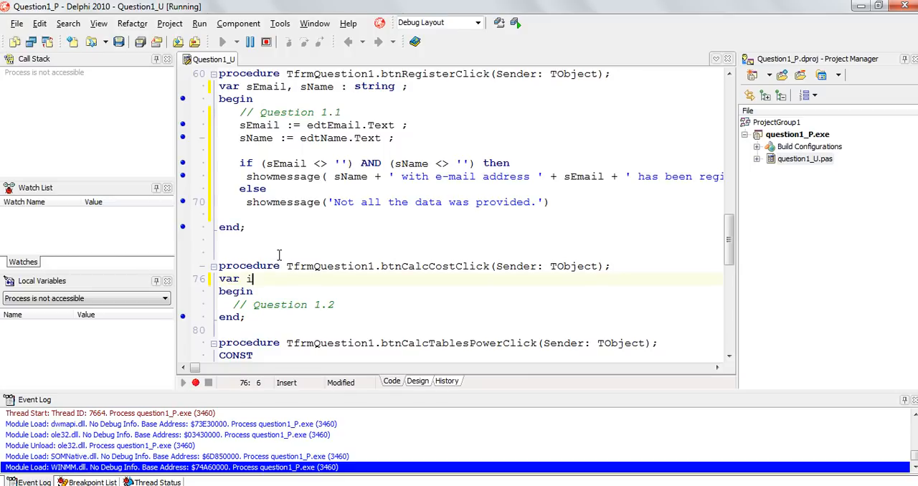
{"action": "type", "text": "NumMeals :"}
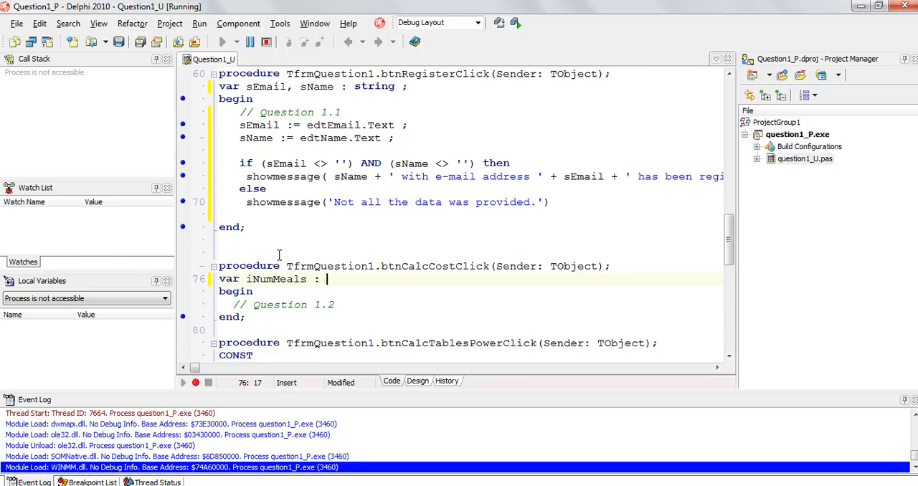
{"action": "type", "text": "integer ;"}
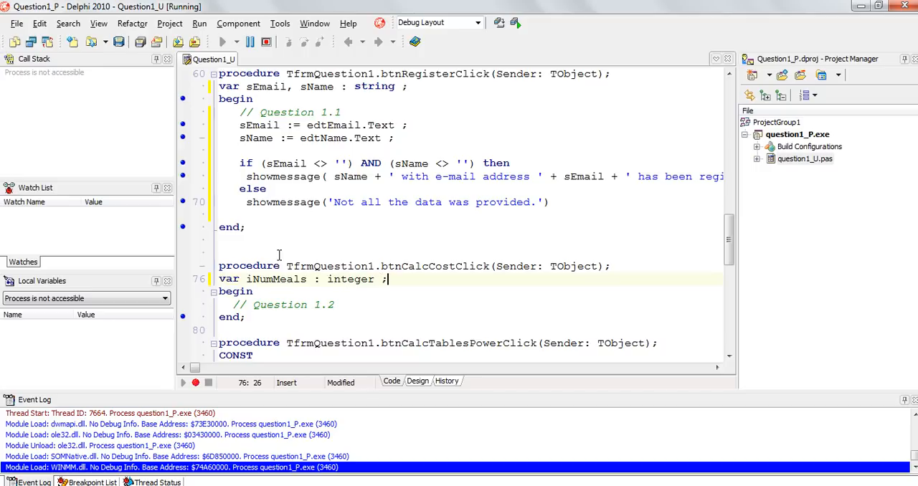
- Assign iNumMeals := sedNumMeals.Value; in the handler body
{"action": "key", "text": "enter"}
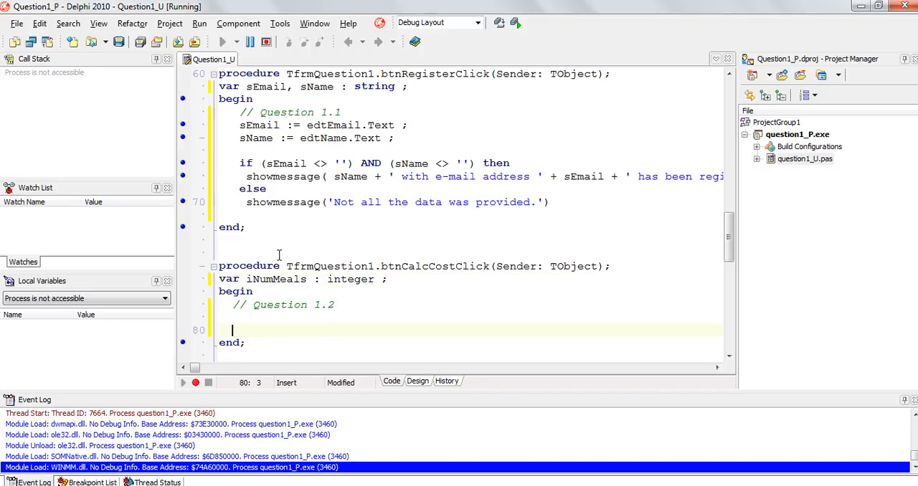
{"action": "type", "text": "iNumMeals := s"}
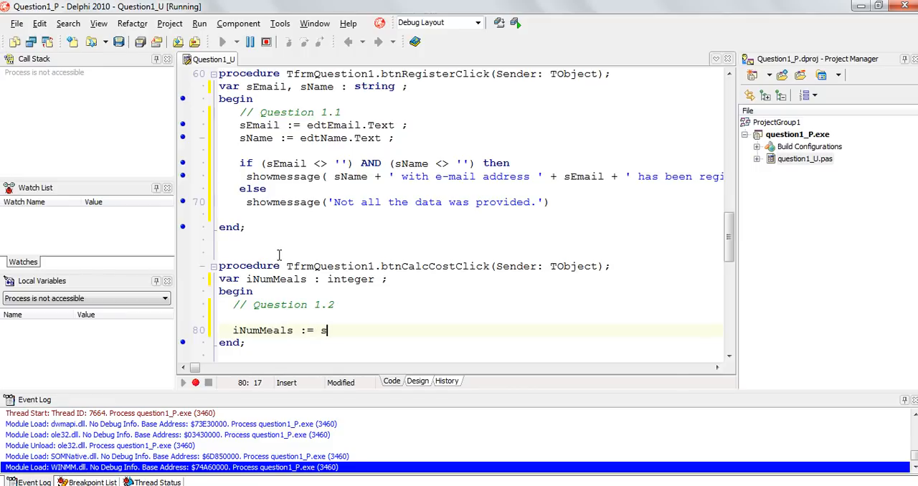
{"action": "type", "text": "ed"}
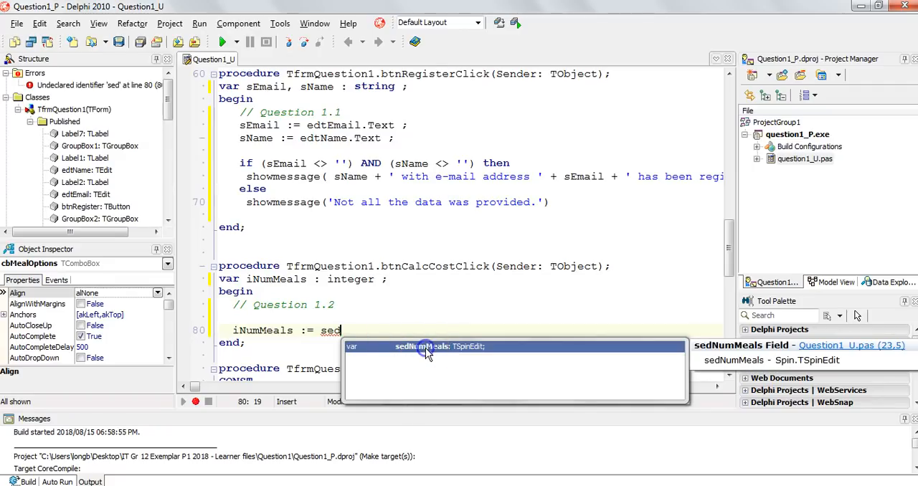
{"action": "mouse_move", "coordinate": [378, 348]}
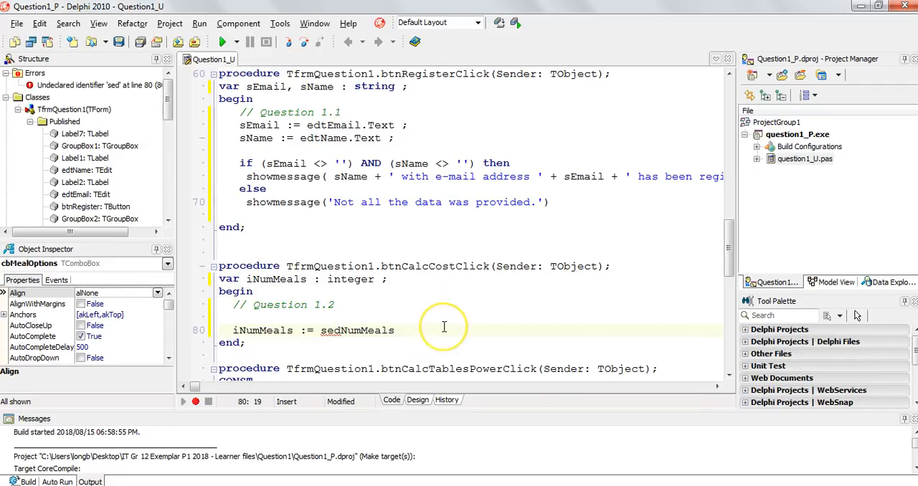
{"action": "type", "text": ".val"}
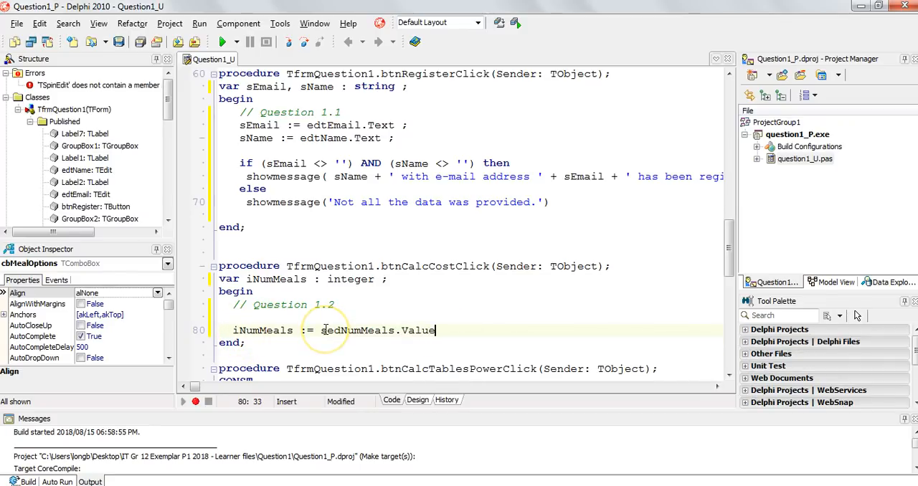
{"action": "type", "text": ";"}
{"action": "key", "text": "enter"}
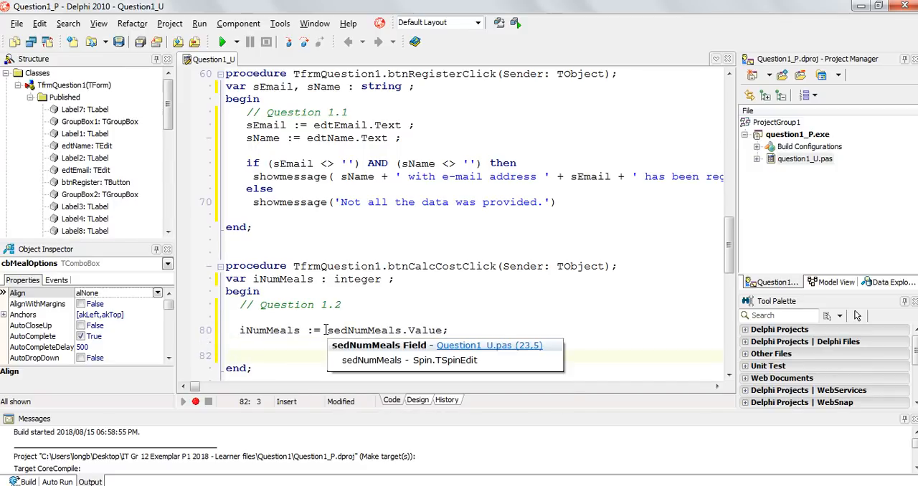
- Add a real variable rPrice to the handler's var declarations
{"action": "left_click", "coordinate": [417, 399]}
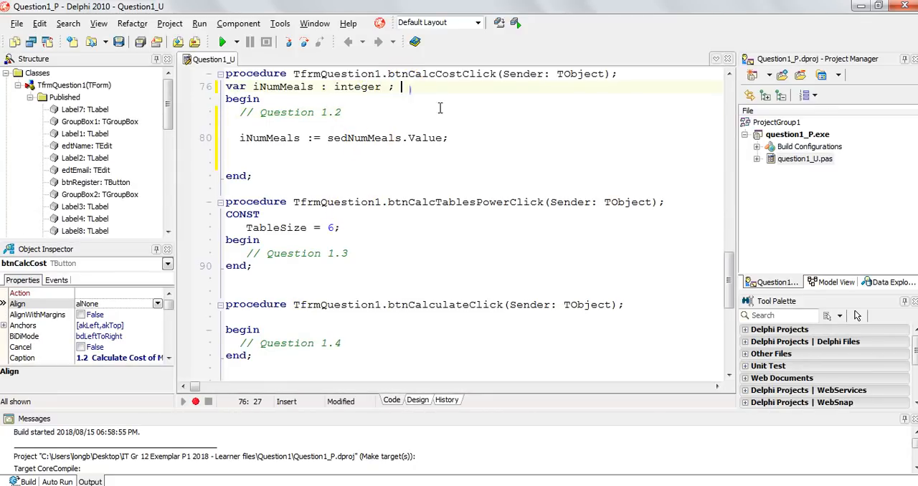
{"action": "key", "text": "Return"}
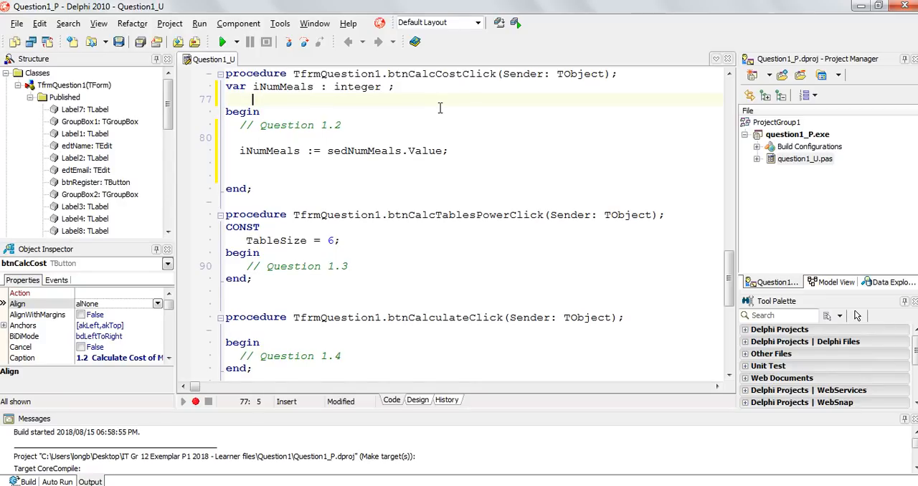
{"action": "type", "text": "rPrice :"}
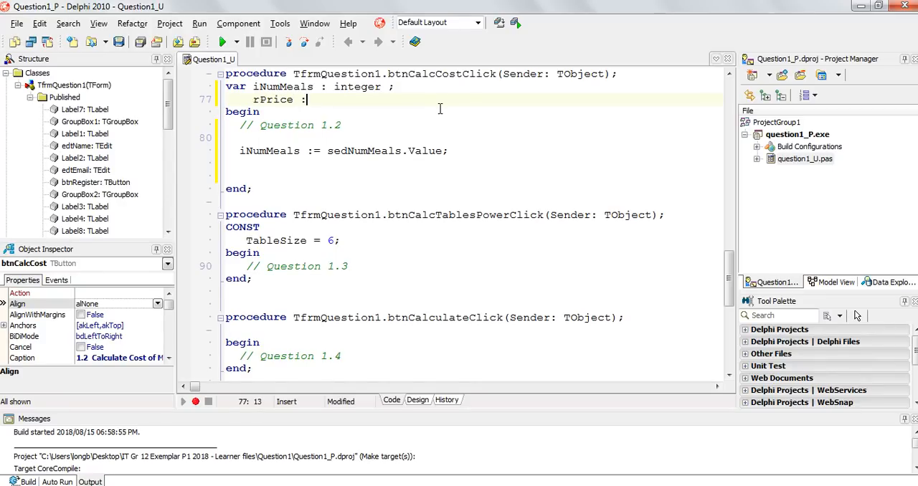
{"action": "type", "text": "real ;"}
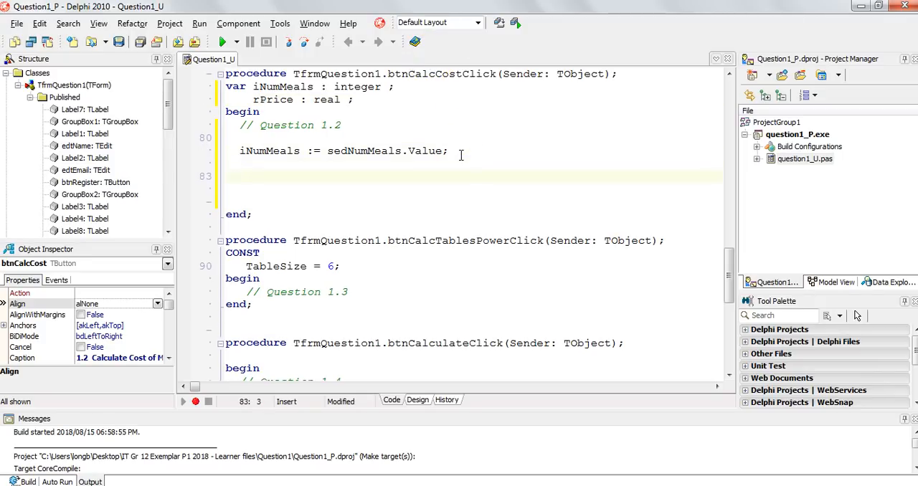
- Start a case statement on cbMealOptions.ItemIndex with an end-of-case comment
{"action": "type", "text": "case True of"}
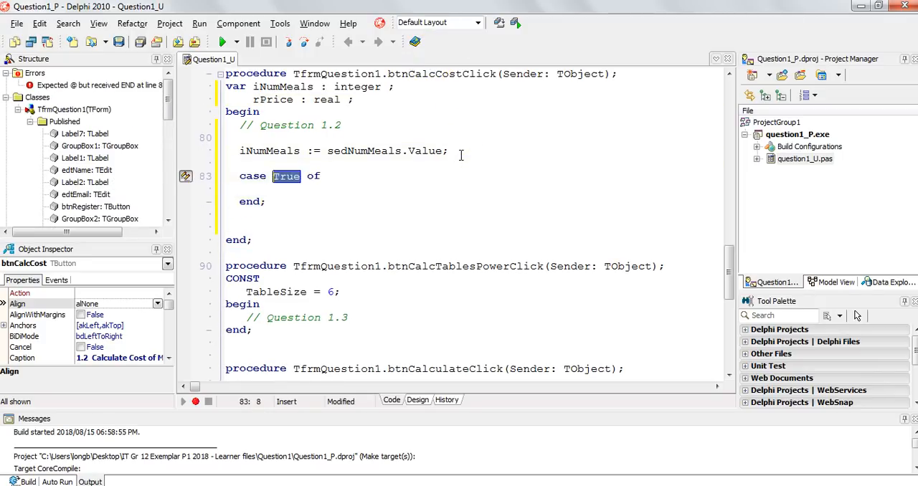
{"action": "type", "text": "cbMealOptions.i"}
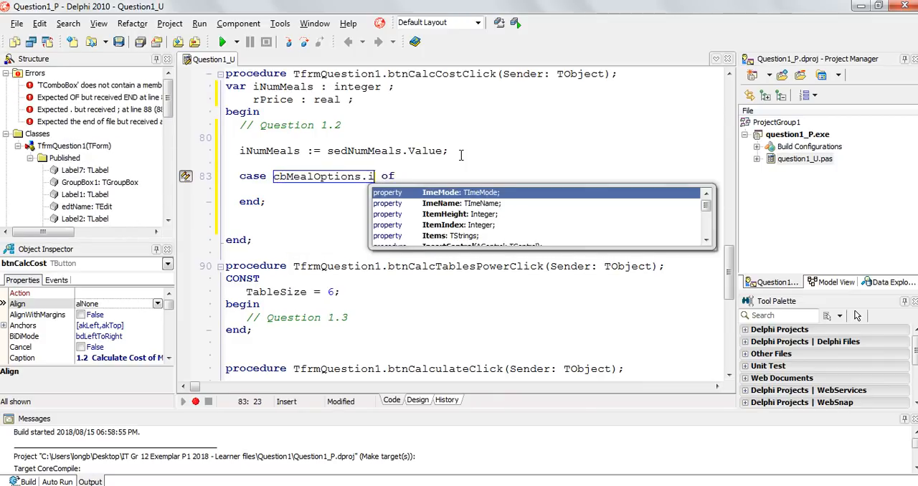
{"action": "type", "text": "temIndex"}
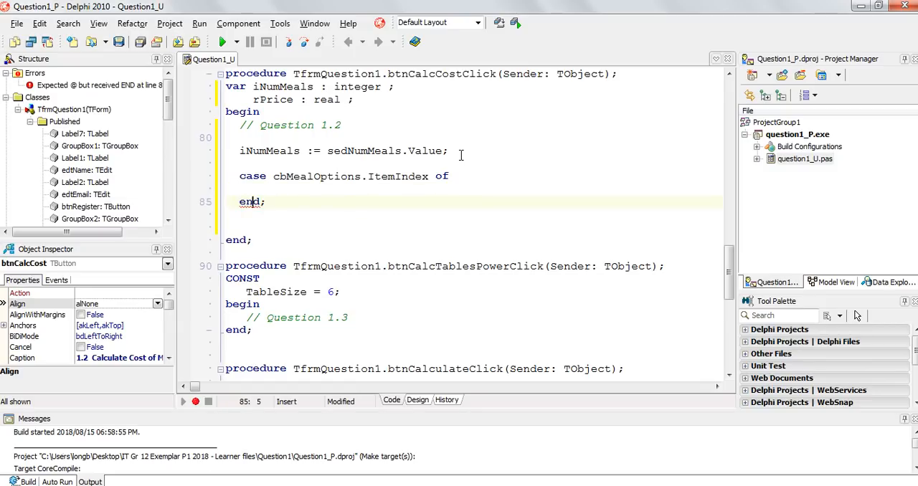
{"action": "type", "text": "//end c"}
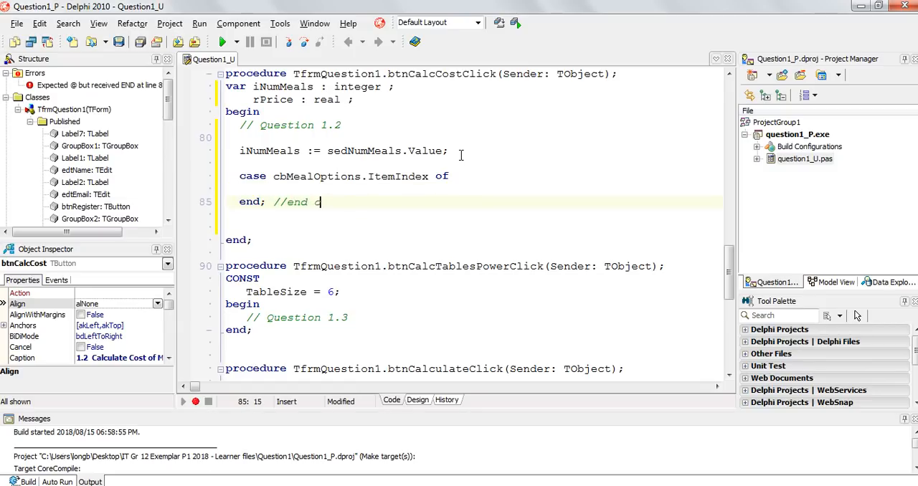
{"action": "key", "text": "Backspace"}
{"action": "type", "text": "of case"}
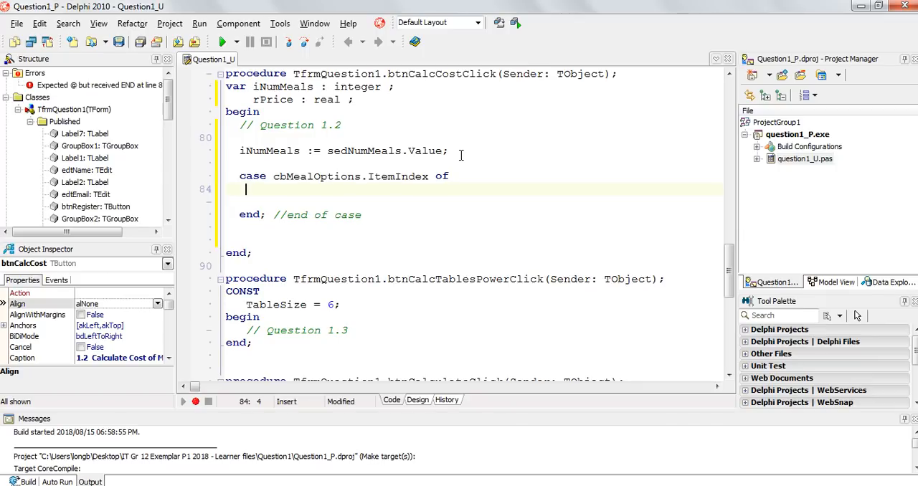
- Set rPrice to 25, 32.8 and 45.75 for meal options 0, 1 and 2
{"action": "type", "text": "0 :"}
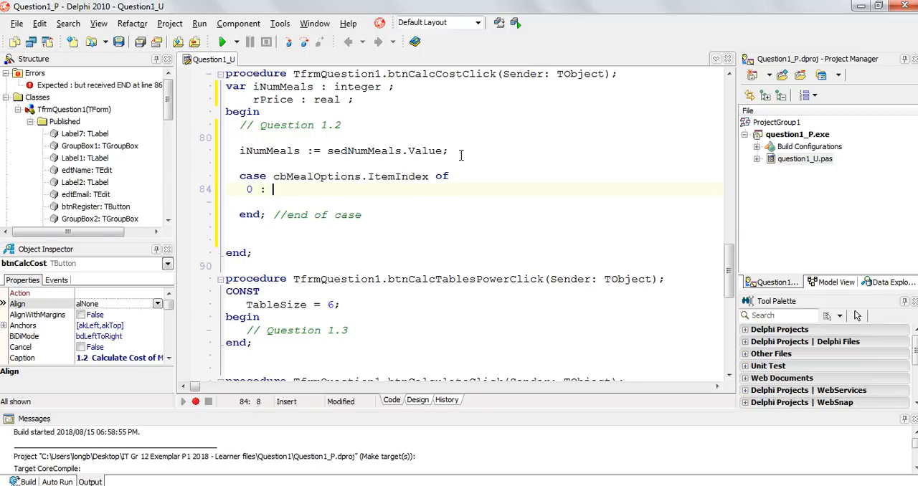
{"action": "type", "text": "rPrice"}
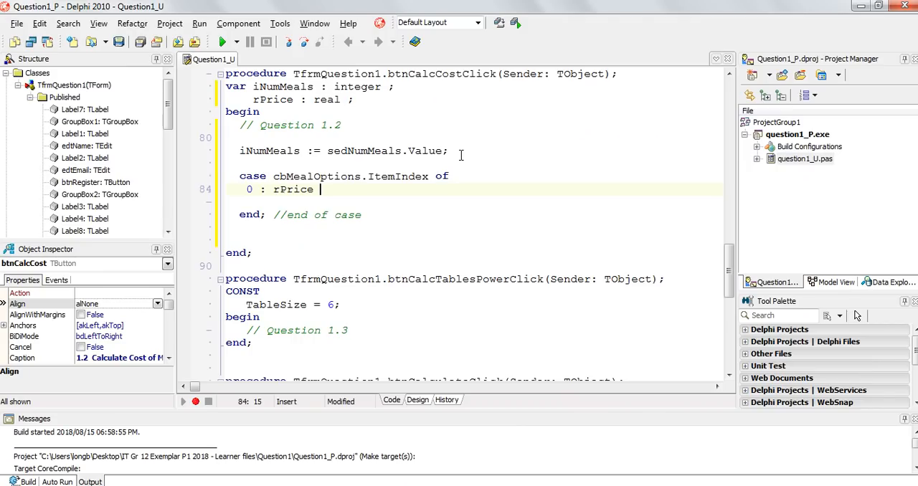
{"action": "type", "text": ":= 25 ;"}
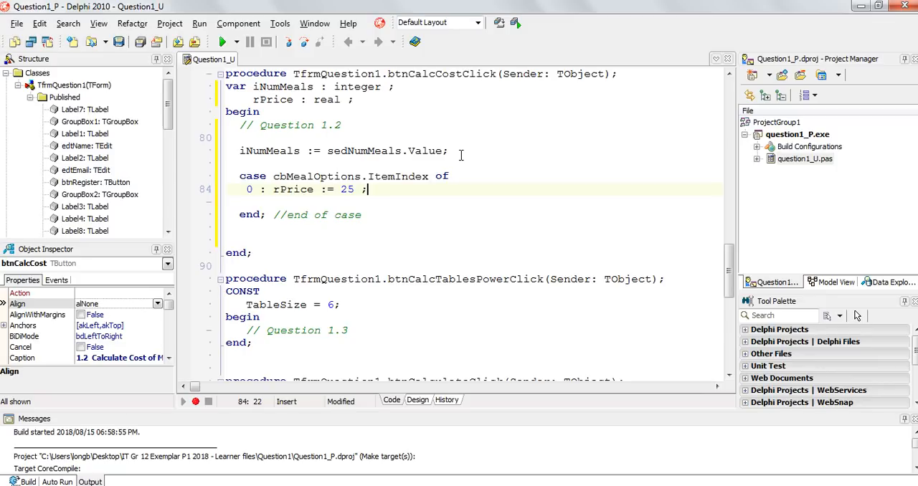
{"action": "key", "text": "Return"}
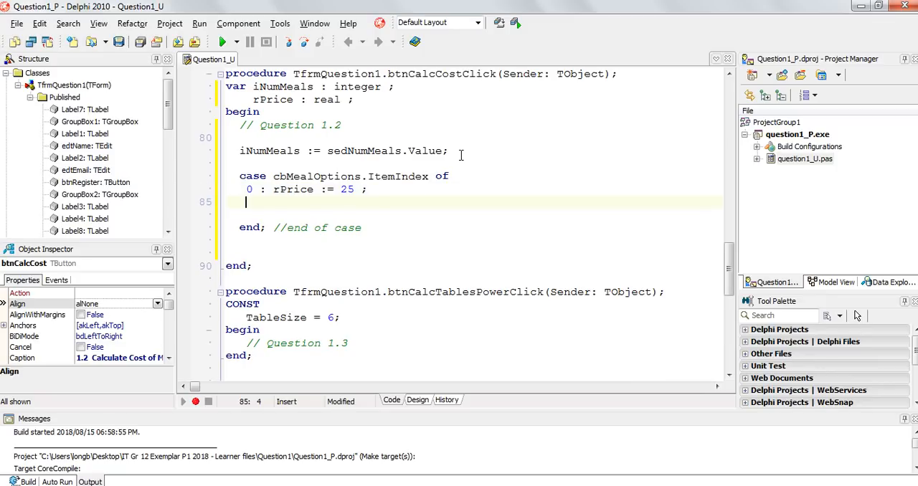
{"action": "type", "text": "1 :"}
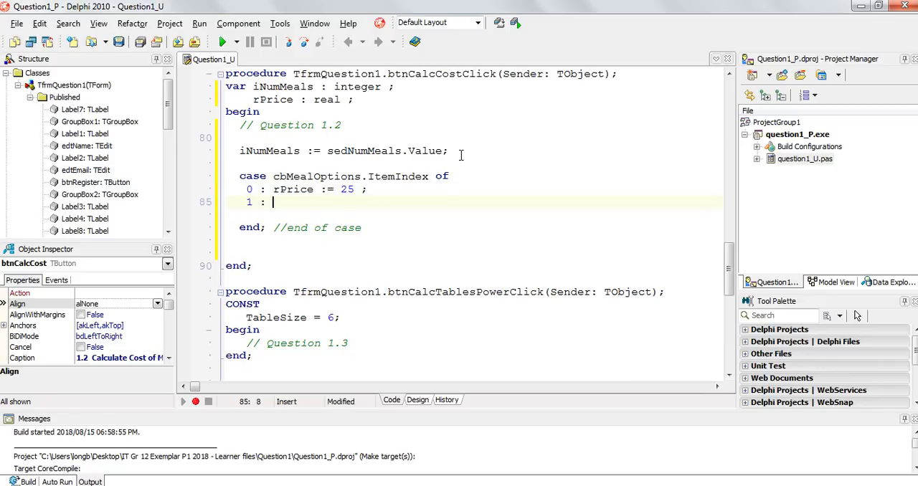
{"action": "type", "text": "rPrice := 3"}
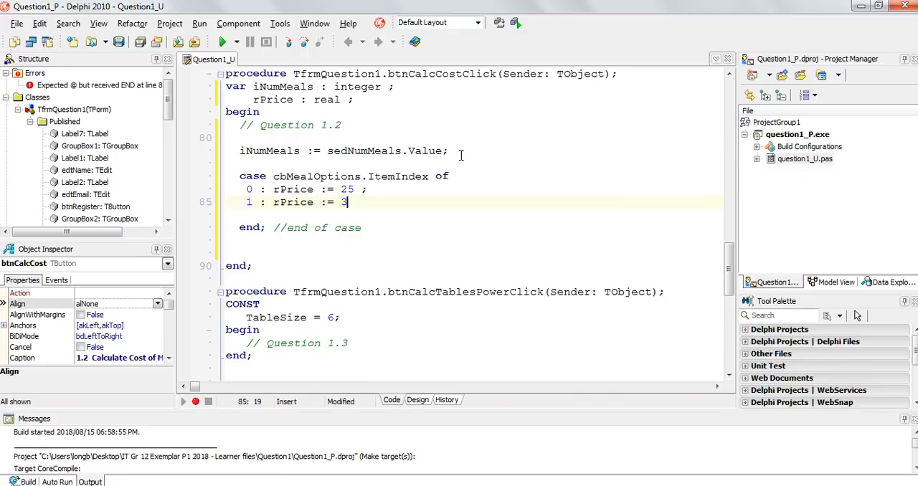
{"action": "type", "text": "2.8 ;"}
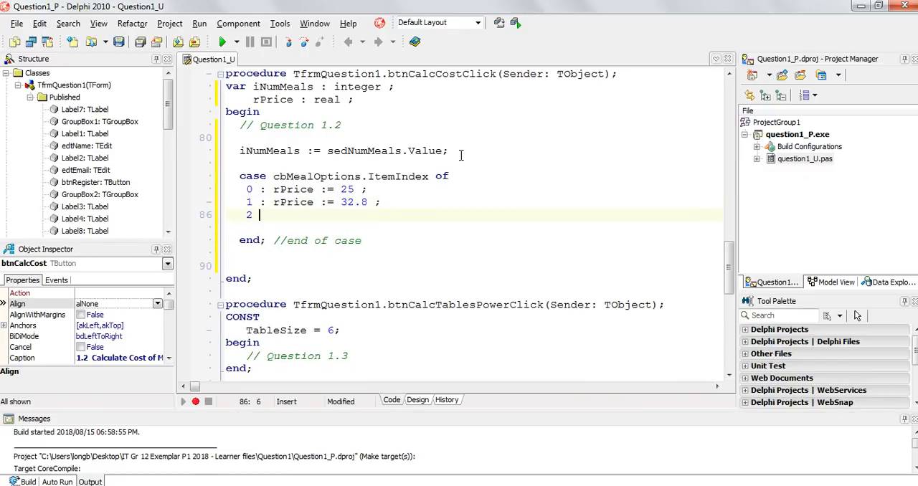
{"action": "type", "text": ": rPrice := 45.7"}
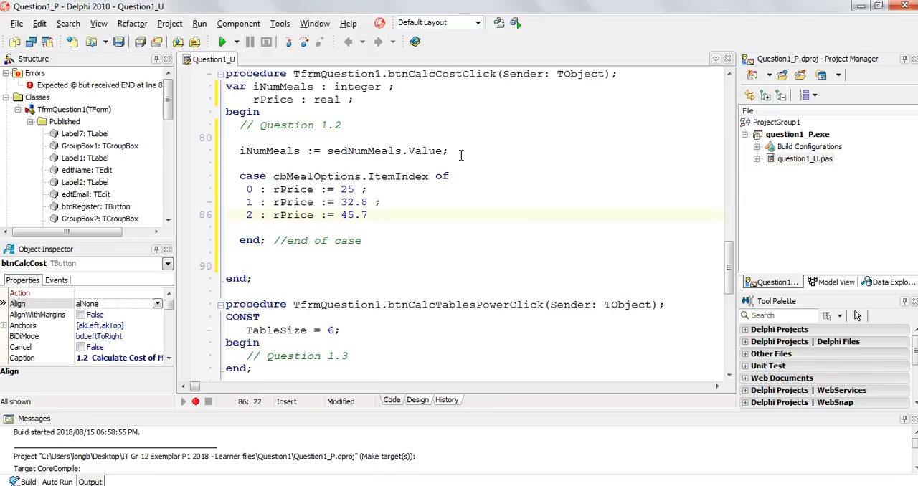
{"action": "type", "text": "5 ;"}
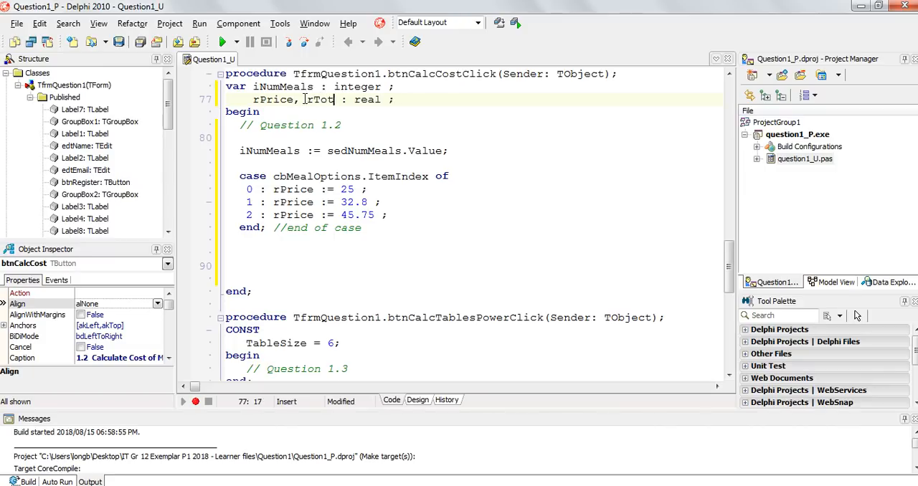
- Declare rTotal as real and add rTotal := rPrice * iNumMeals; below the case block
{"action": "type", "text": "al"}
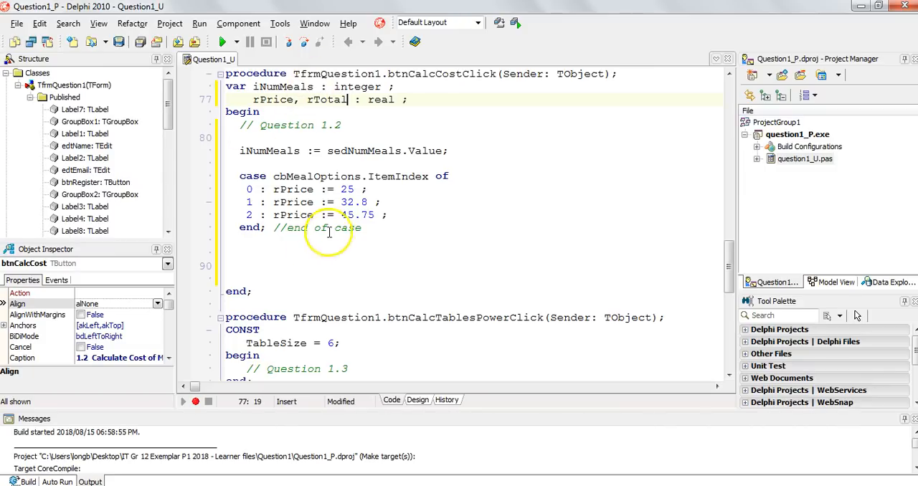
{"action": "left_click", "coordinate": [243, 255]}
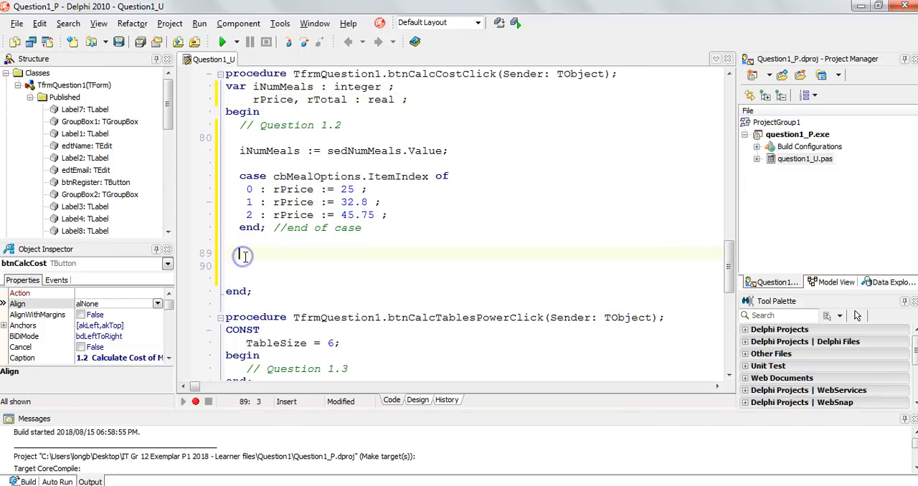
{"action": "type", "text": "rTotal :="}
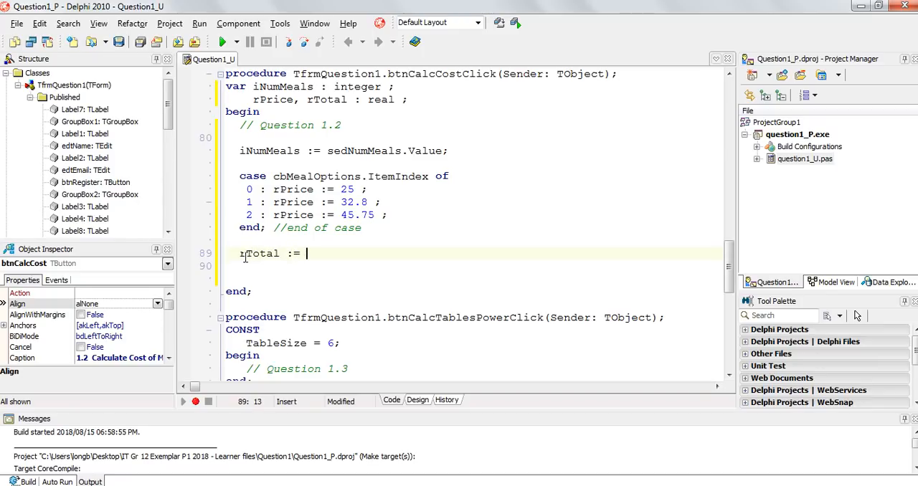
{"action": "type", "text": "r"}
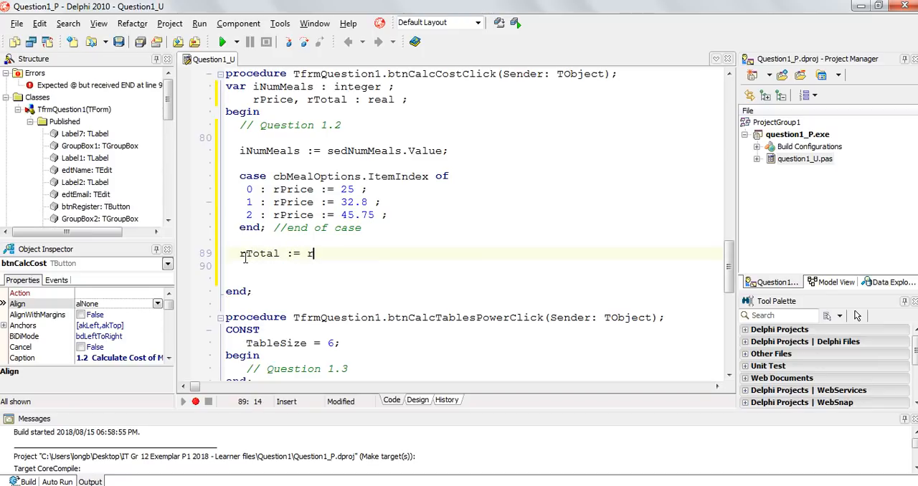
{"action": "type", "text": "Price *"}
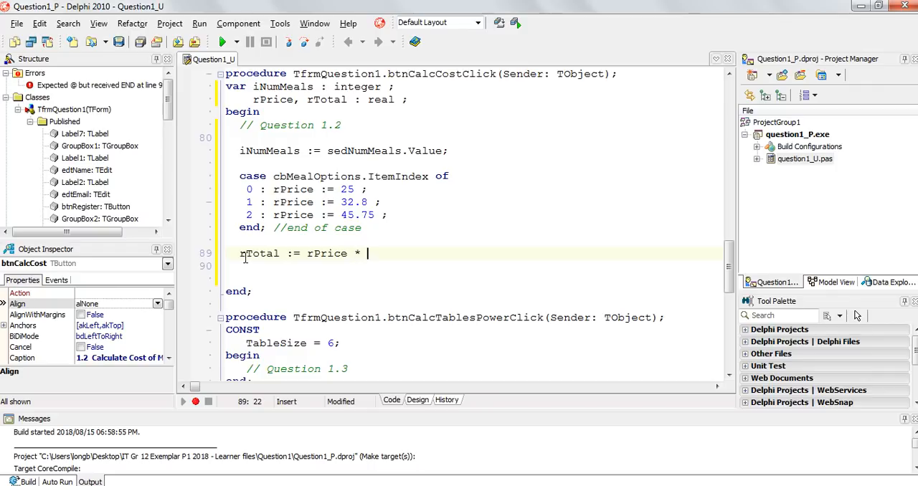
{"action": "type", "text": "iNum"}
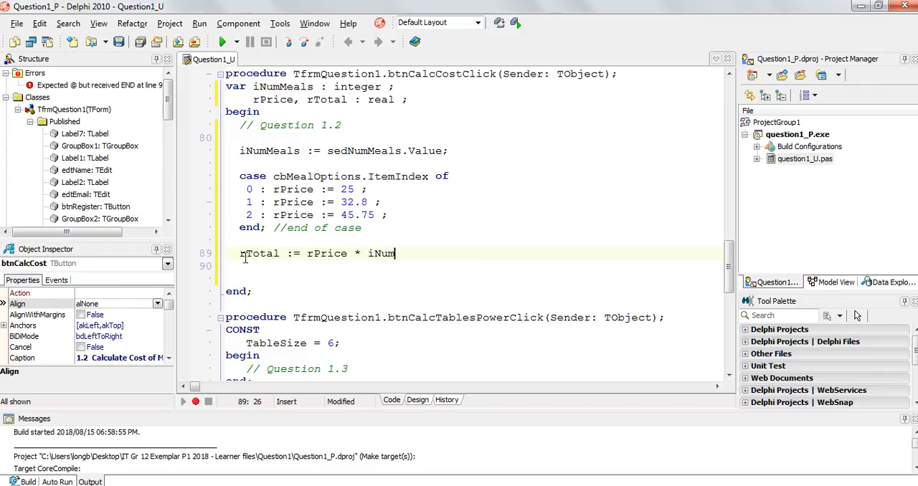
{"action": "type", "text": "Meals ;"}
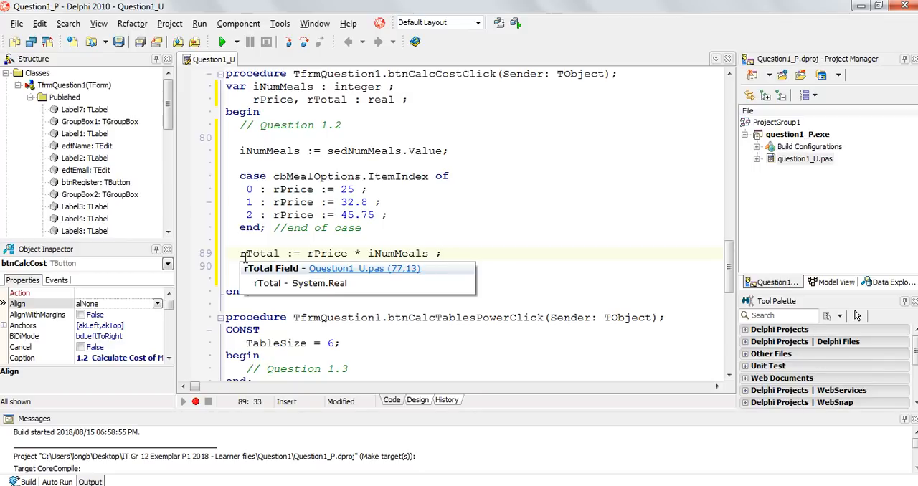
{"action": "key", "text": "Return"}
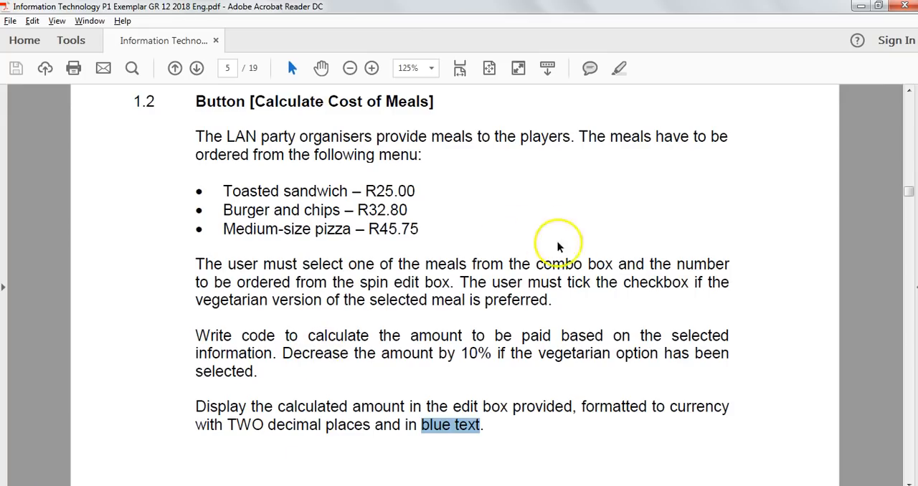
{"action": "mouse_move", "coordinate": [231, 295]}
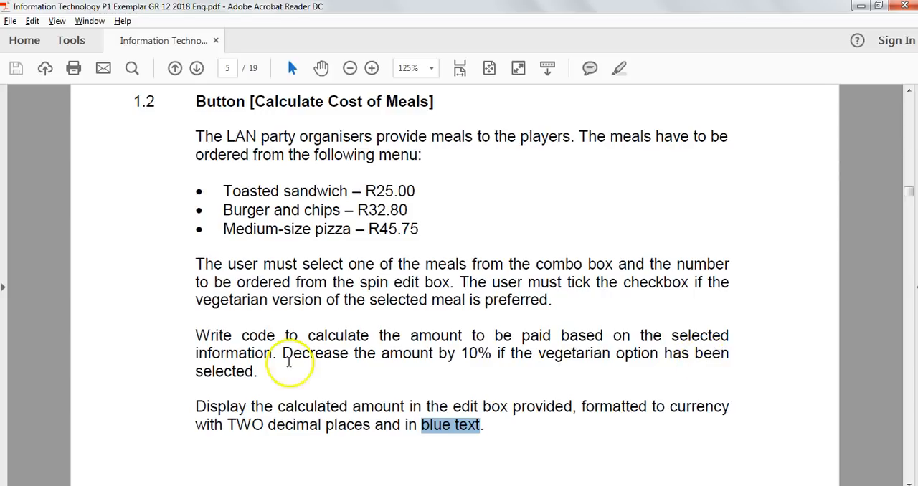
{"action": "mouse_move", "coordinate": [577, 354]}
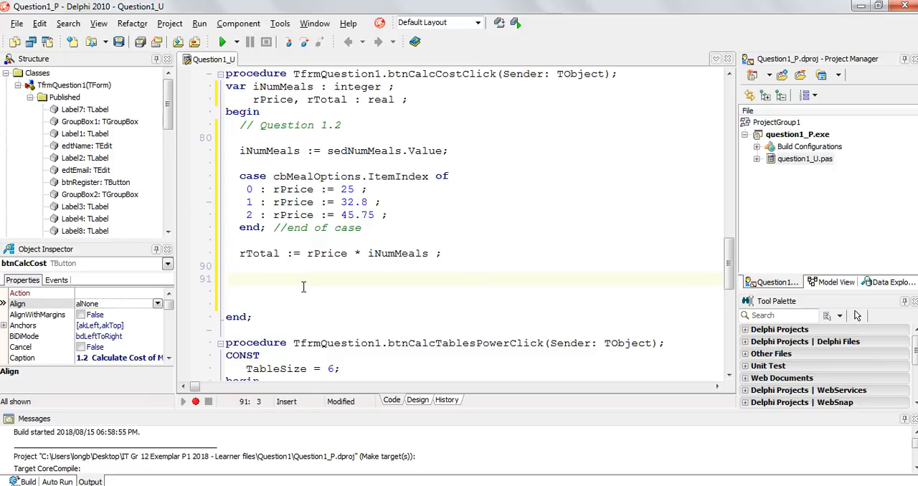
- Add 'if chbVegetarian.Checked = true then' after the total, checking the checkbox name on the form
{"action": "left_click", "coordinate": [240, 279]}
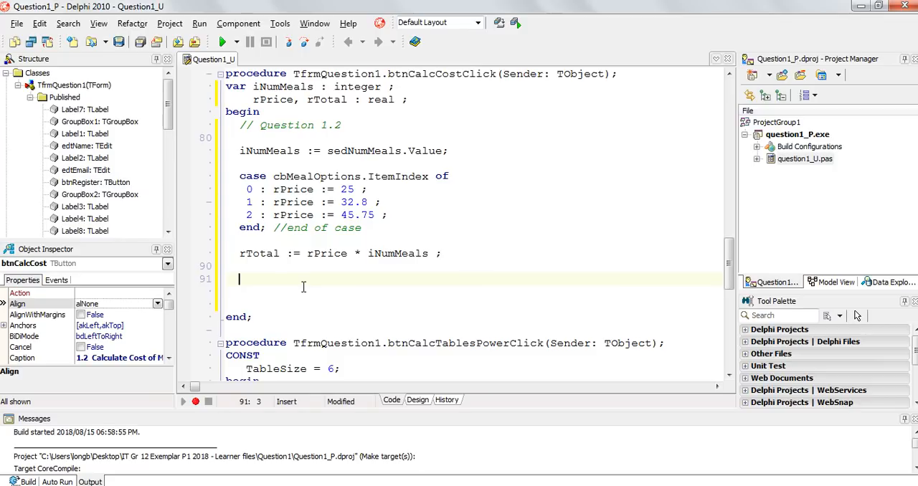
{"action": "type", "text": "if True then"}
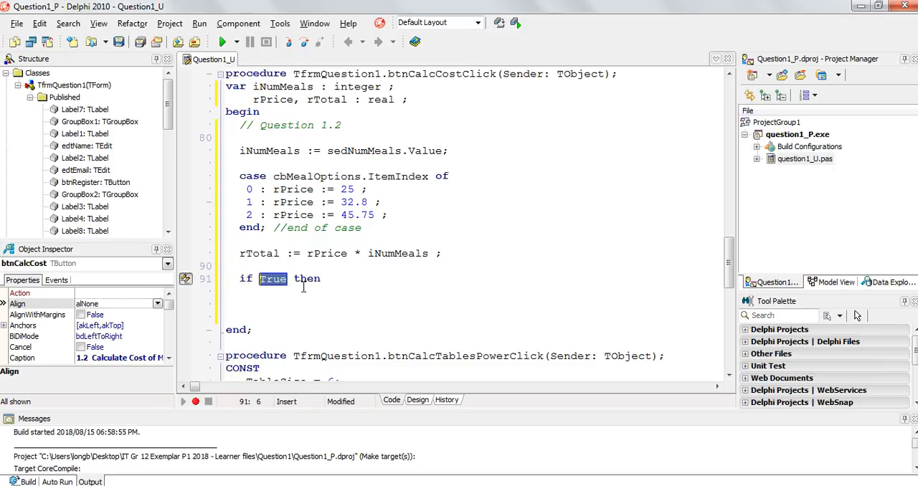
{"action": "mouse_move", "coordinate": [57, 36]}
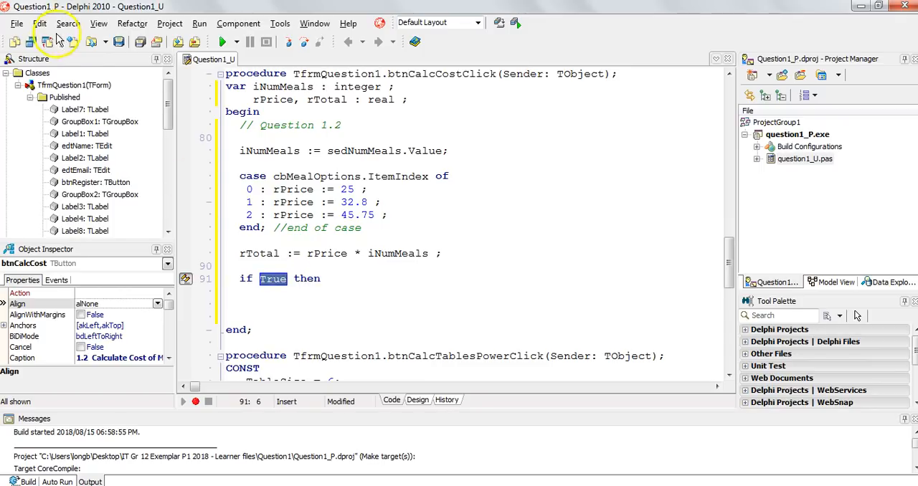
{"action": "left_click", "coordinate": [417, 399]}
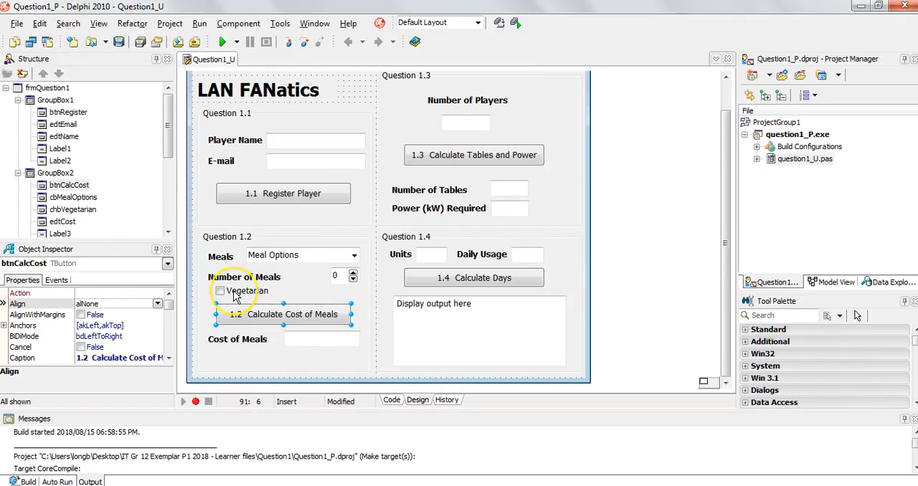
{"action": "mouse_move", "coordinate": [143, 199]}
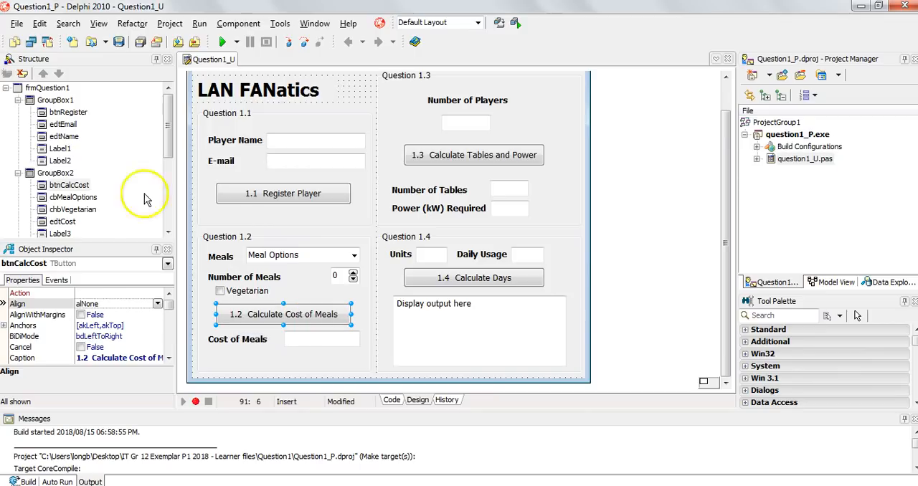
{"action": "left_click", "coordinate": [391, 400]}
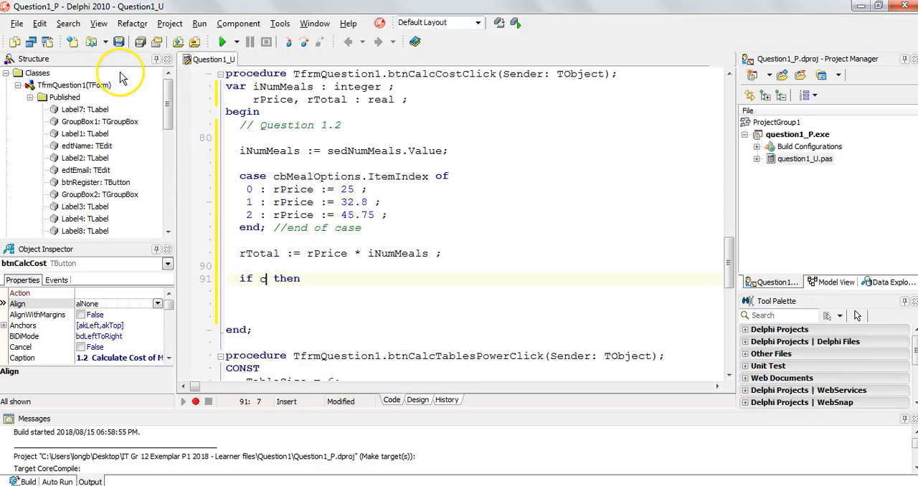
{"action": "type", "text": "hbVegetarian.Checked"}
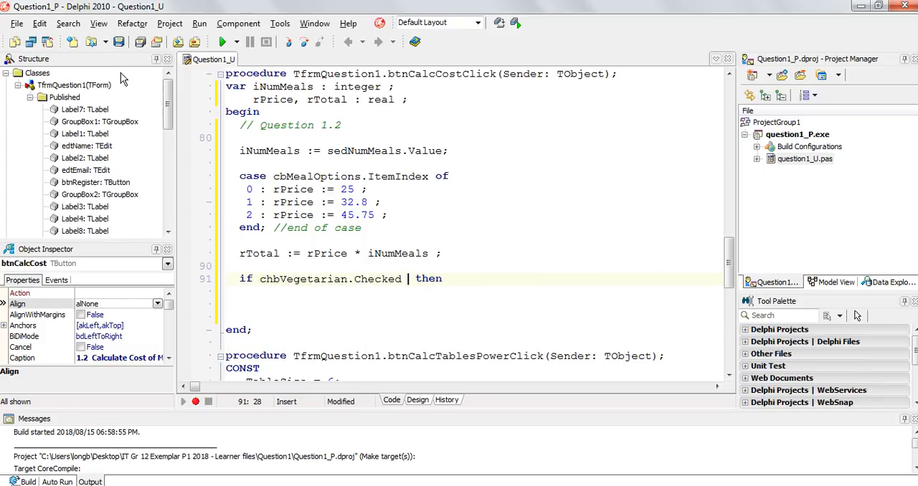
{"action": "type", "text": "= true"}
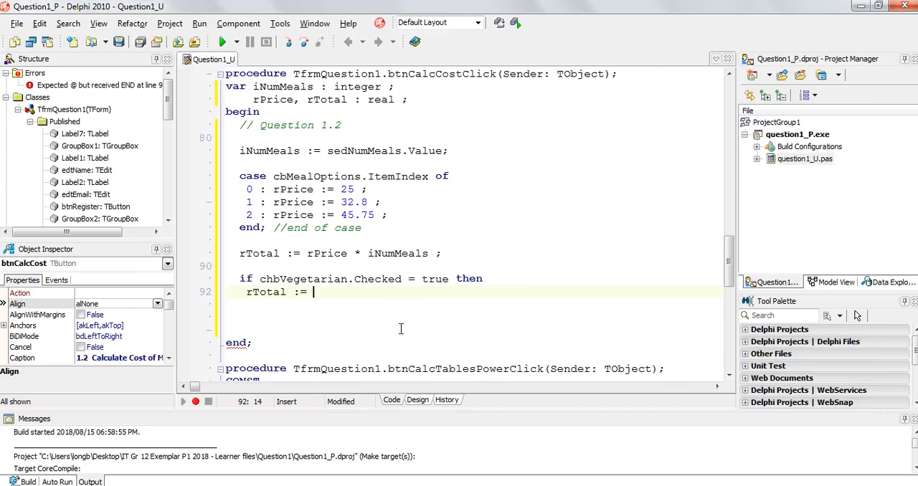
- Under the vegetarian check, set rTotal := rTotal * 90/100;
{"action": "type", "text": "rTotal - r"}
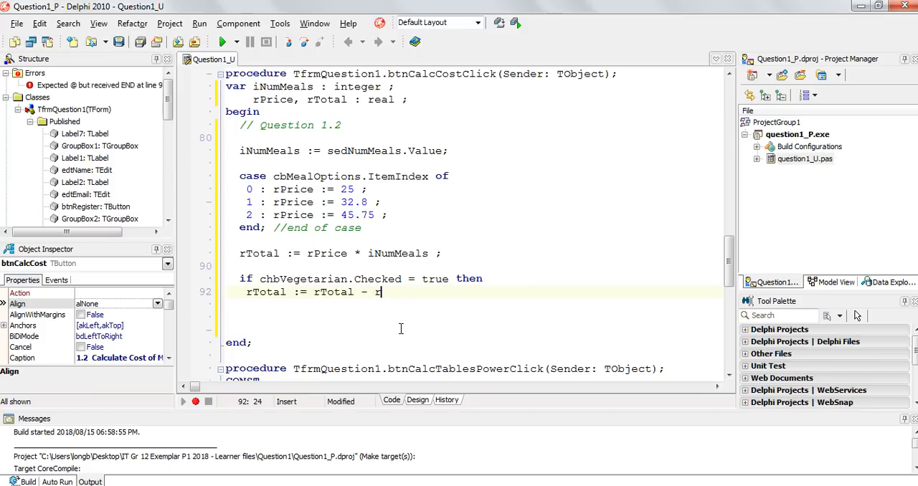
{"action": "type", "text": "Total *"}
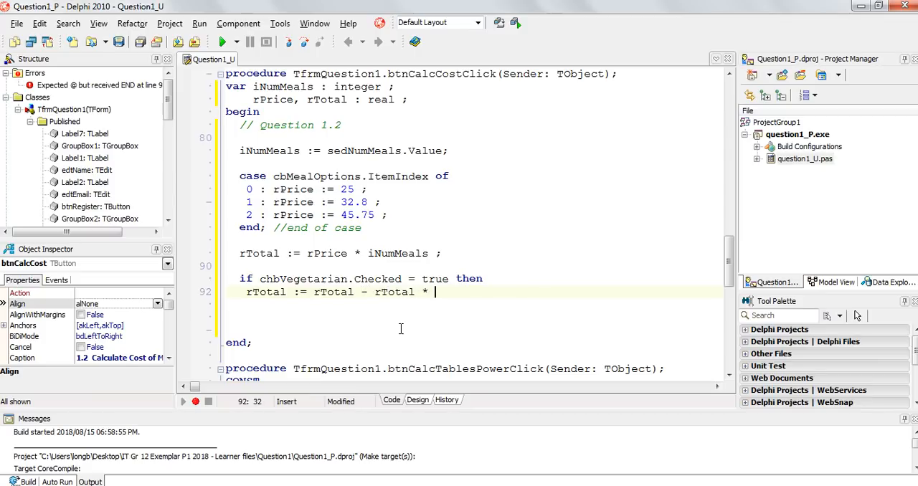
{"action": "type", "text": "10/100"}
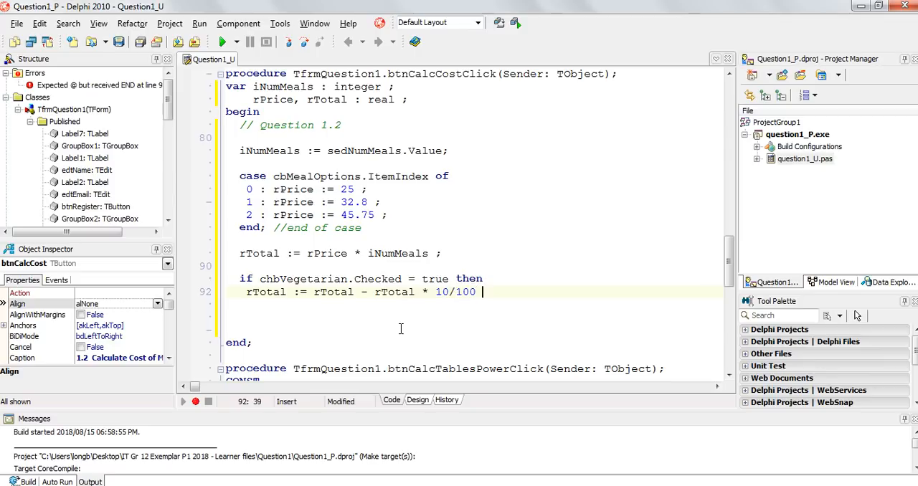
{"action": "type", "text": ";"}
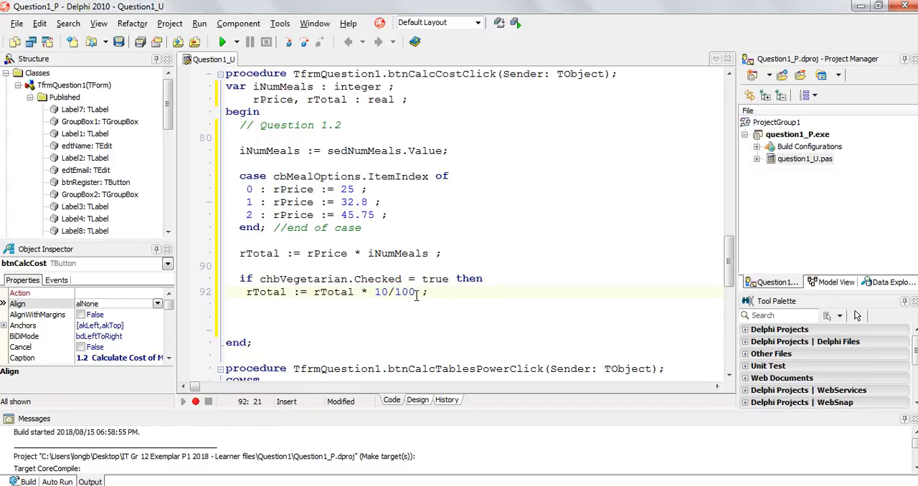
{"action": "type", "text": "9"}
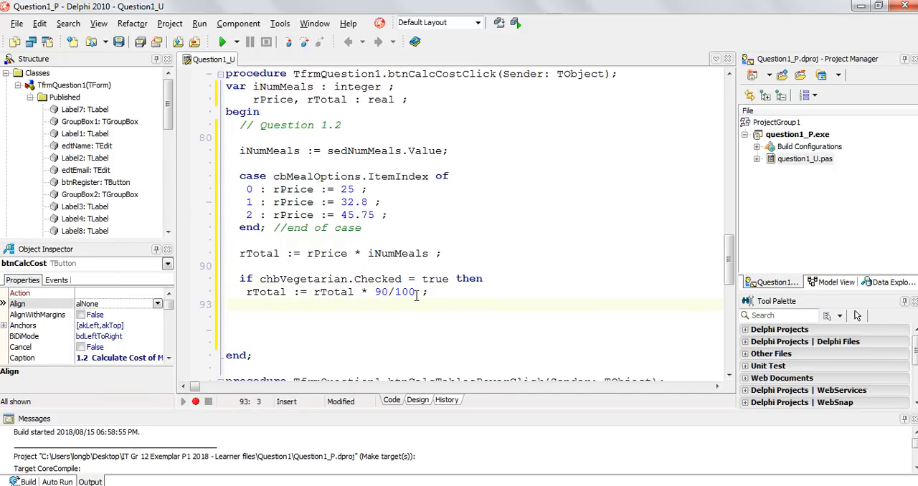
{"action": "mouse_move", "coordinate": [316, 341]}
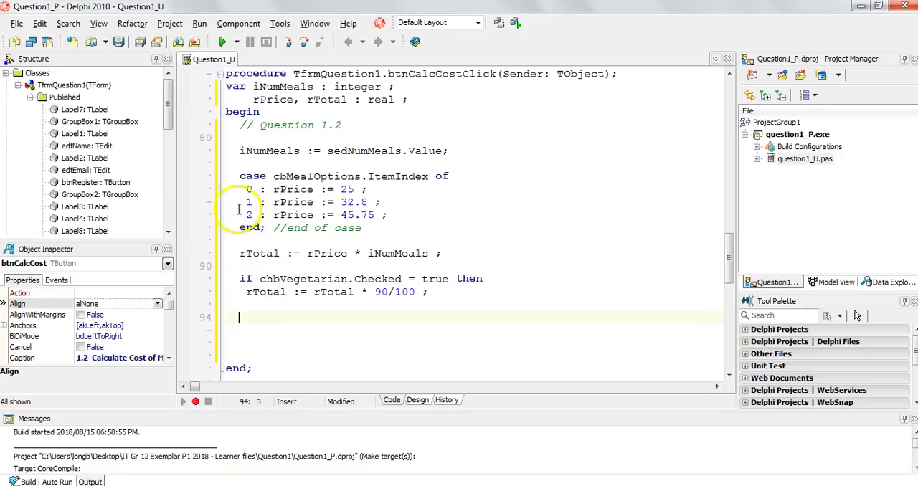
- Check the edit box name on the form, then write edtCost.Text := rTotal
{"action": "left_click", "coordinate": [418, 399]}
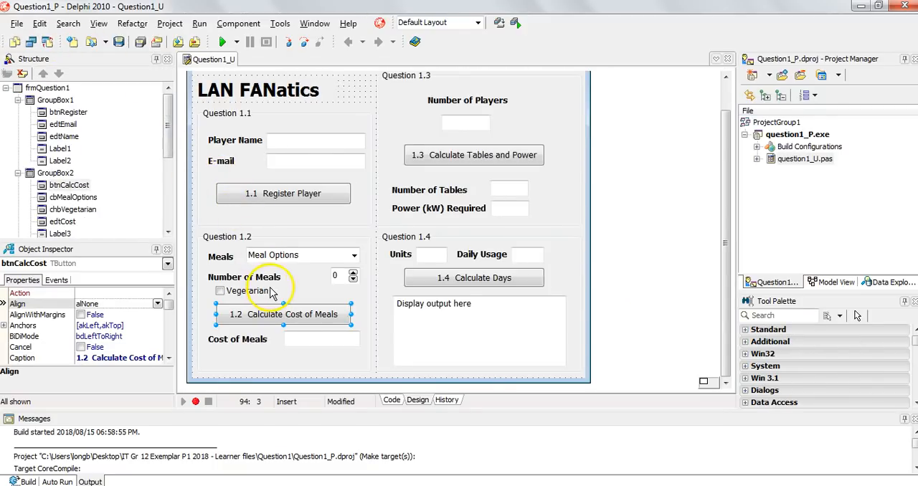
{"action": "mouse_move", "coordinate": [320, 339]}
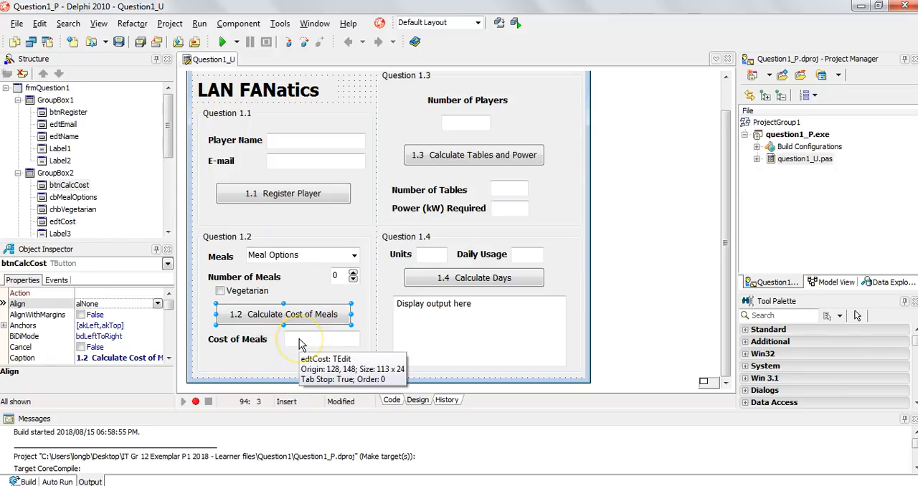
{"action": "left_click", "coordinate": [392, 399]}
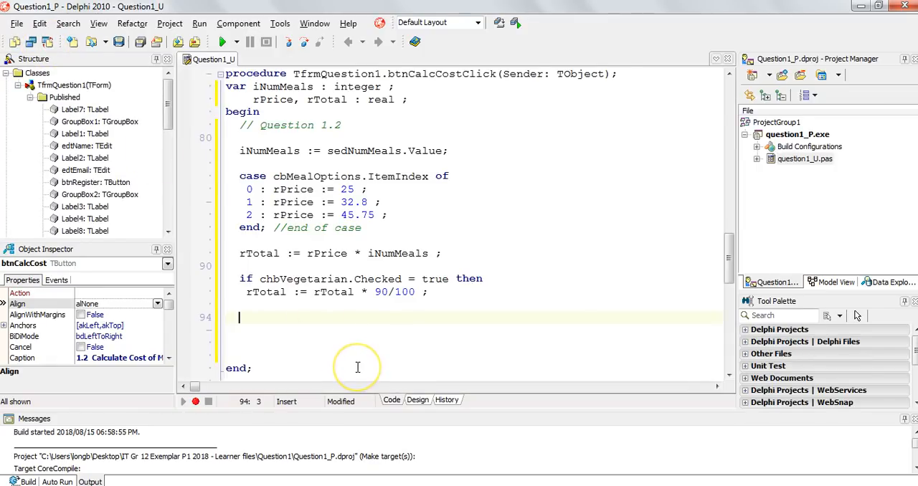
{"action": "type", "text": "edtCost"}
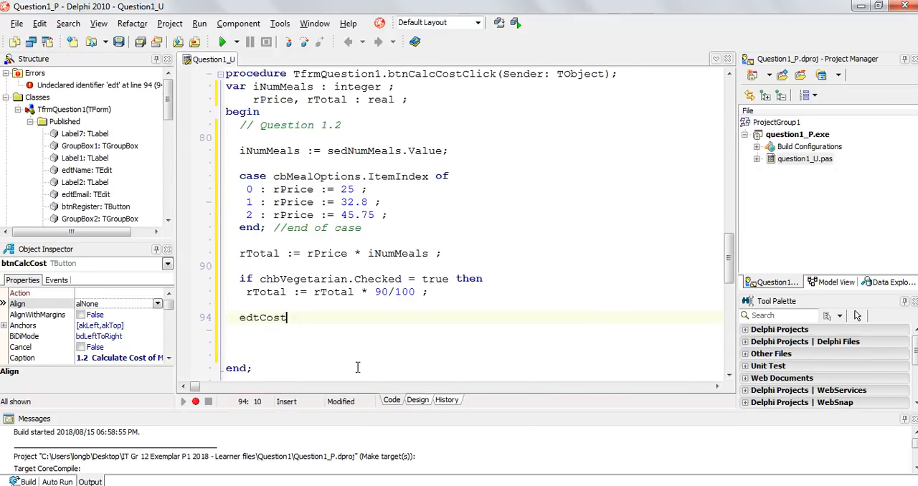
{"action": "type", "text": ".Text :="}
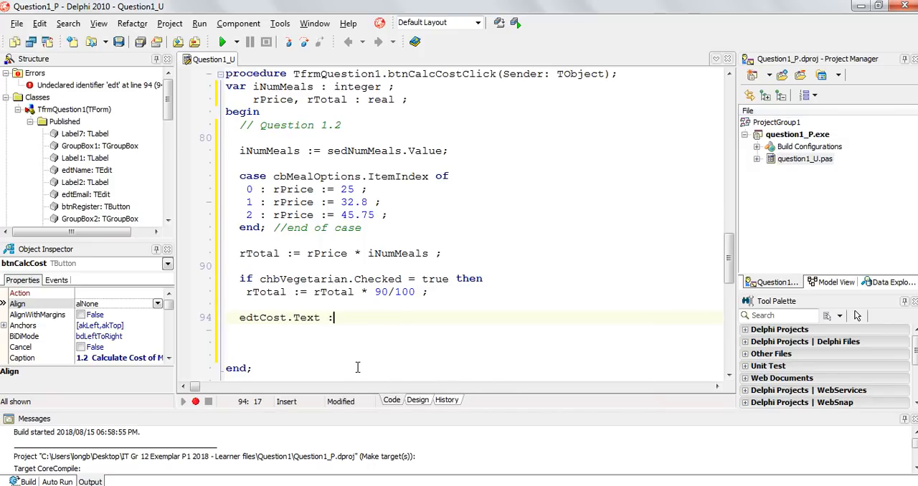
{"action": "type", "text": "= rTotal"}
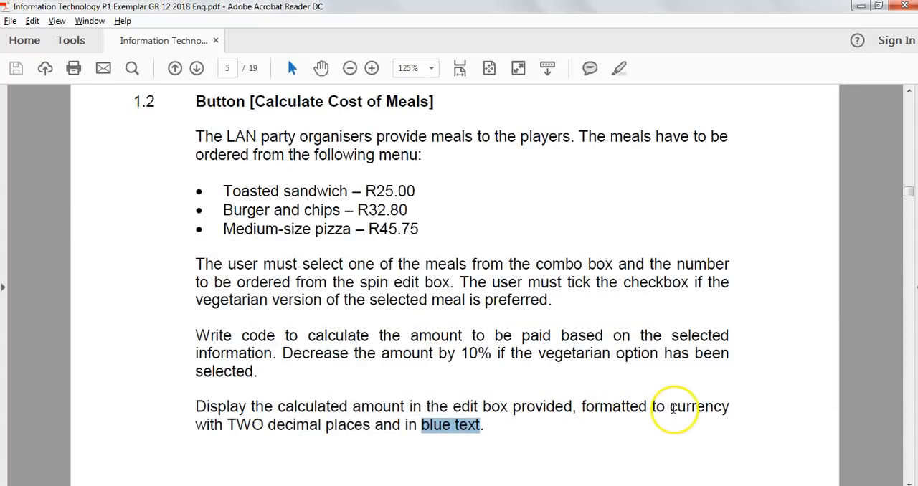
- Wrap rTotal in FloatToStrF(rTotal, ffCurrency, 8, 2) and compile to run
{"action": "double_click", "coordinate": [698, 407]}
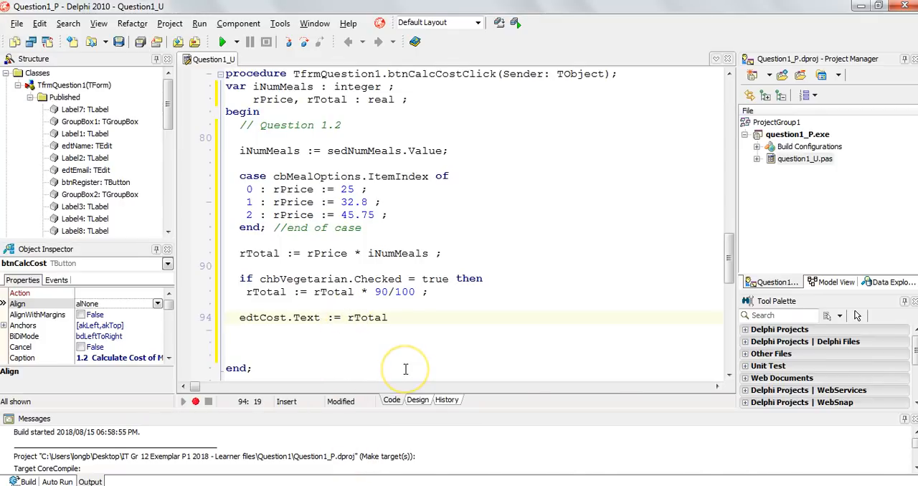
{"action": "mouse_move", "coordinate": [405, 369]}
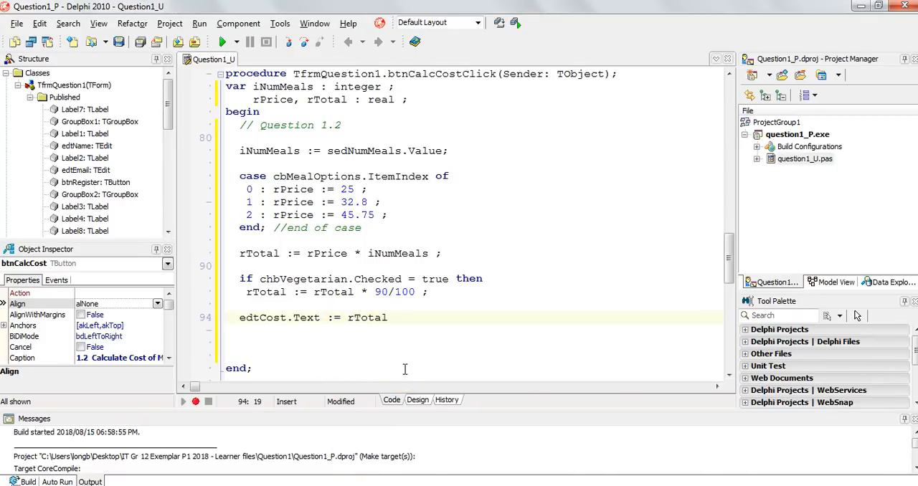
{"action": "double_click", "coordinate": [368, 318]}
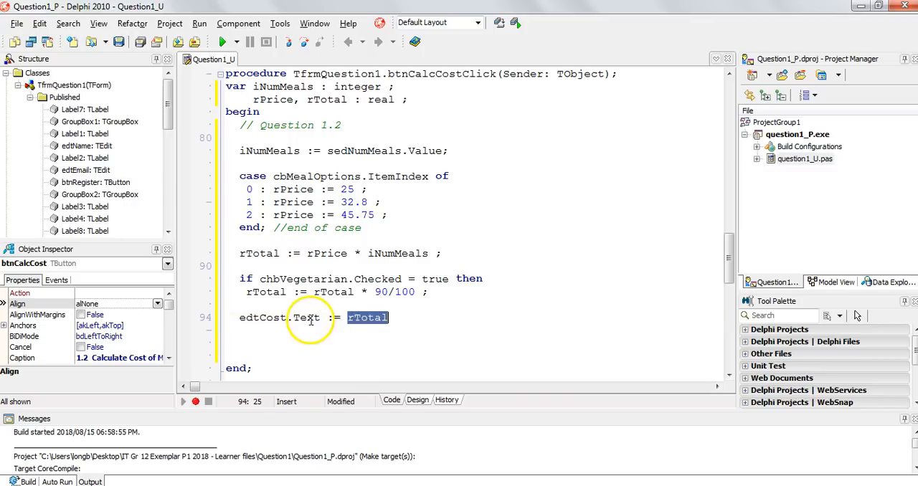
{"action": "left_click", "coordinate": [356, 318]}
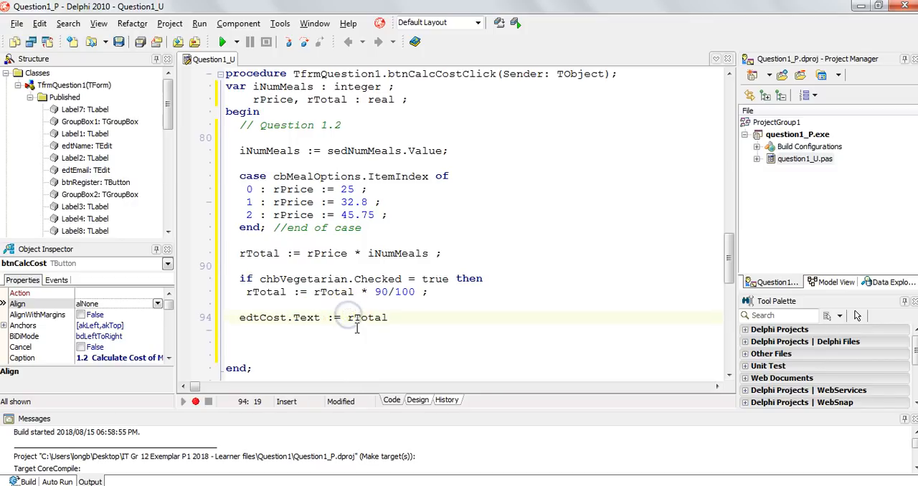
{"action": "type", "text": "floattostr"}
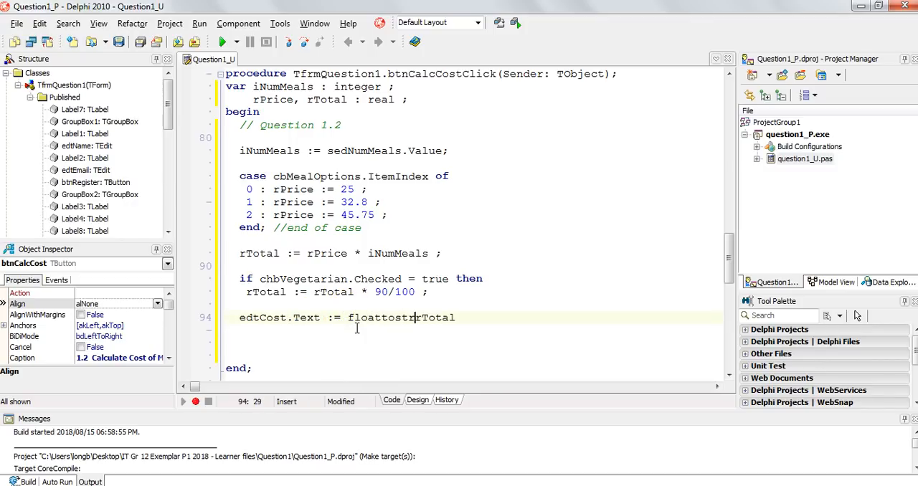
{"action": "type", "text": "("}
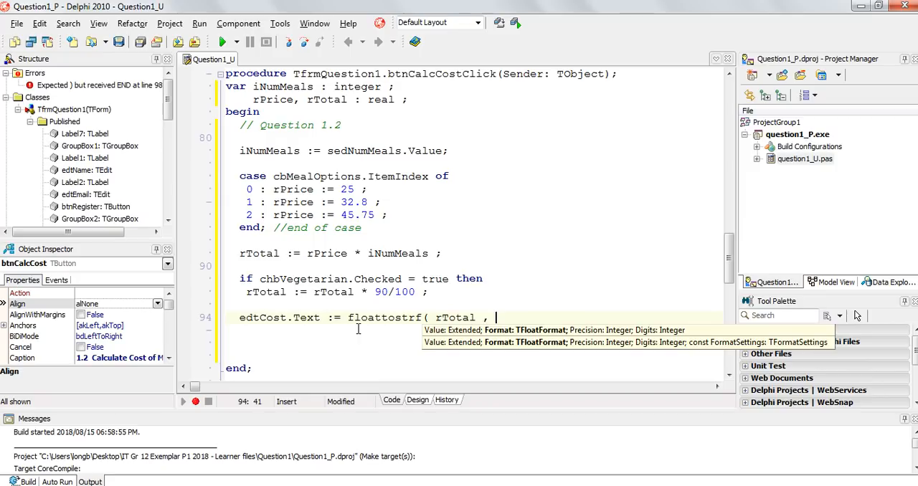
{"action": "type", "text": "ffCurrency"}
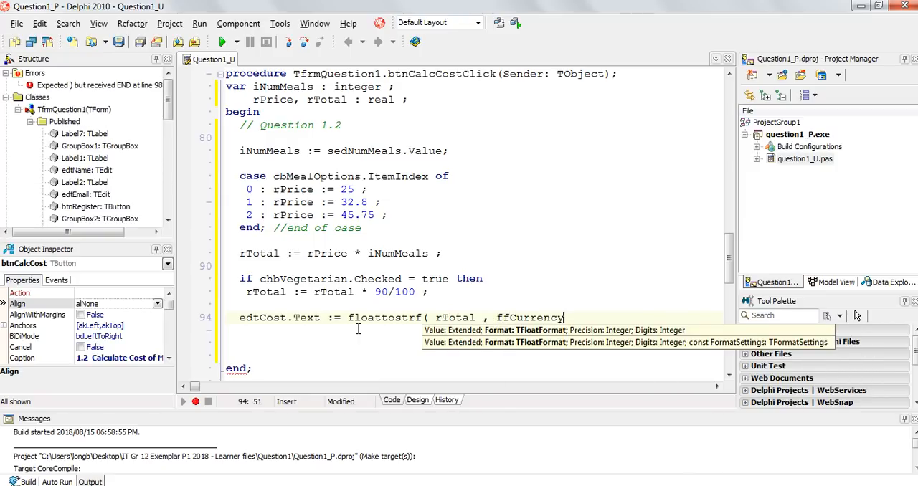
{"action": "type", "text": ", 8"}
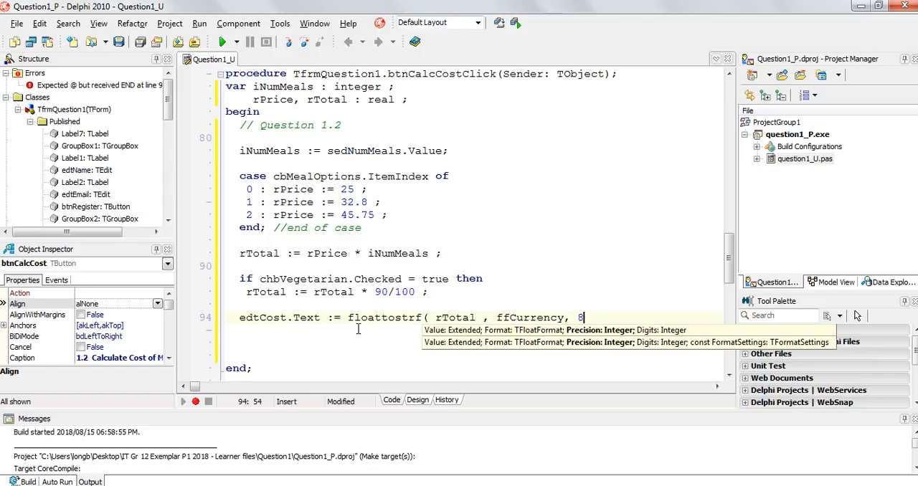
{"action": "type", "text": ","}
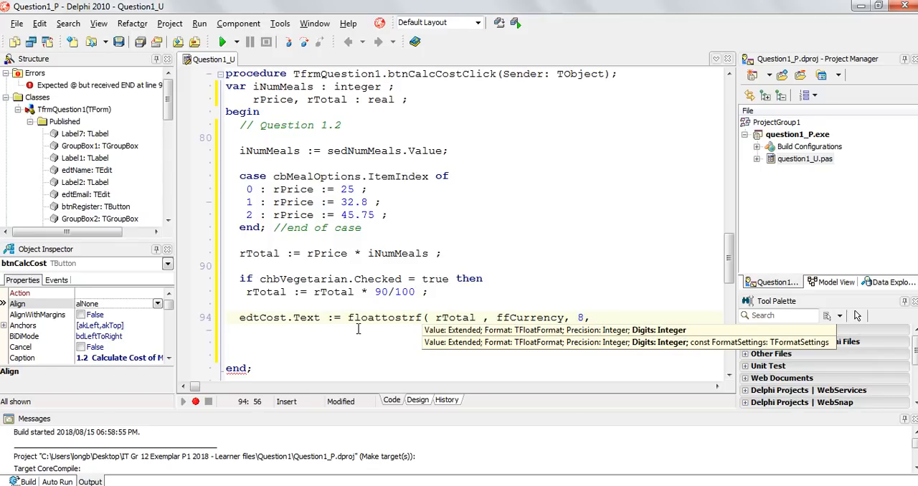
{"action": "type", "text": ", 2 )"}
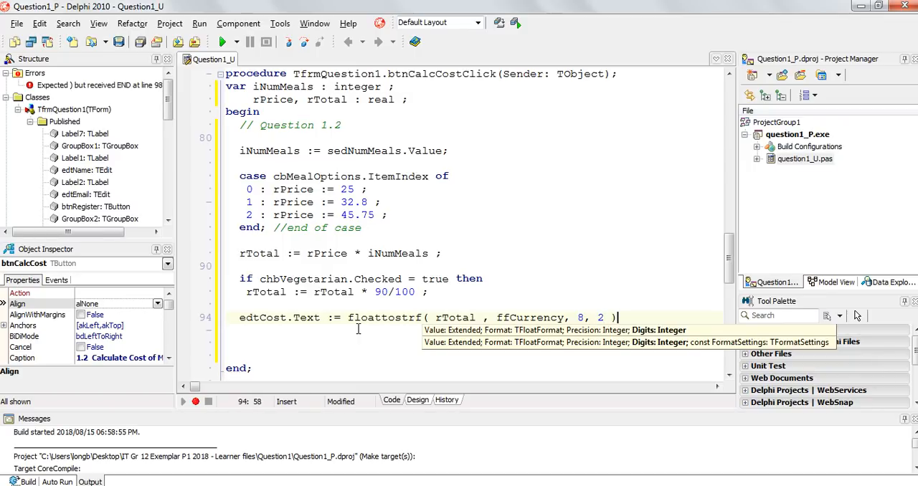
{"action": "left_click", "coordinate": [471, 360]}
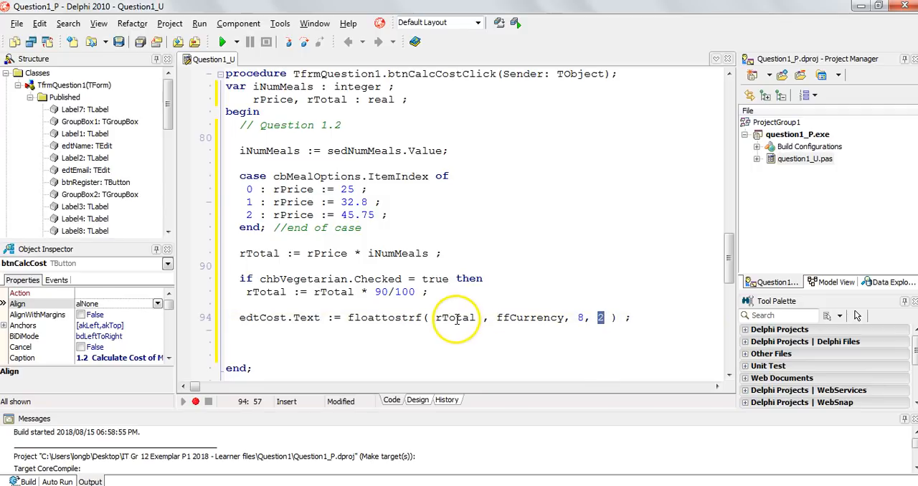
{"action": "double_click", "coordinate": [455, 317]}
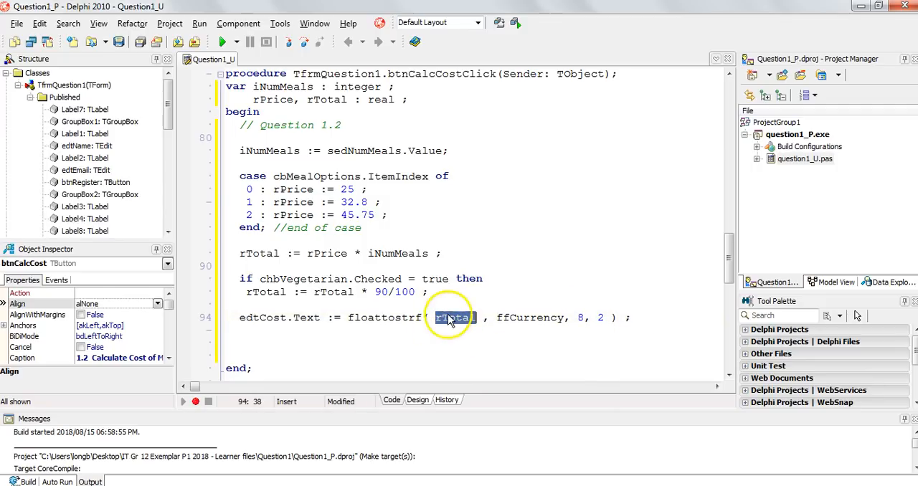
{"action": "left_click", "coordinate": [223, 42]}
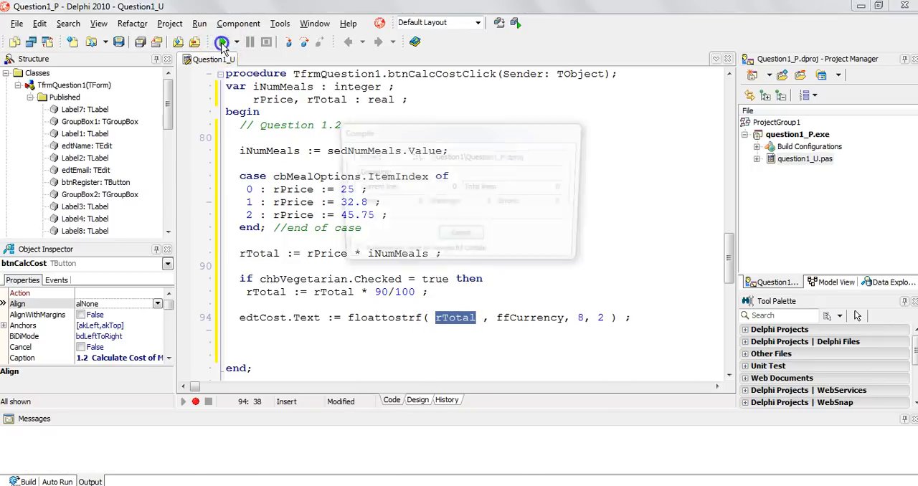
- Review the Question 1.2 sample output in the exam PDF showing R 90.00
{"action": "left_click", "coordinate": [223, 41]}
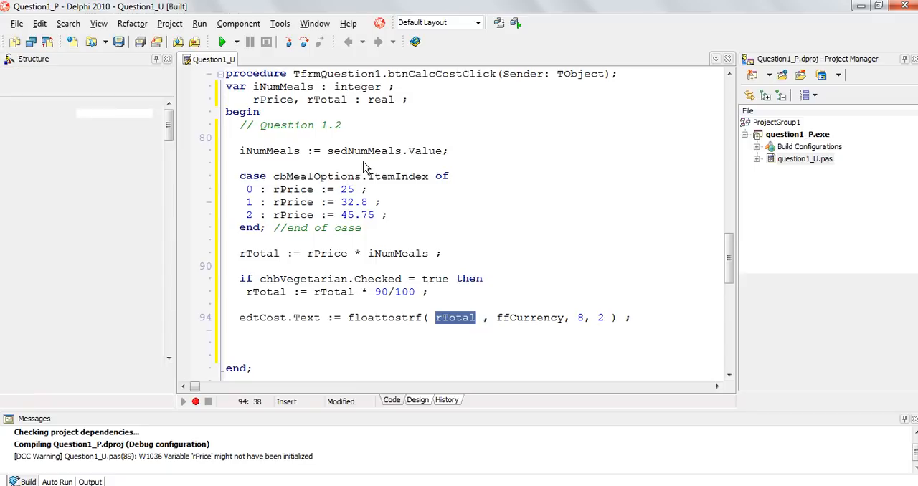
{"action": "left_click", "coordinate": [220, 41]}
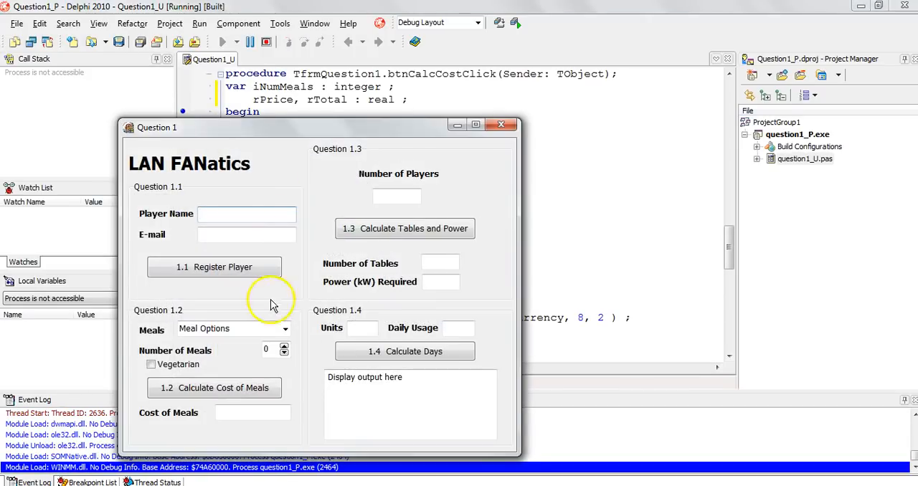
{"action": "left_click", "coordinate": [286, 328]}
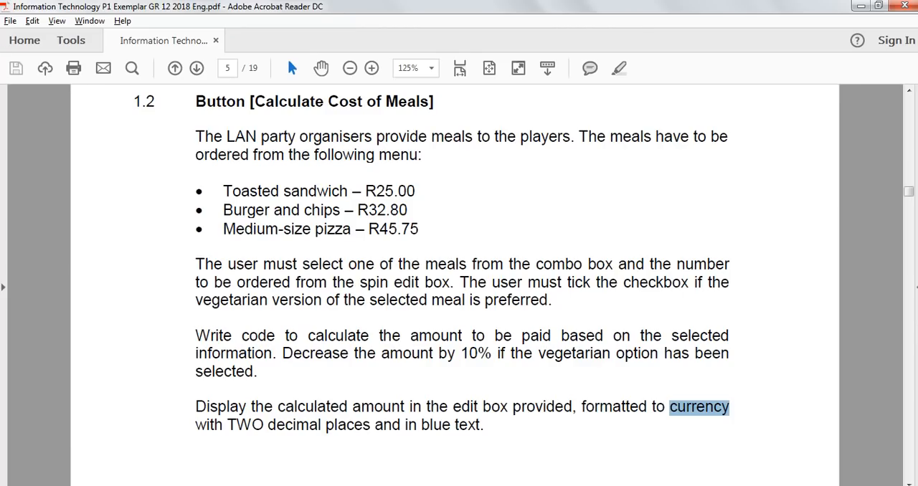
{"action": "scroll", "scroll_direction": "down", "scroll_amount": 3}
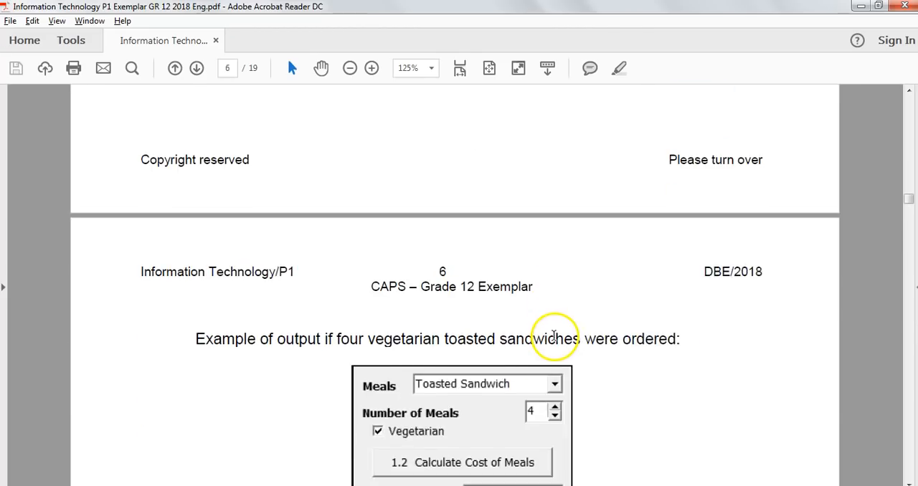
{"action": "scroll", "scroll_direction": "down", "scroll_amount": 3}
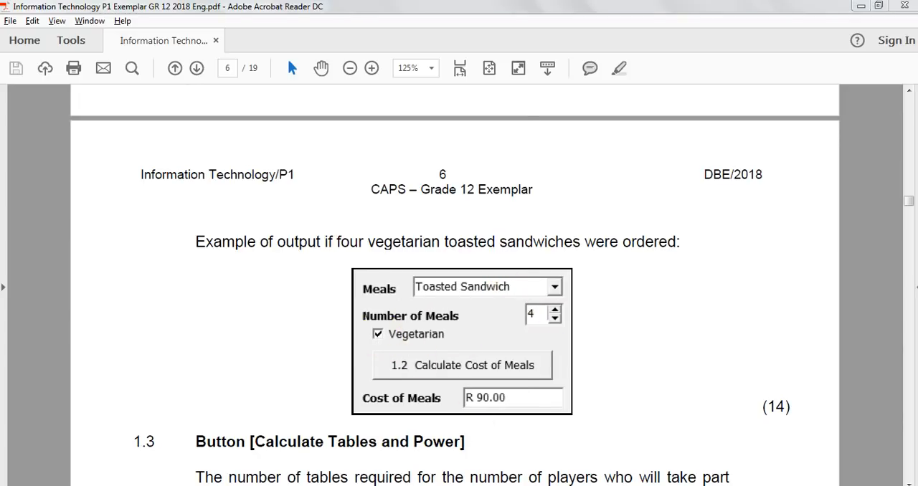
- In the running program, choose Toasted Sandwich and tick Vegetarian
{"action": "left_click", "coordinate": [285, 328]}
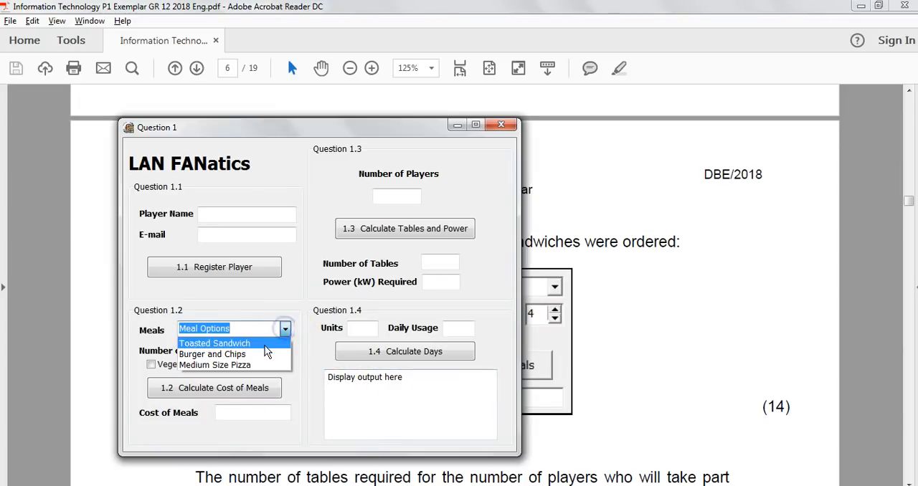
{"action": "left_click", "coordinate": [214, 343]}
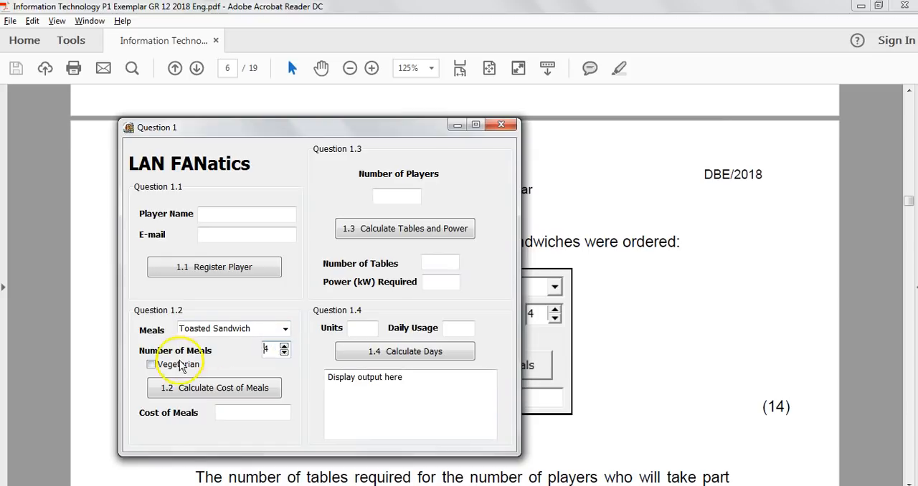
{"action": "left_click", "coordinate": [214, 387]}
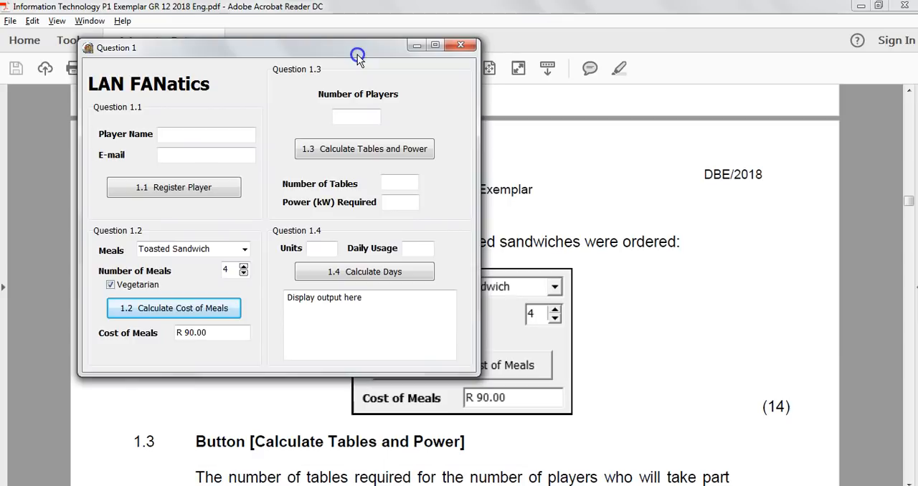
{"action": "mouse_move", "coordinate": [430, 28]}
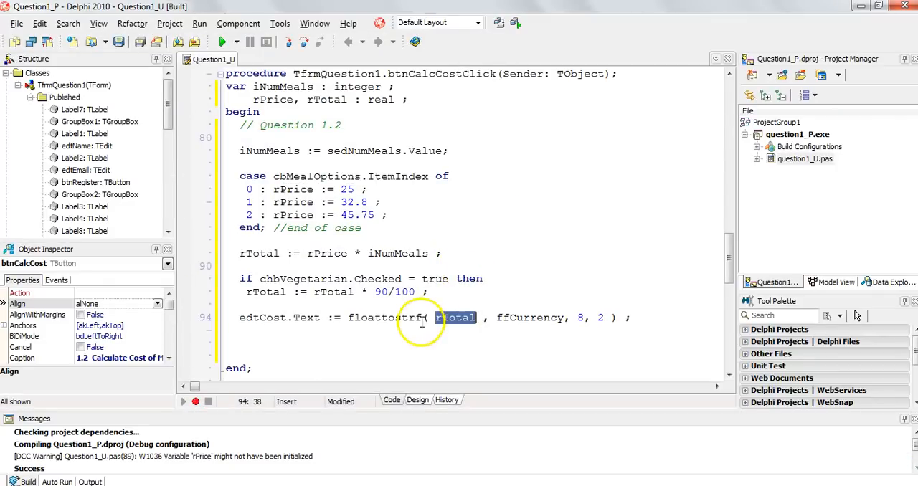
- Insert edtCost.Font.Color := clBlue; above the output line and run the project
{"action": "left_click", "coordinate": [442, 299]}
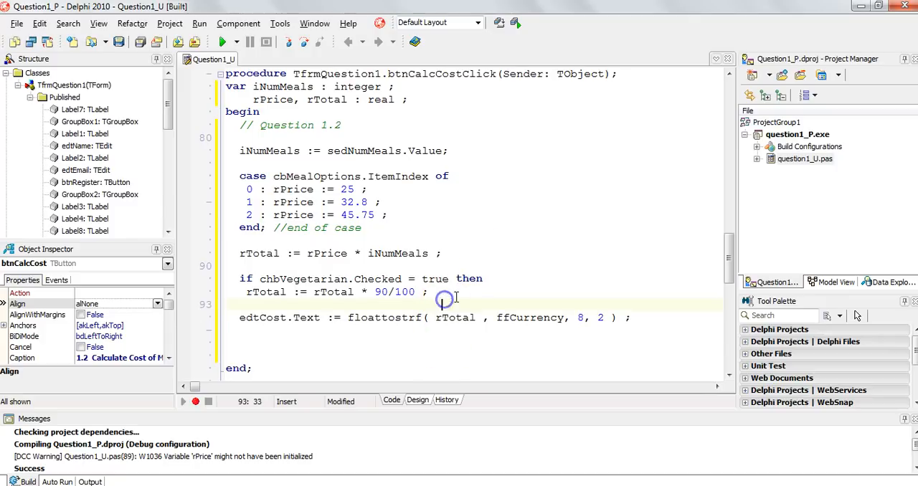
{"action": "key", "text": "Return"}
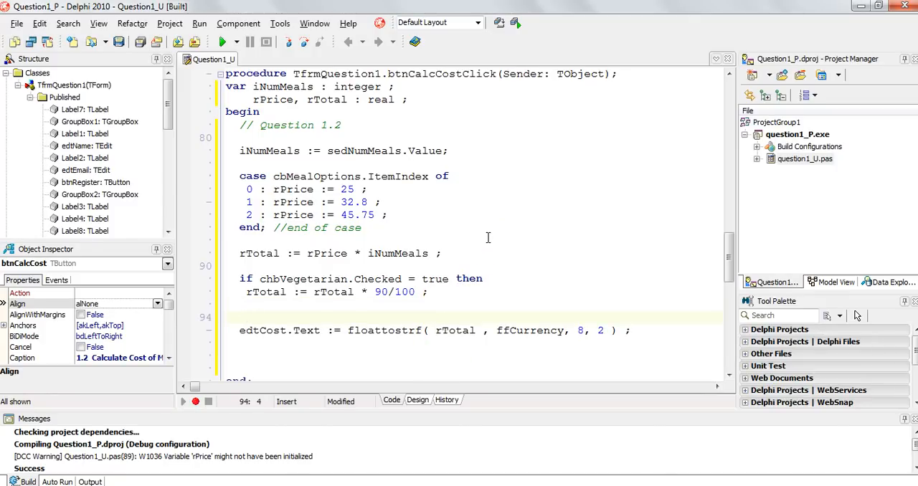
{"action": "type", "text": "e"}
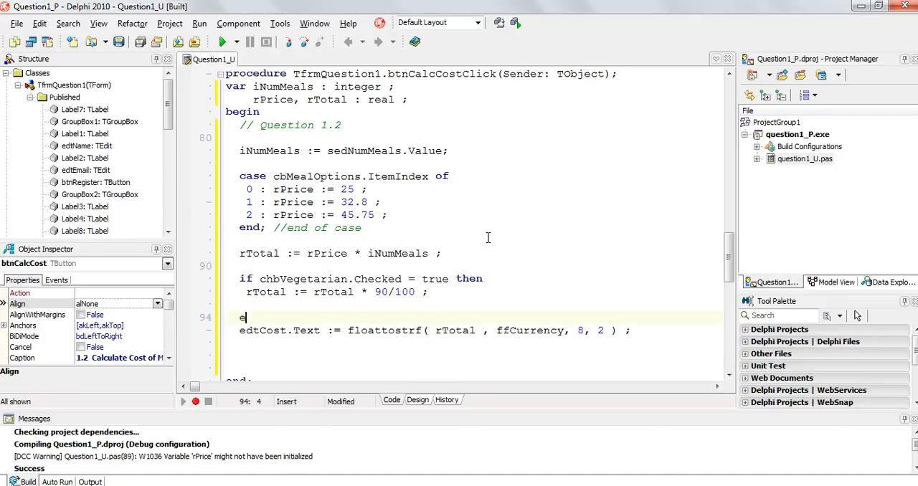
{"action": "type", "text": "dt"}
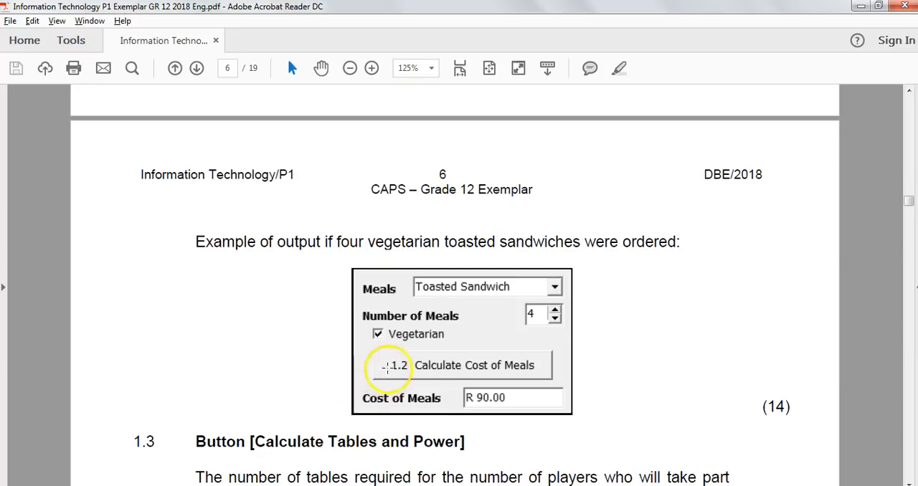
{"action": "scroll", "scroll_direction": "up", "scroll_amount": 3}
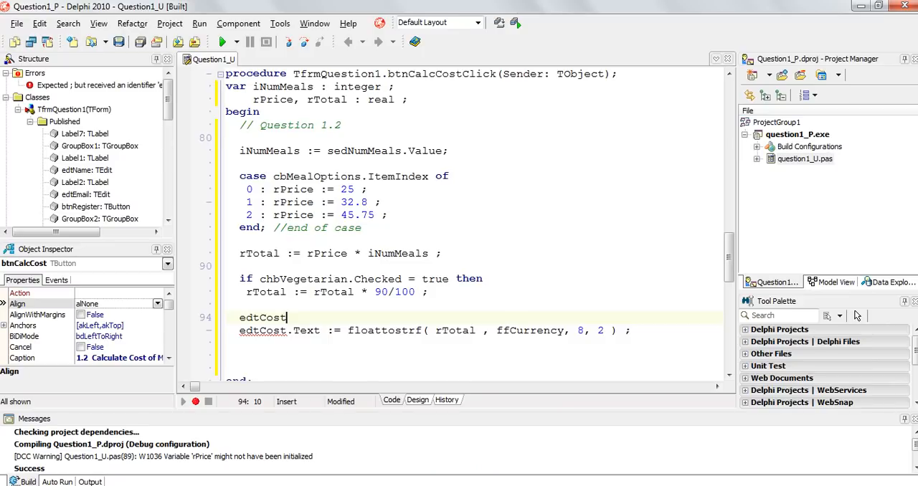
{"action": "type", "text": "."}
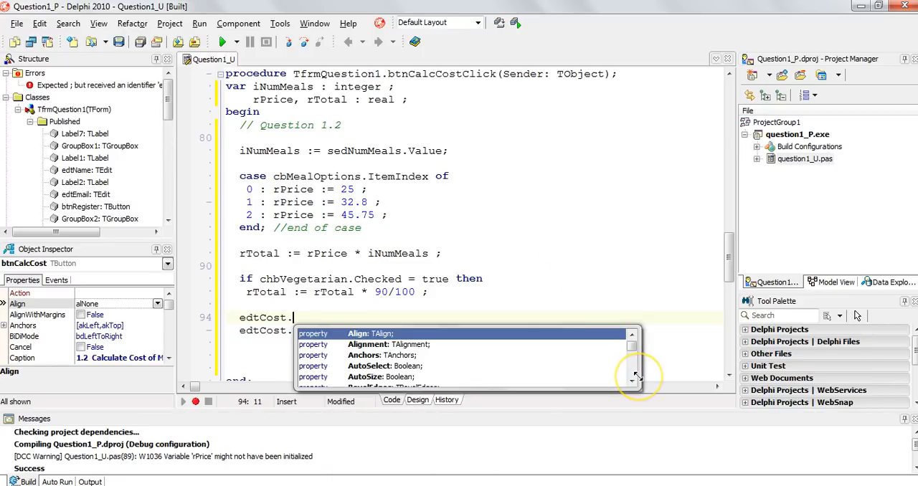
{"action": "type", "text": "f"}
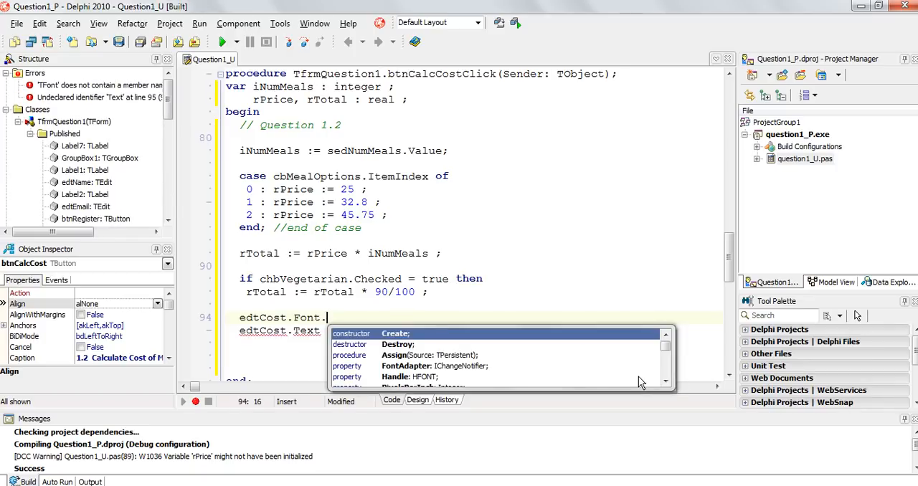
{"action": "type", "text": "c"}
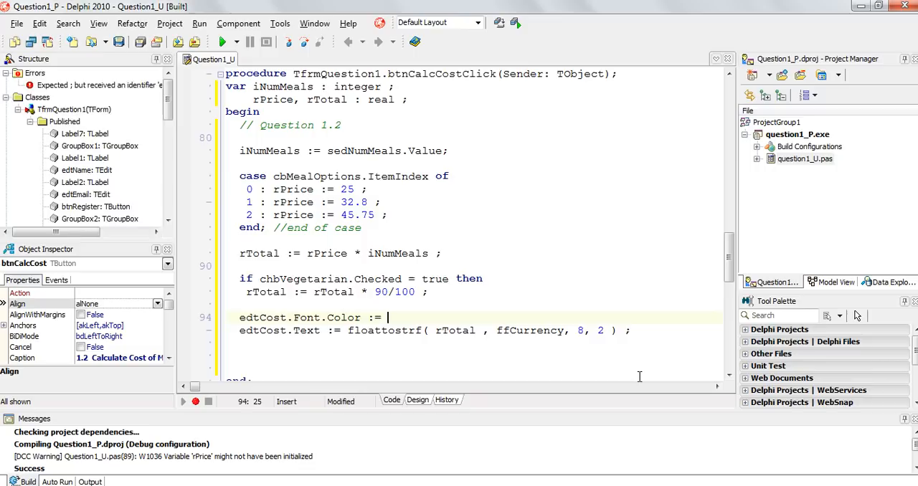
{"action": "type", "text": "cl"}
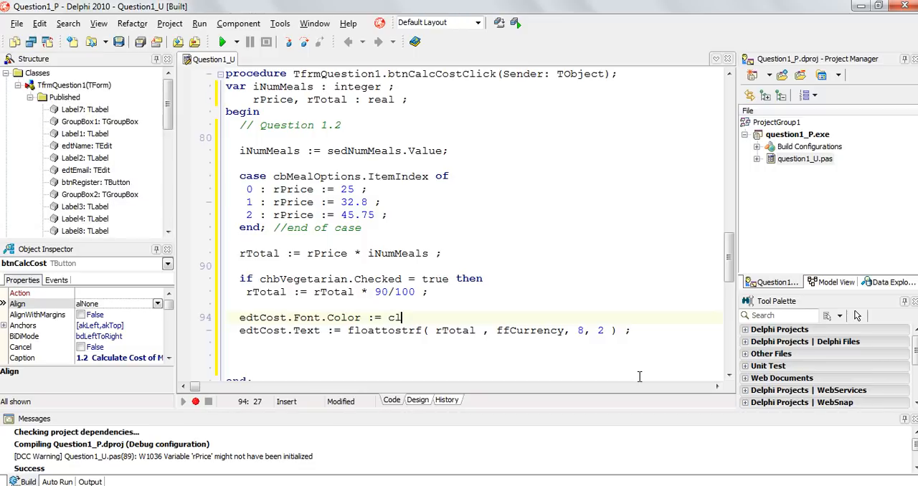
{"action": "type", "text": "Blue ;"}
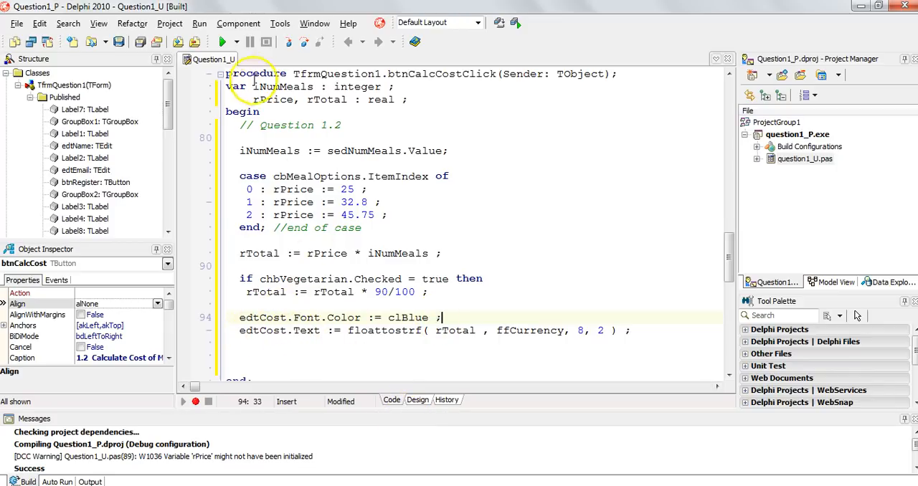
{"action": "left_click", "coordinate": [226, 41]}
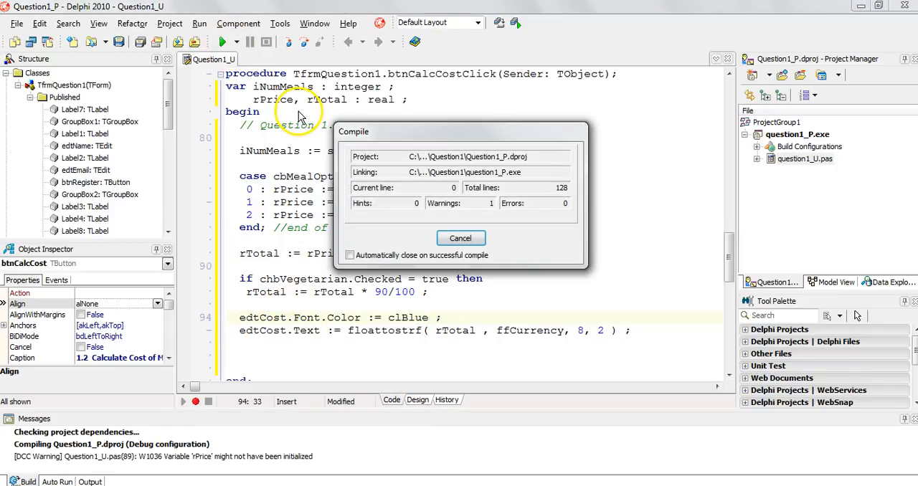
- Run the program for four vegetarian Toasted Sandwiches, calculate the cost, and close the form
{"action": "left_click", "coordinate": [461, 238]}
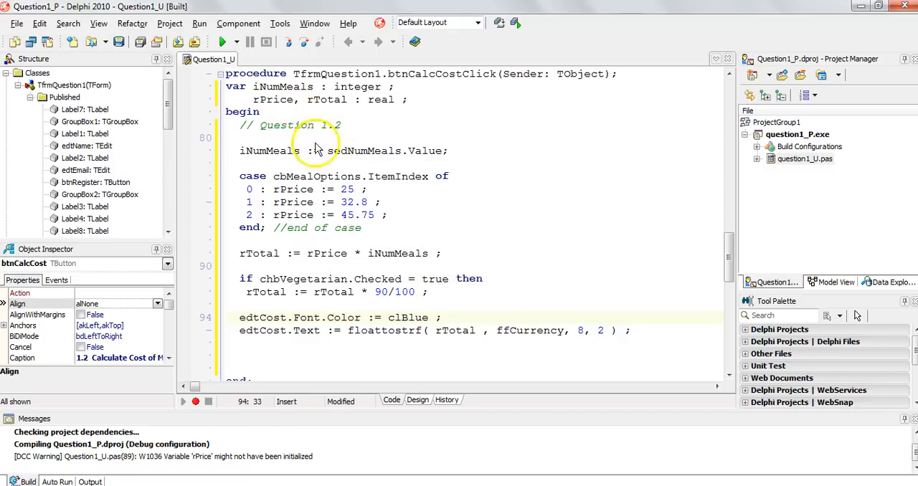
{"action": "left_click", "coordinate": [224, 41]}
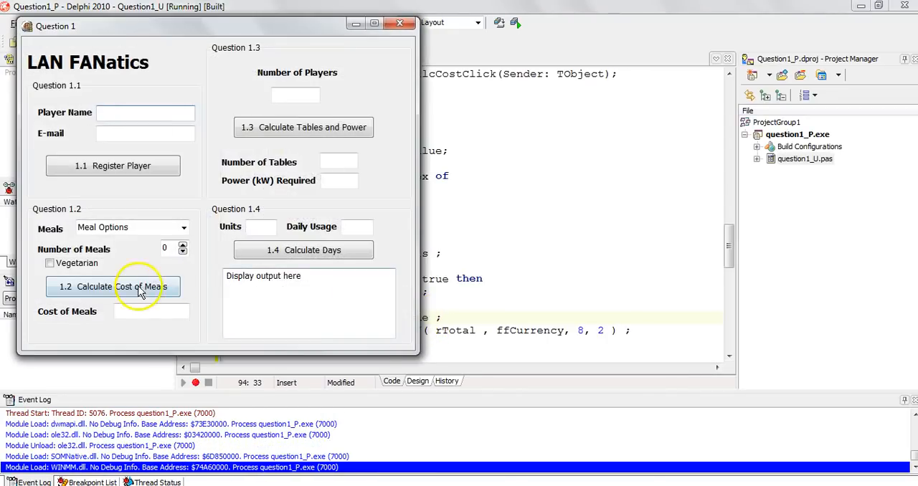
{"action": "left_click", "coordinate": [184, 227]}
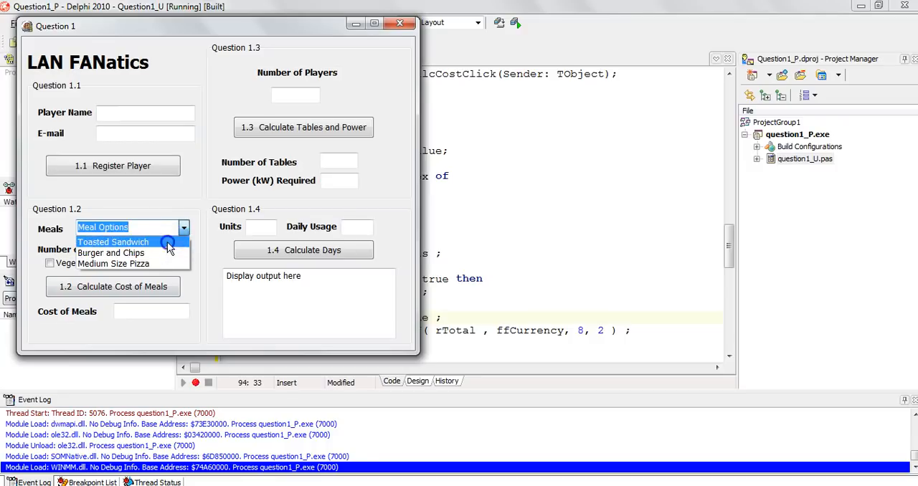
{"action": "left_click", "coordinate": [112, 242]}
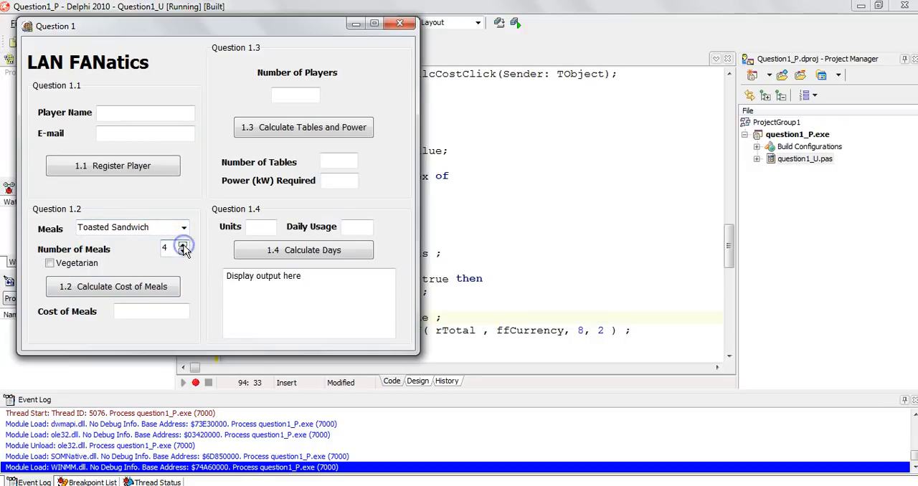
{"action": "left_click", "coordinate": [50, 264]}
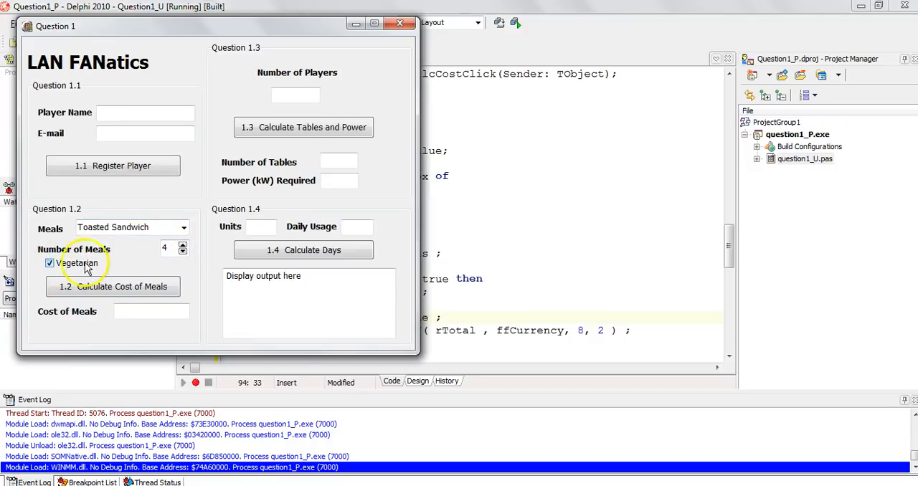
{"action": "mouse_move", "coordinate": [142, 246]}
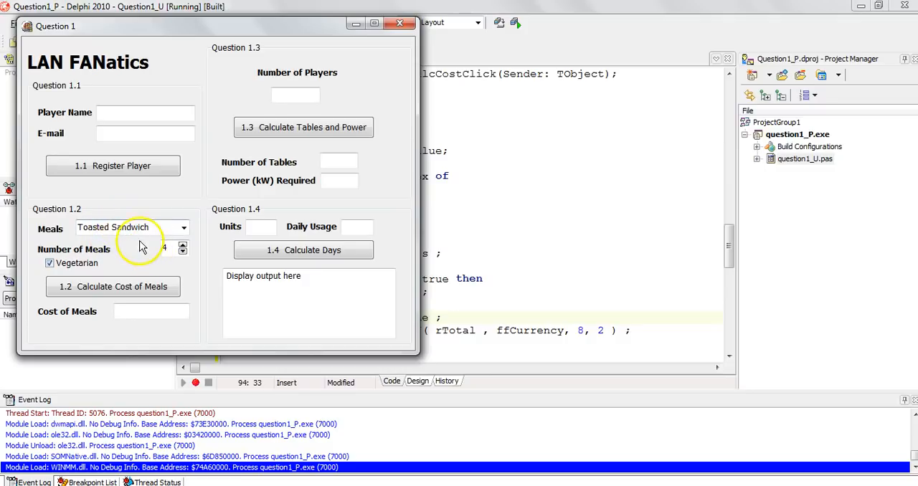
{"action": "left_click", "coordinate": [112, 286]}
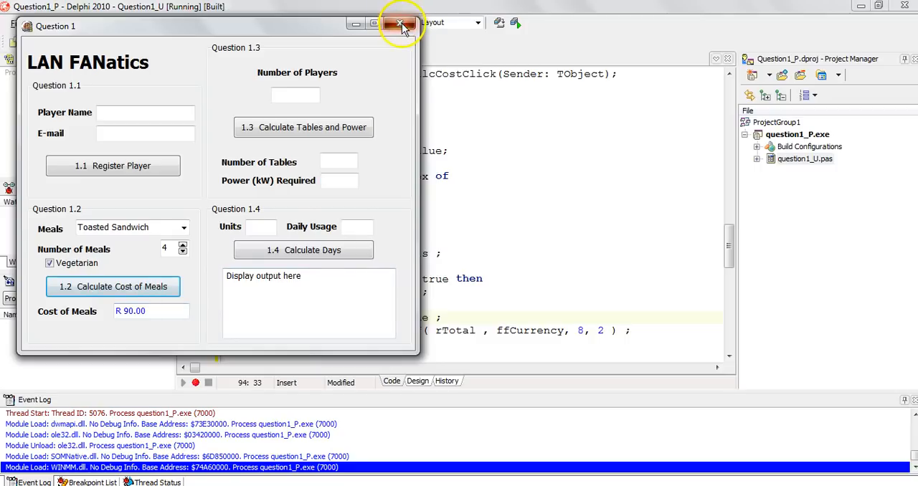
{"action": "left_click", "coordinate": [400, 24]}
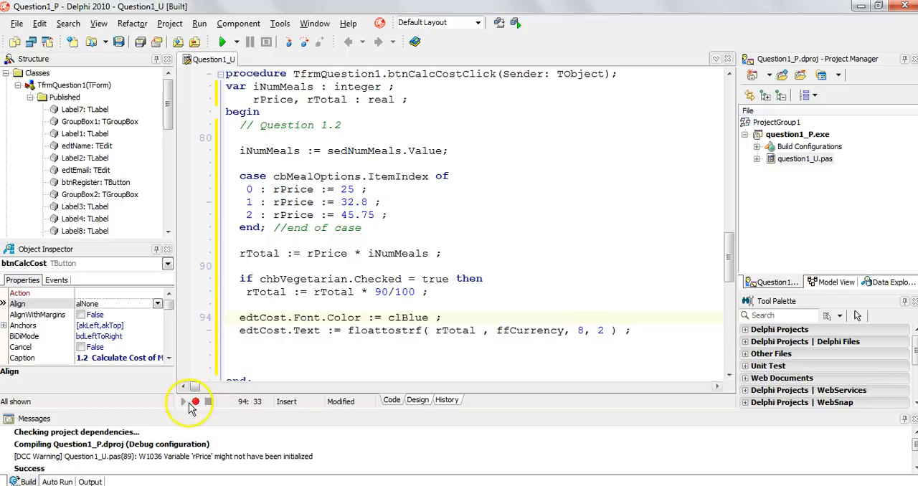
{"action": "mouse_move", "coordinate": [282, 359]}
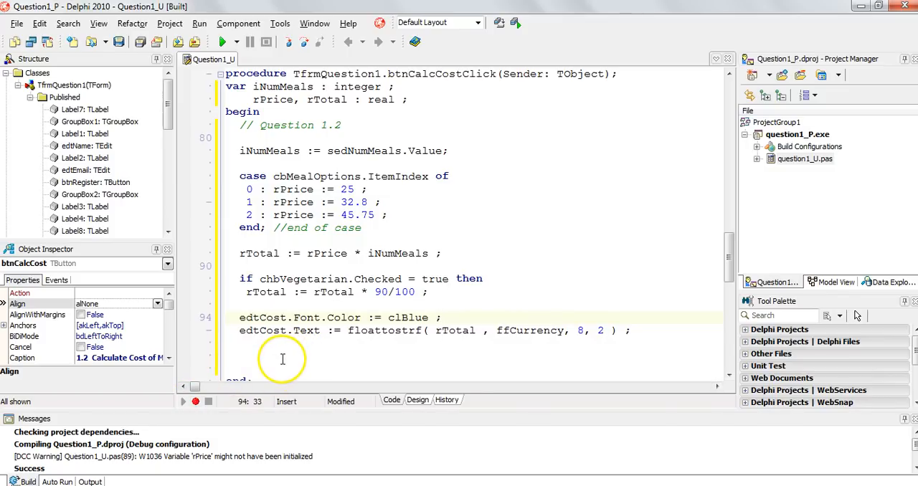